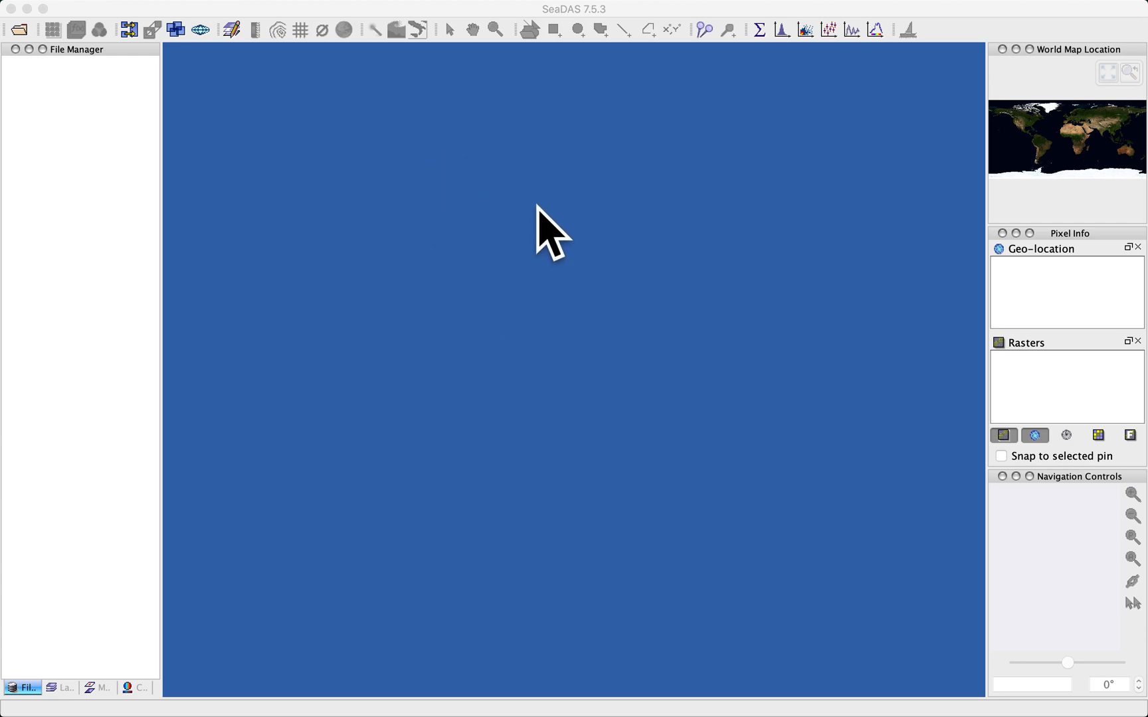
{"action": "mouse_move", "coordinate": [496, 199]}
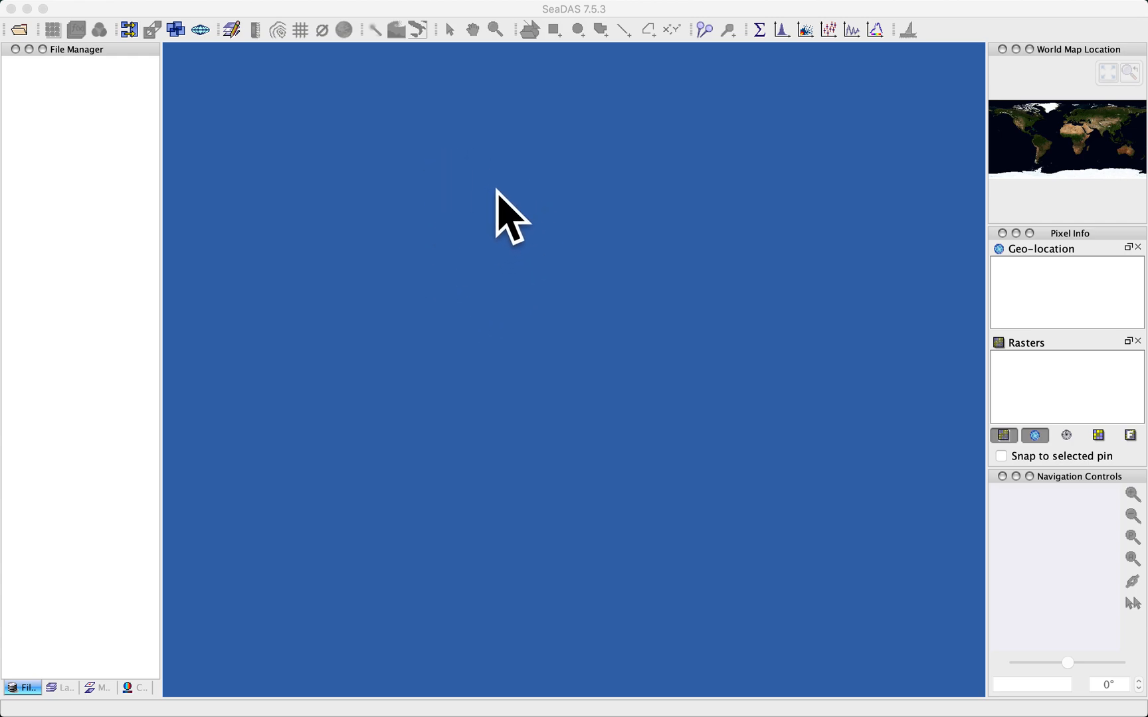
{"action": "mouse_move", "coordinate": [220, 149]}
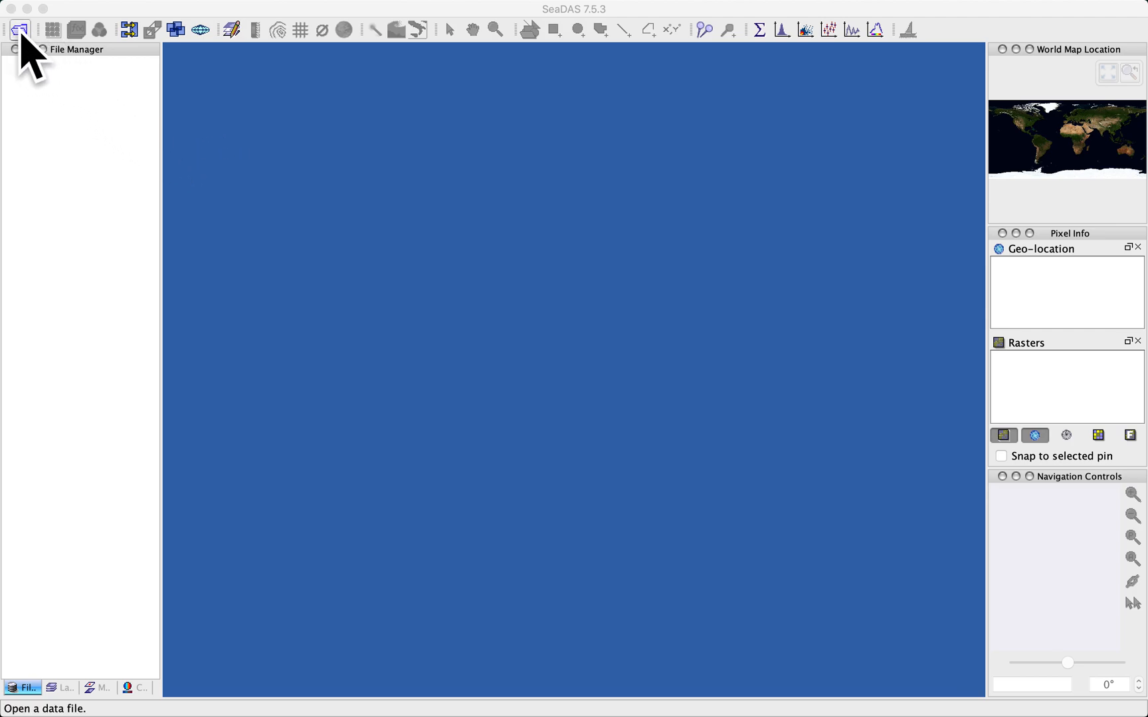
Step: Start opening a product and choose A2020020191000.L2_LAC_OC.nc from the Data folder
{"action": "left_click", "coordinate": [19, 27]}
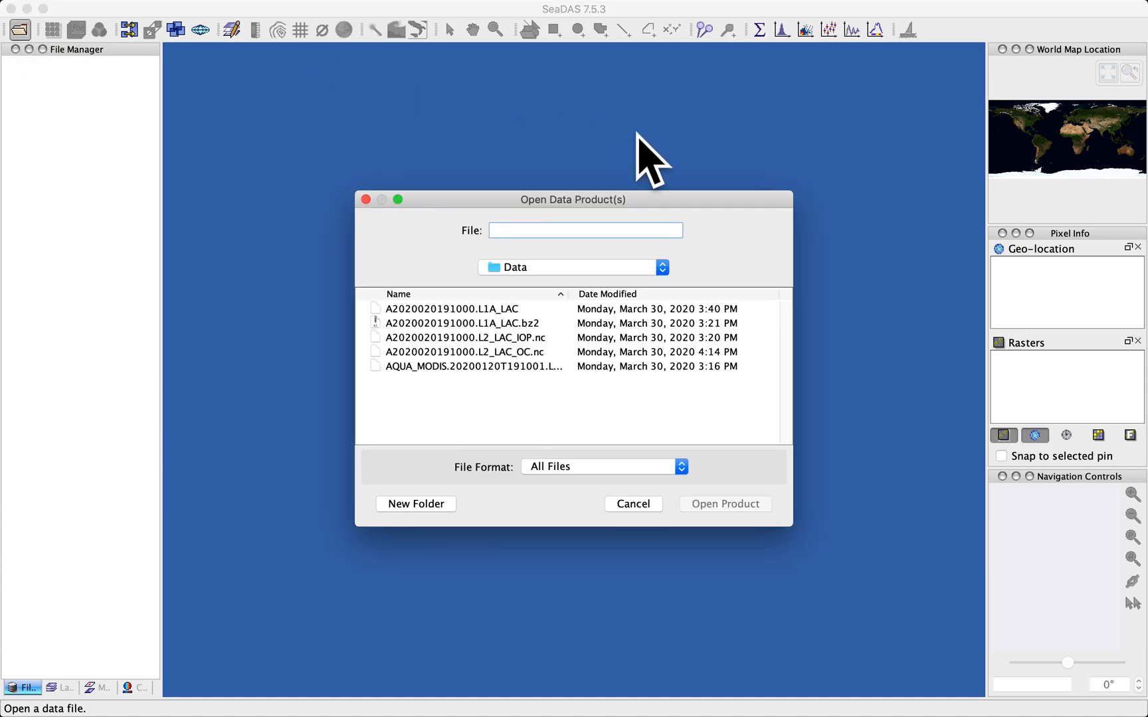
{"action": "mouse_move", "coordinate": [602, 226]}
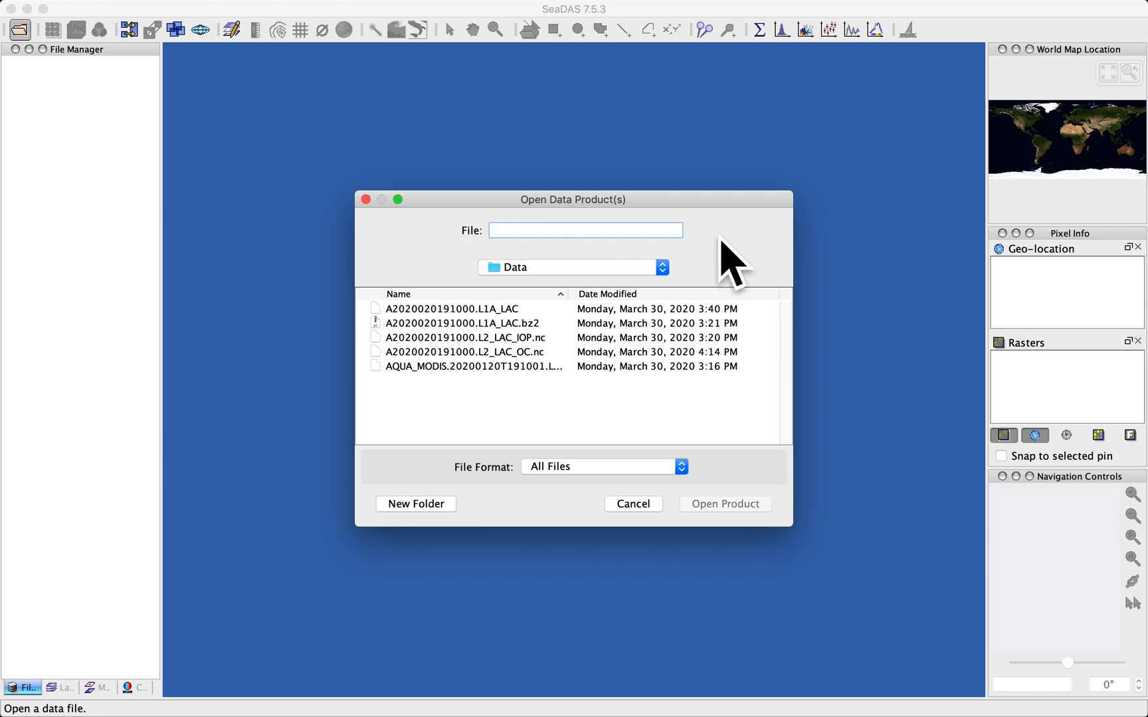
{"action": "mouse_move", "coordinate": [579, 322]}
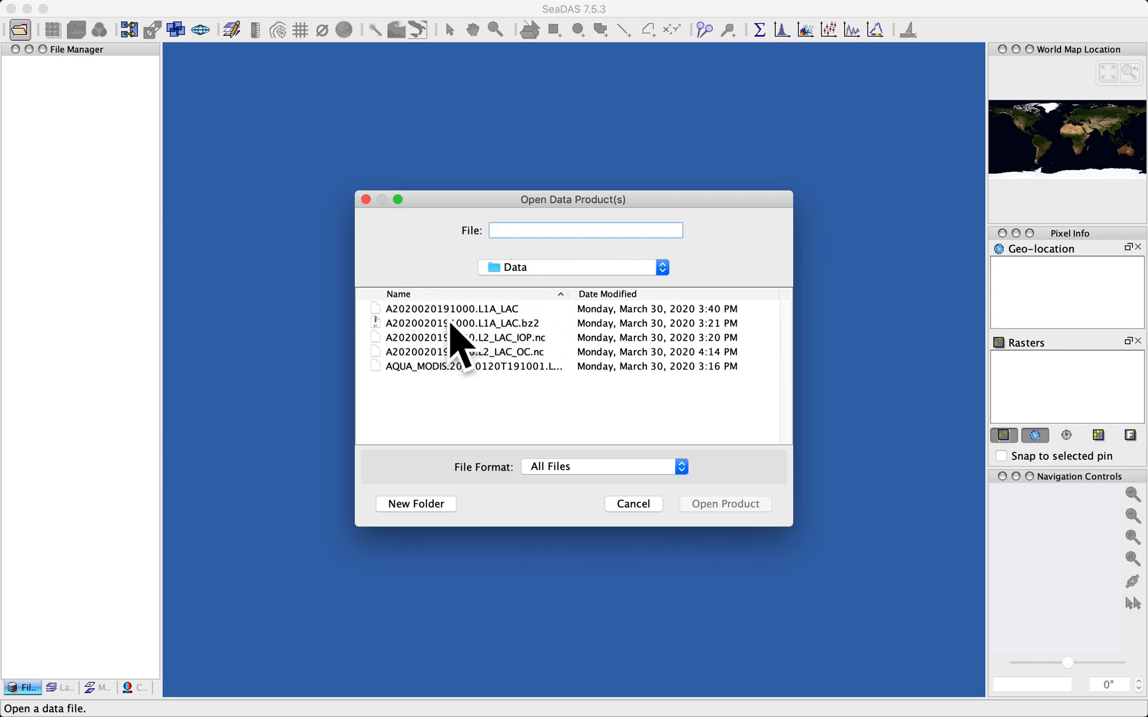
{"action": "mouse_move", "coordinate": [574, 340]}
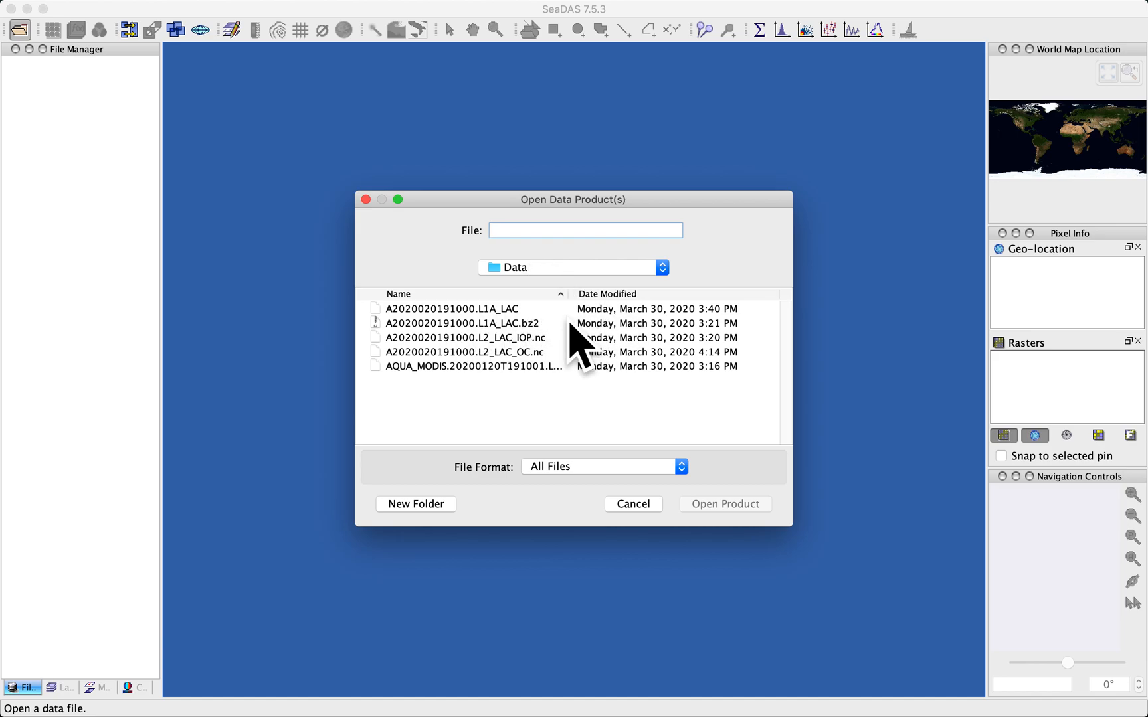
{"action": "mouse_move", "coordinate": [506, 360]}
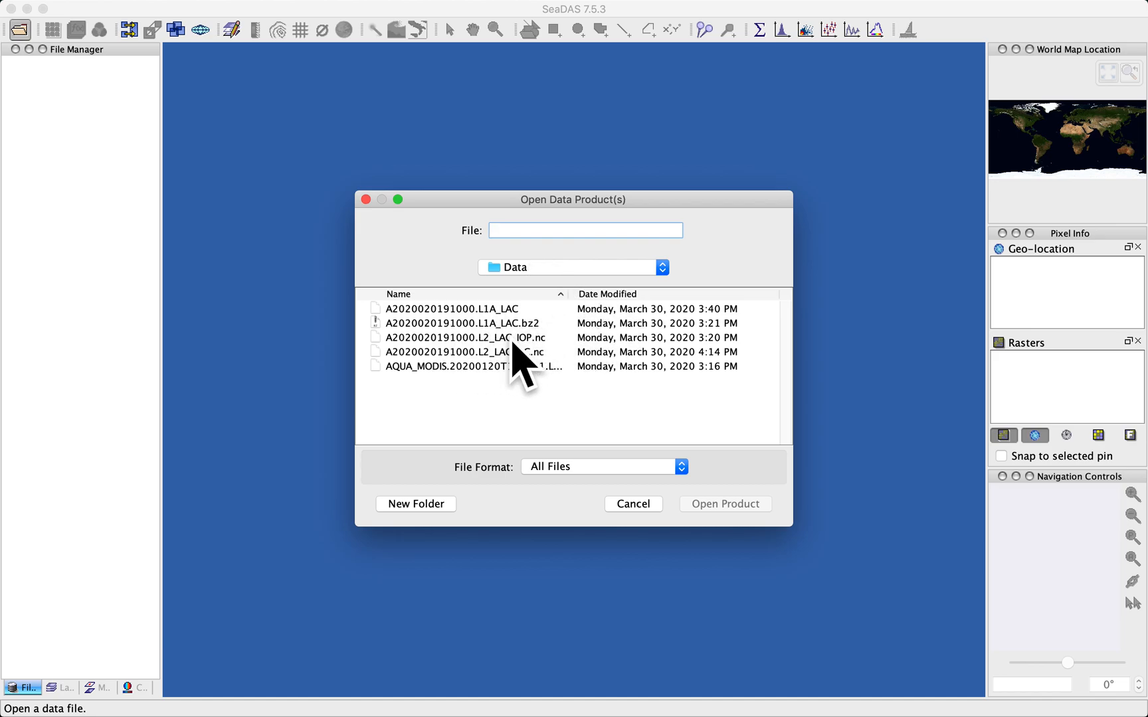
{"action": "left_click", "coordinate": [465, 352]}
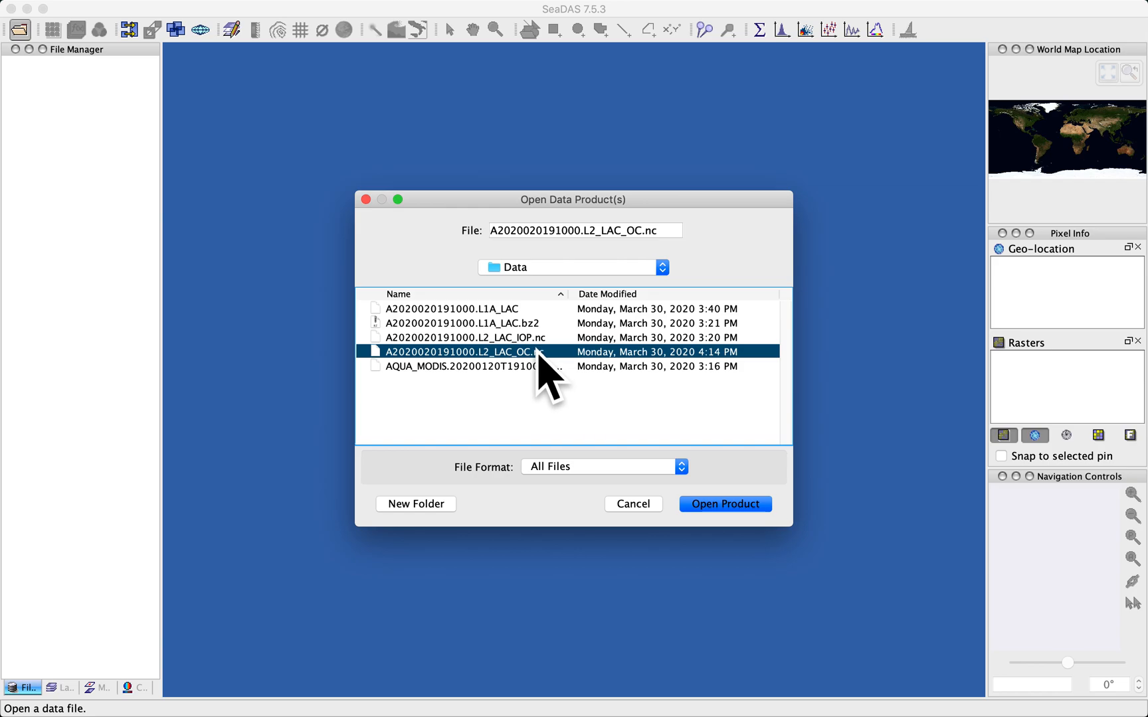
{"action": "mouse_move", "coordinate": [747, 491]}
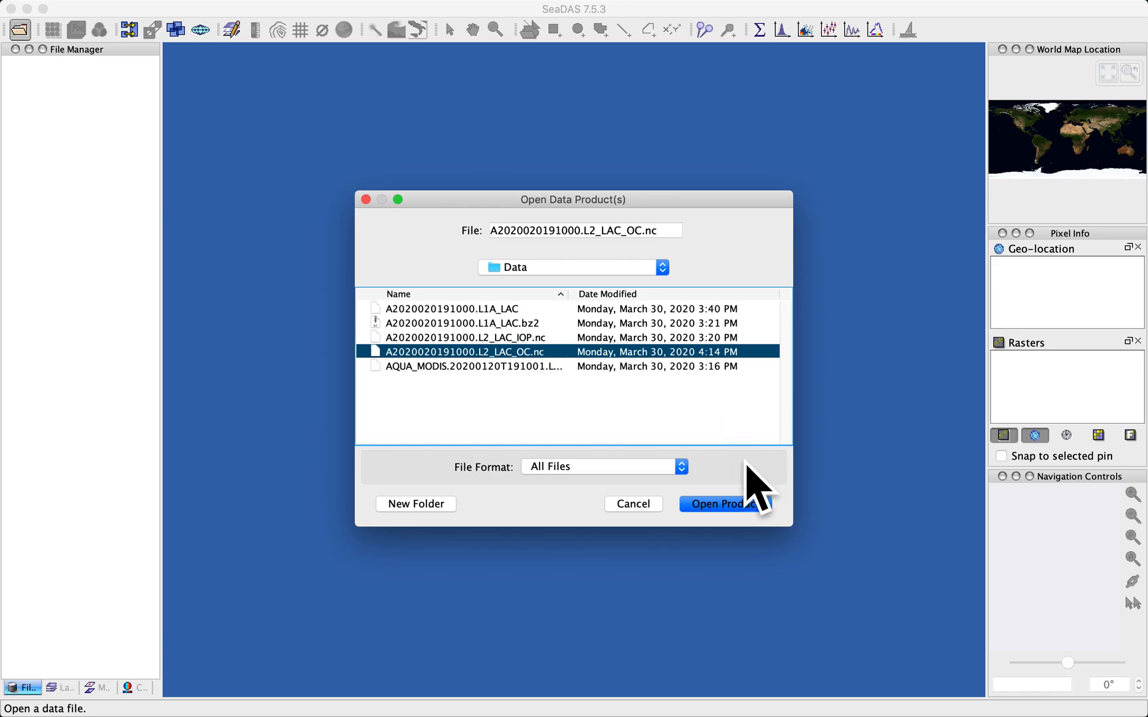
Step: Load the chosen Level-2 product and widen the File Manager to show its full name
{"action": "left_click", "coordinate": [717, 505]}
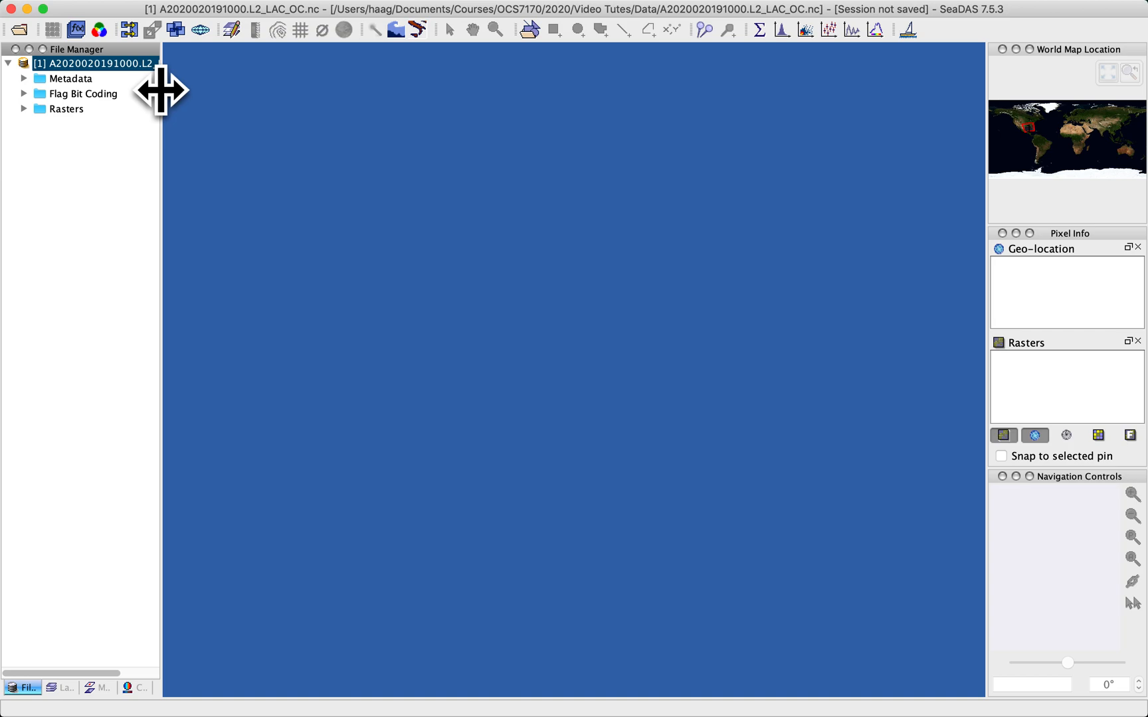
{"action": "left_click_drag", "start_coordinate": [161, 96], "coordinate": [224, 96]}
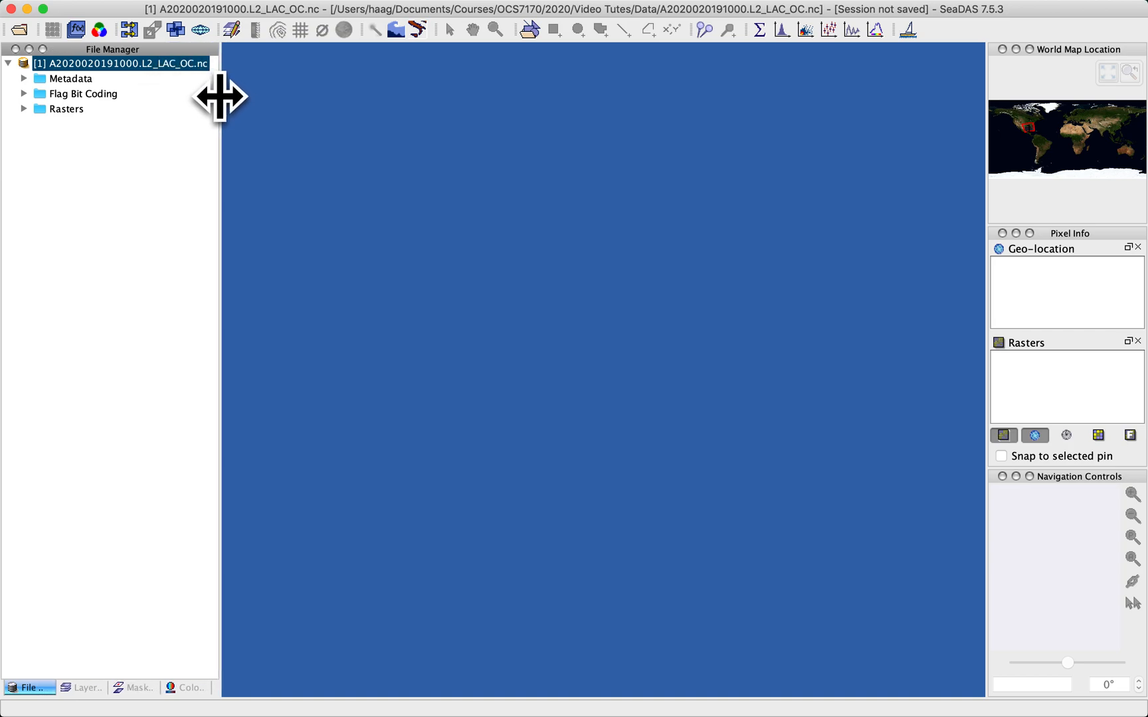
{"action": "mouse_move", "coordinate": [91, 139]}
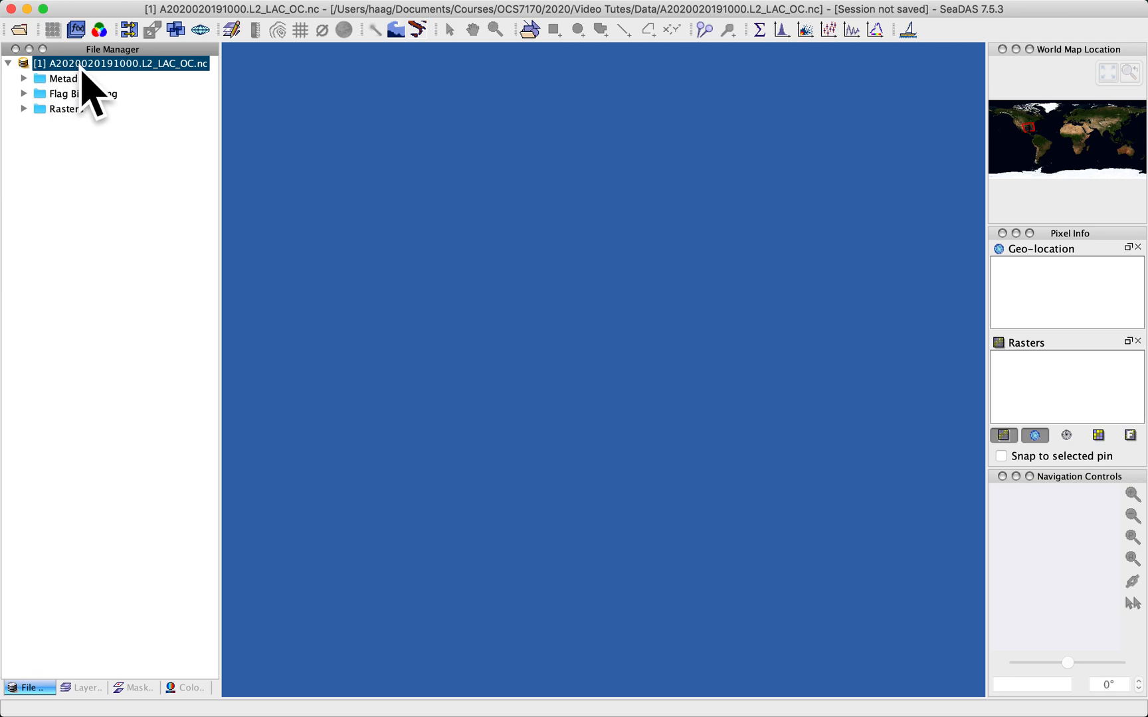
{"action": "mouse_move", "coordinate": [120, 97]}
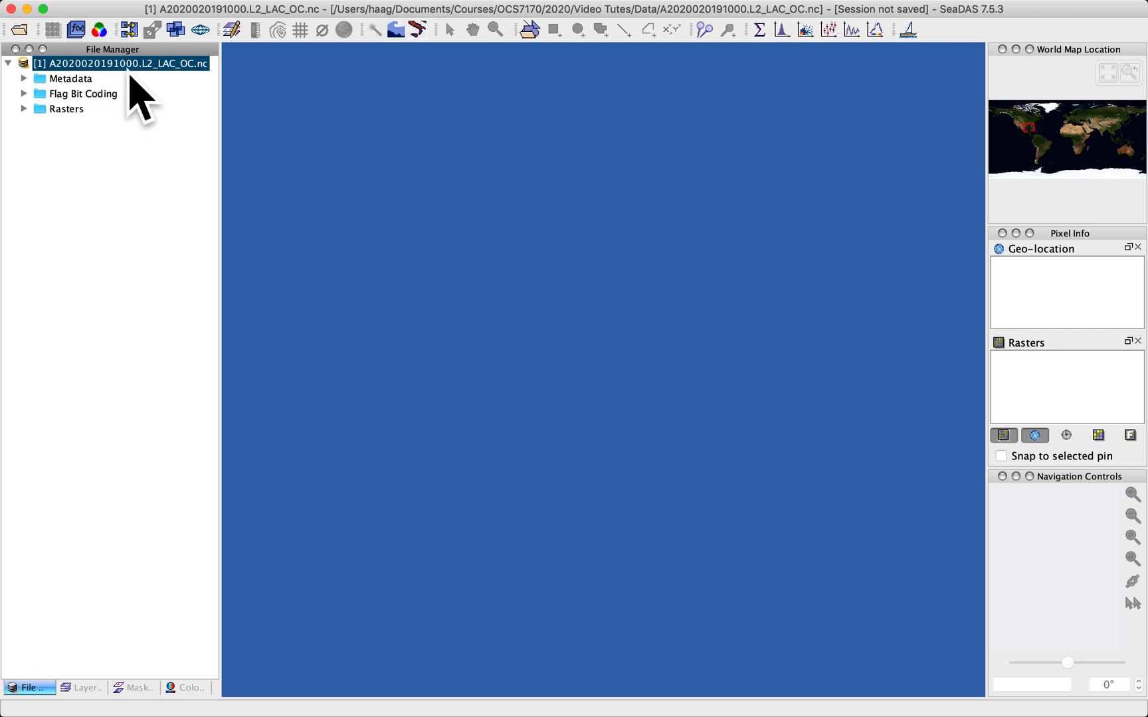
{"action": "mouse_move", "coordinate": [140, 100]}
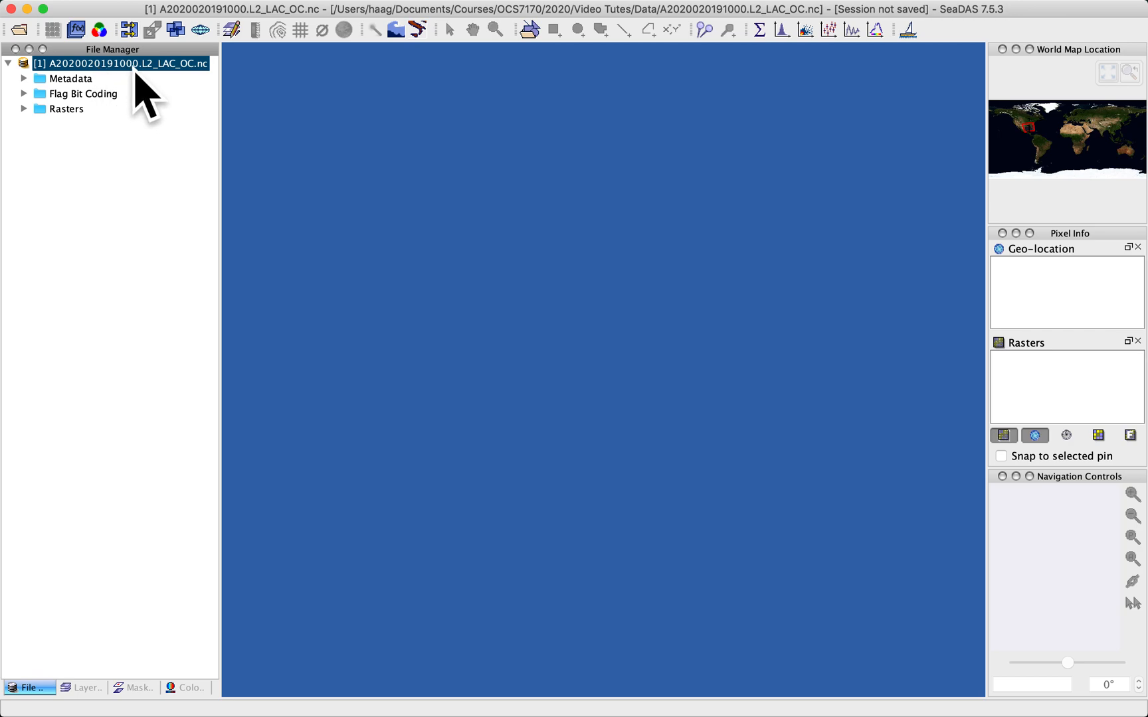
{"action": "mouse_move", "coordinate": [133, 93]}
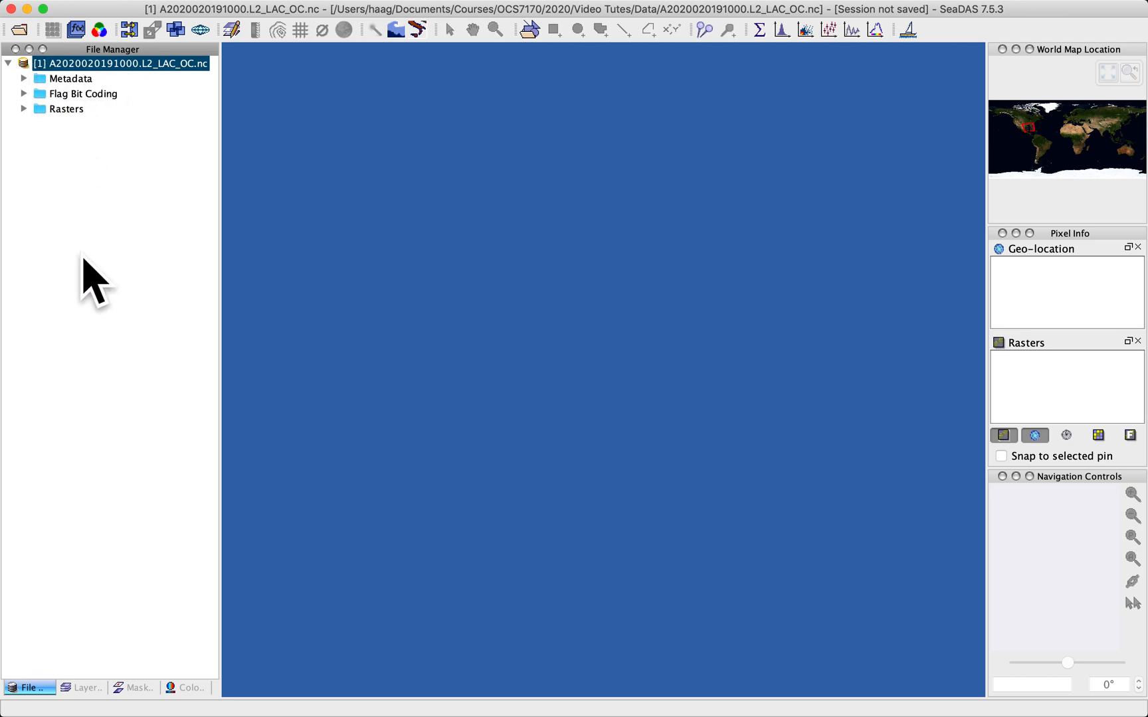
{"action": "mouse_move", "coordinate": [117, 79]}
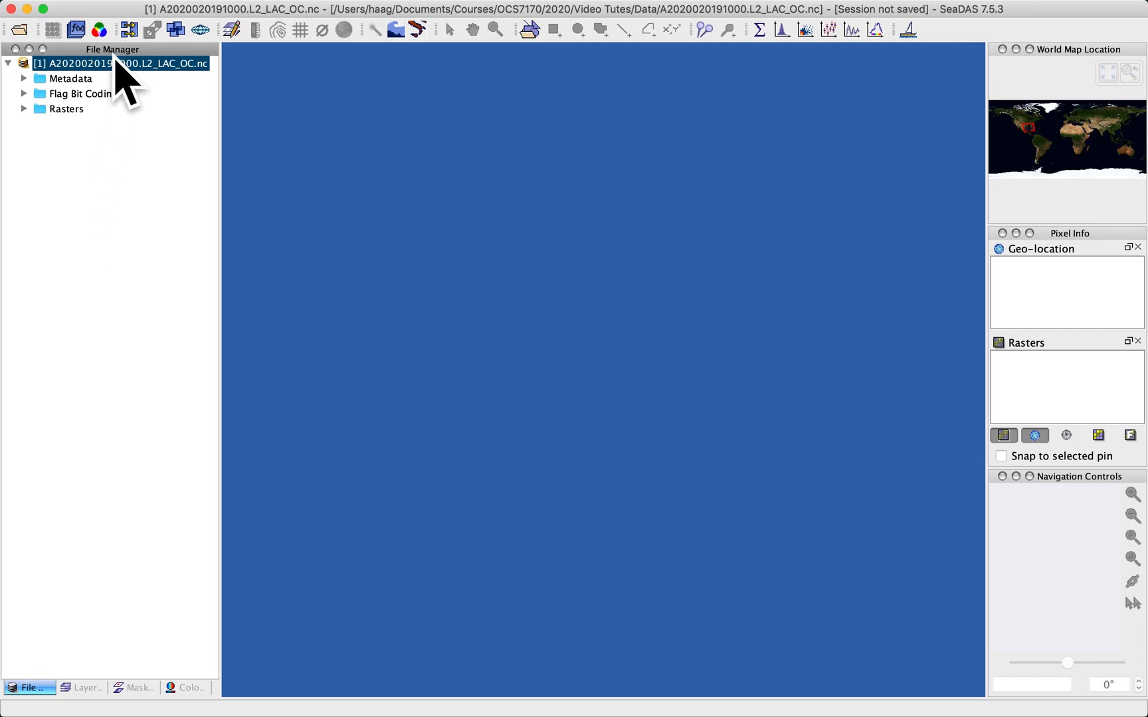
{"action": "mouse_move", "coordinate": [117, 67]}
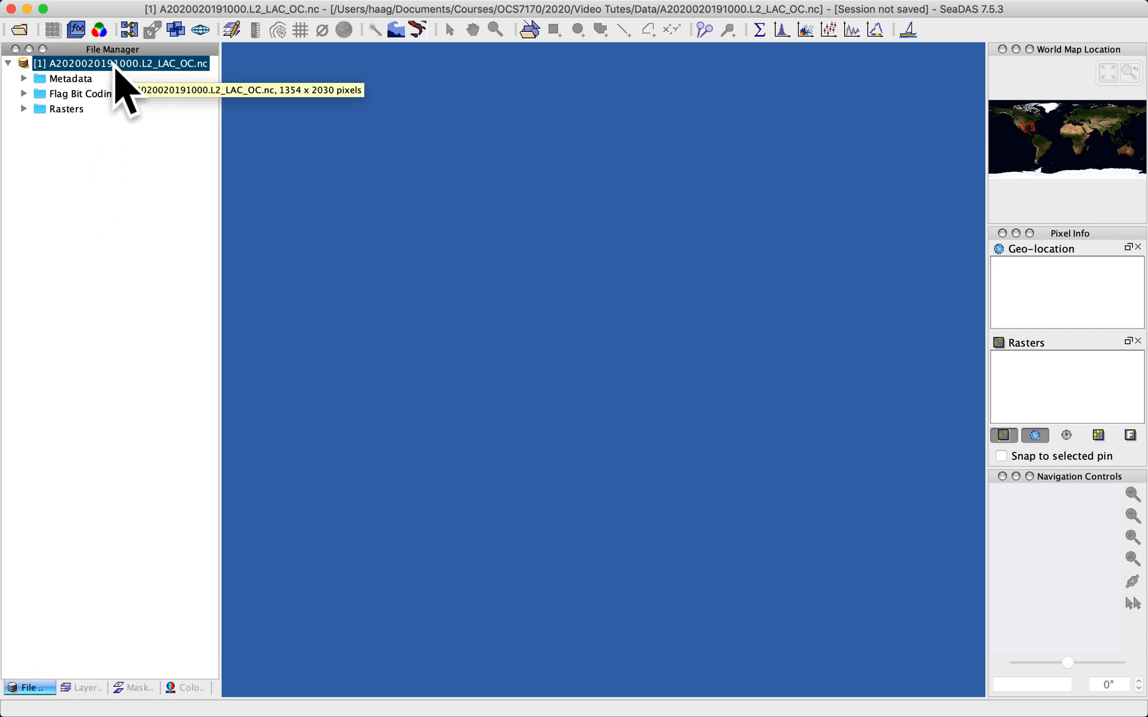
{"action": "mouse_move", "coordinate": [104, 186]}
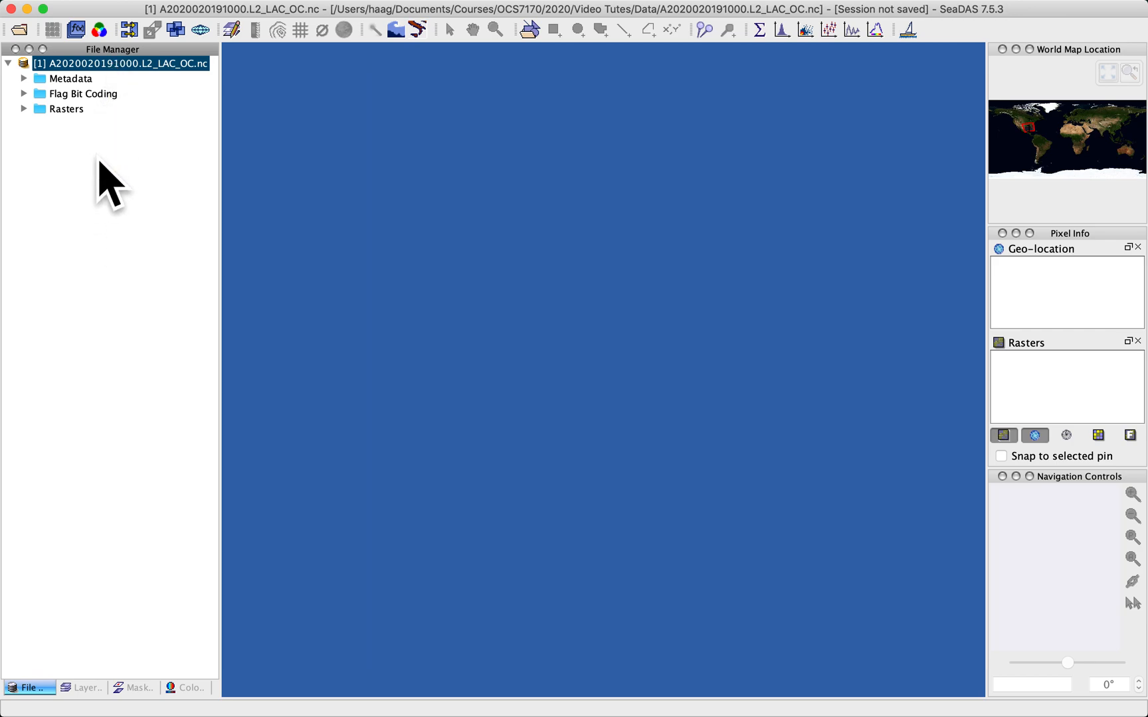
{"action": "mouse_move", "coordinate": [117, 93]}
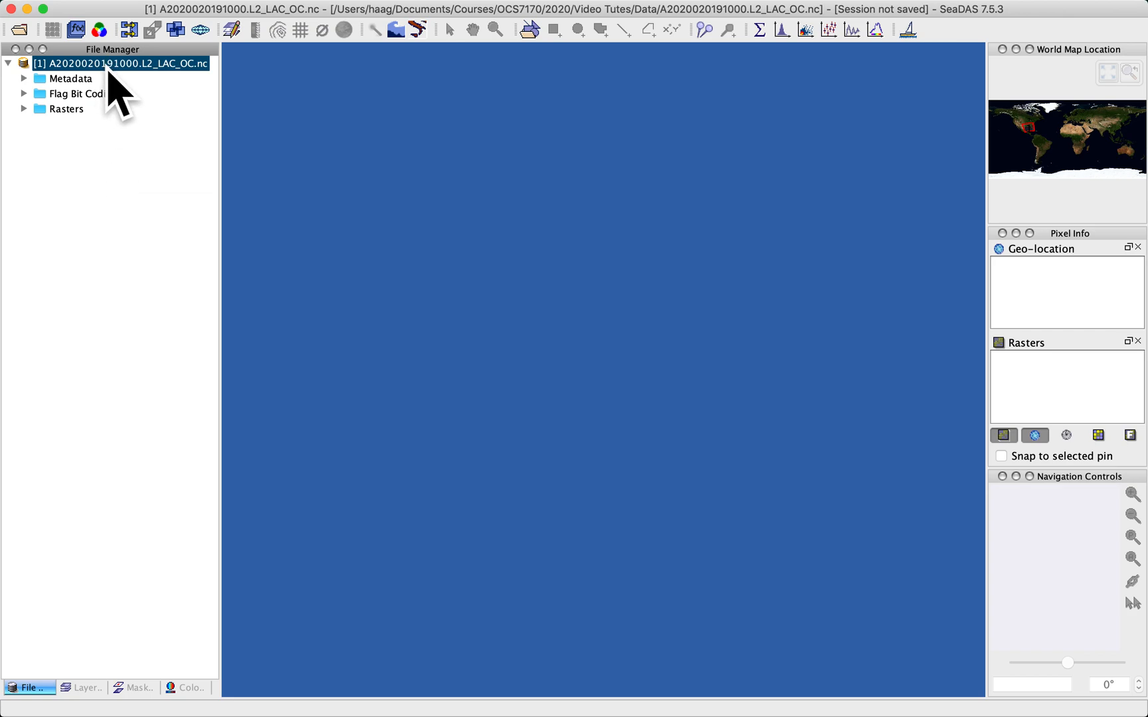
{"action": "mouse_move", "coordinate": [120, 79]}
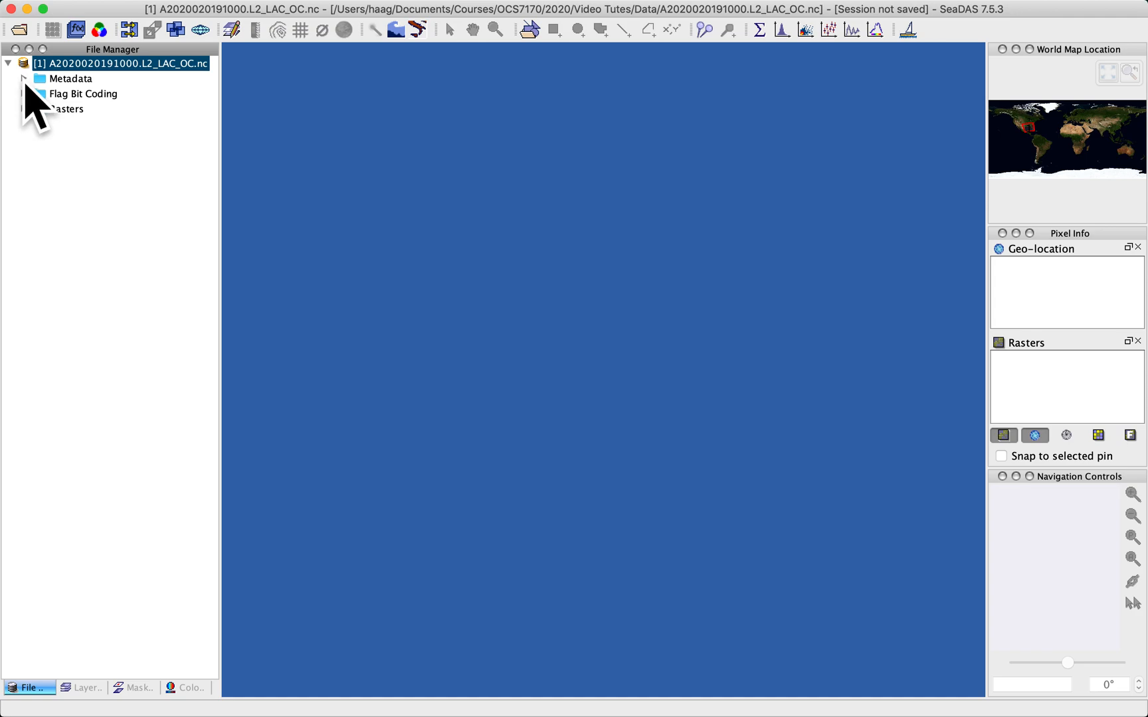
Step: Peek at Metadata, expand Rasters and the Rrs bands, then collapse Rrs again
{"action": "left_click", "coordinate": [21, 77]}
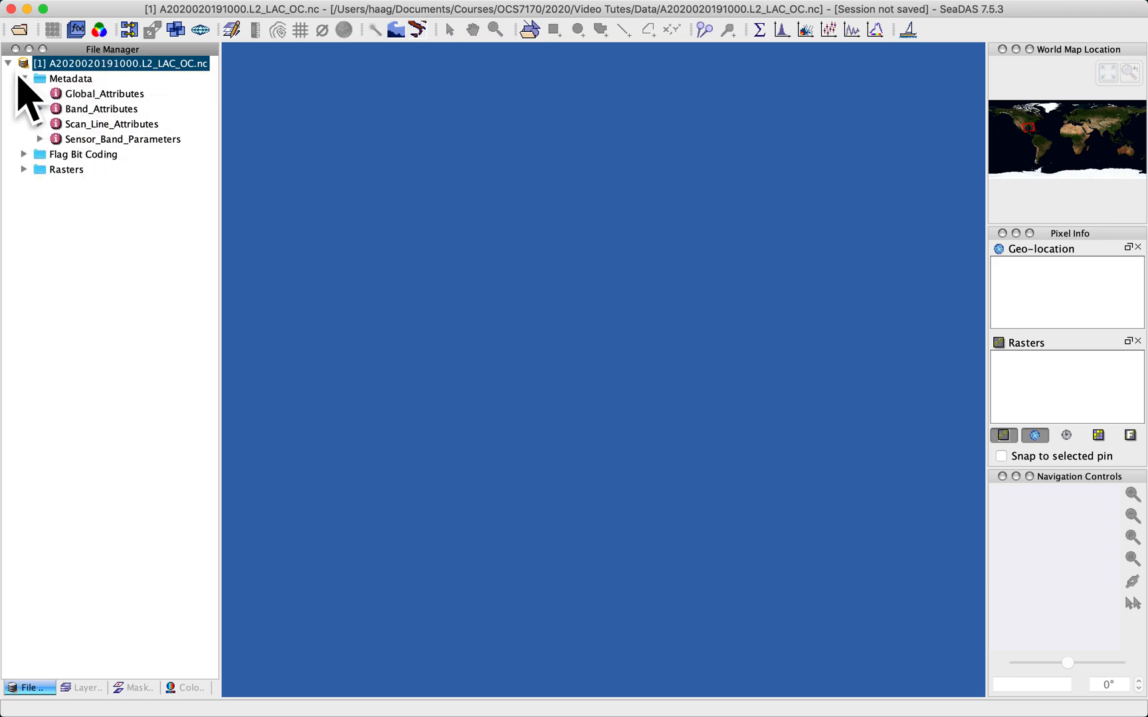
{"action": "left_click", "coordinate": [22, 77]}
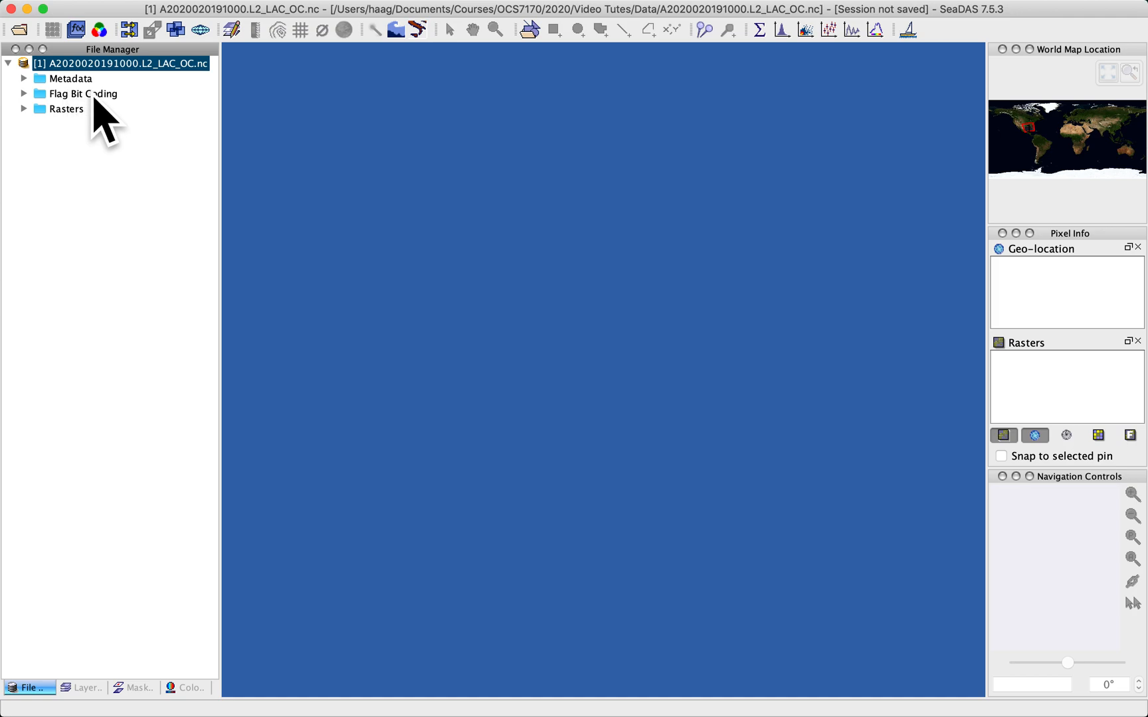
{"action": "mouse_move", "coordinate": [84, 106]}
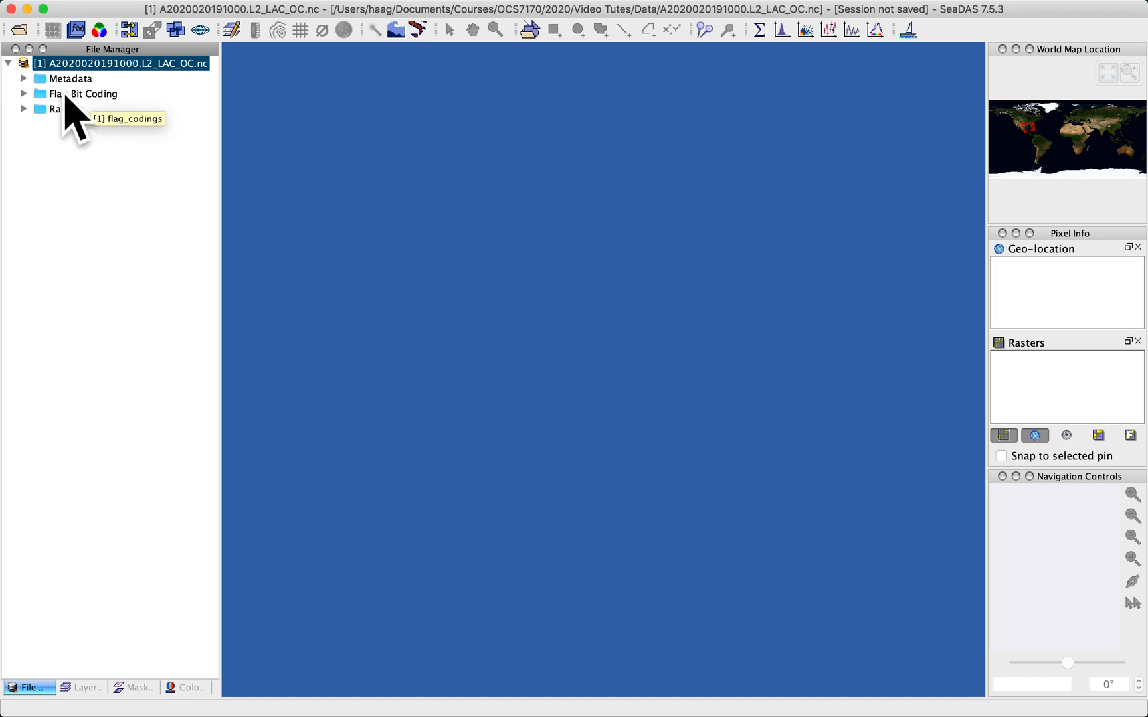
{"action": "mouse_move", "coordinate": [28, 130]}
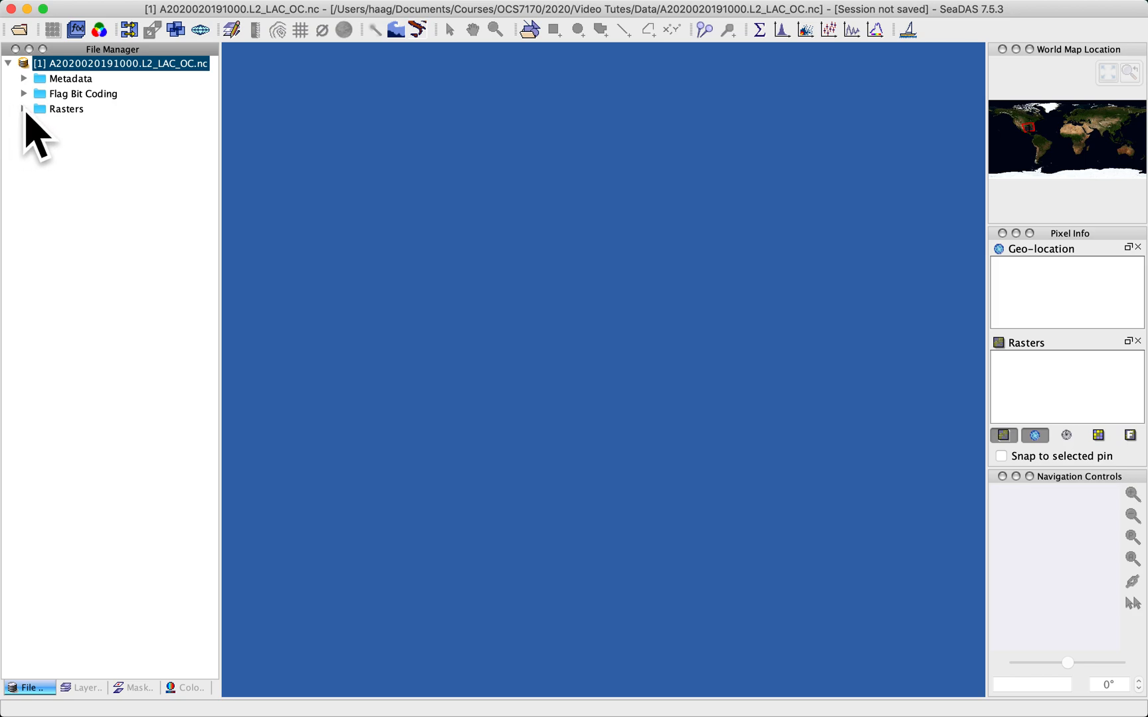
{"action": "left_click", "coordinate": [25, 108]}
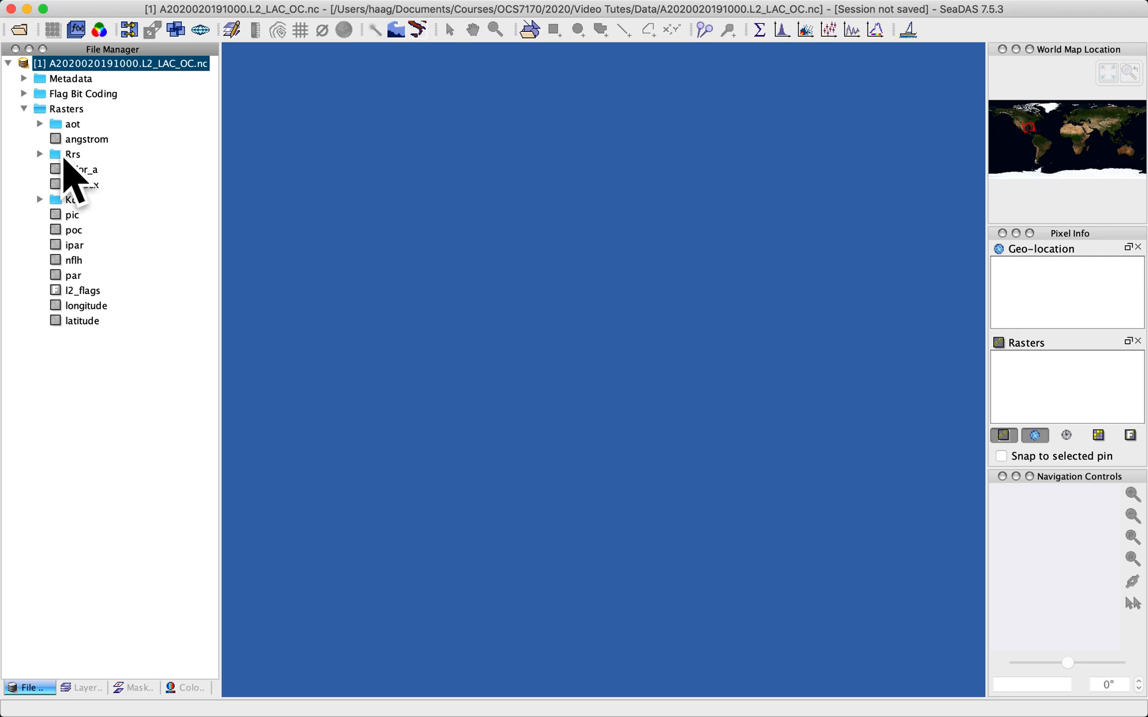
{"action": "left_click", "coordinate": [37, 154]}
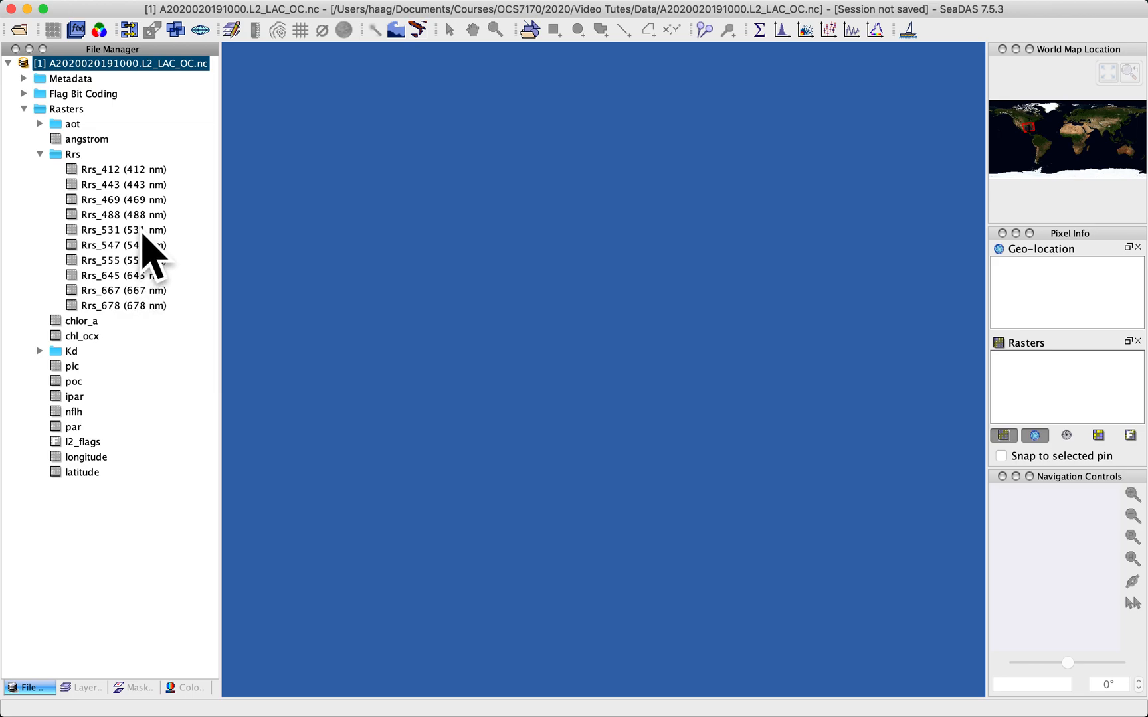
{"action": "mouse_move", "coordinate": [140, 407]}
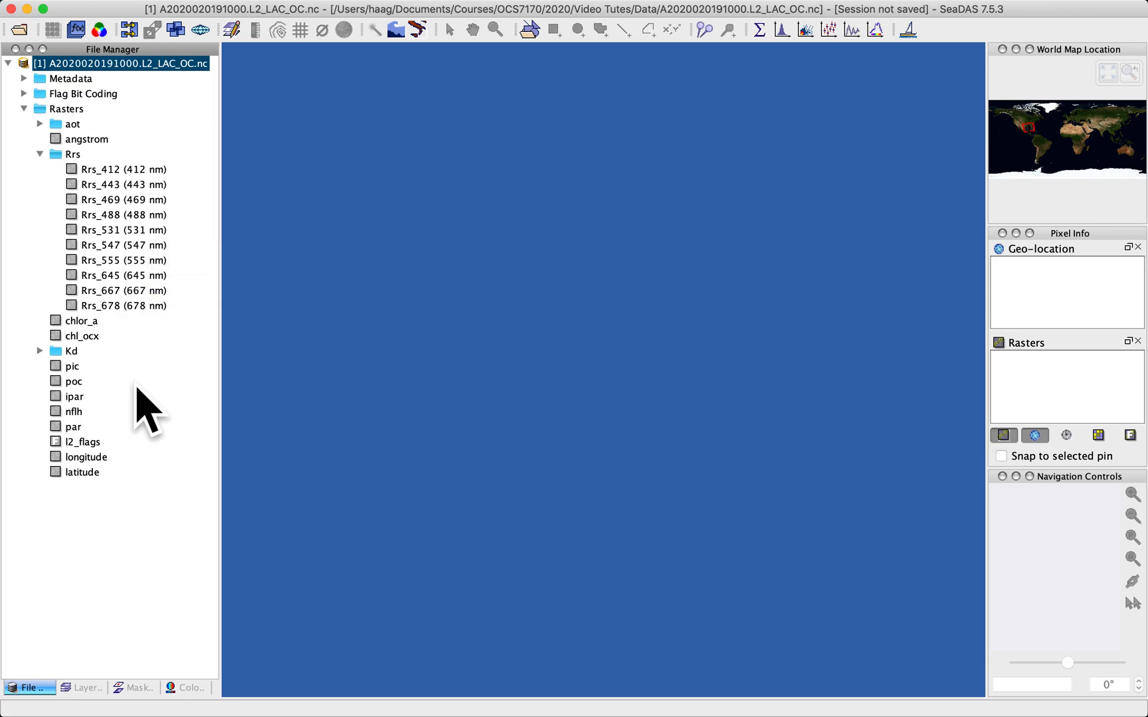
{"action": "mouse_move", "coordinate": [1016, 139]}
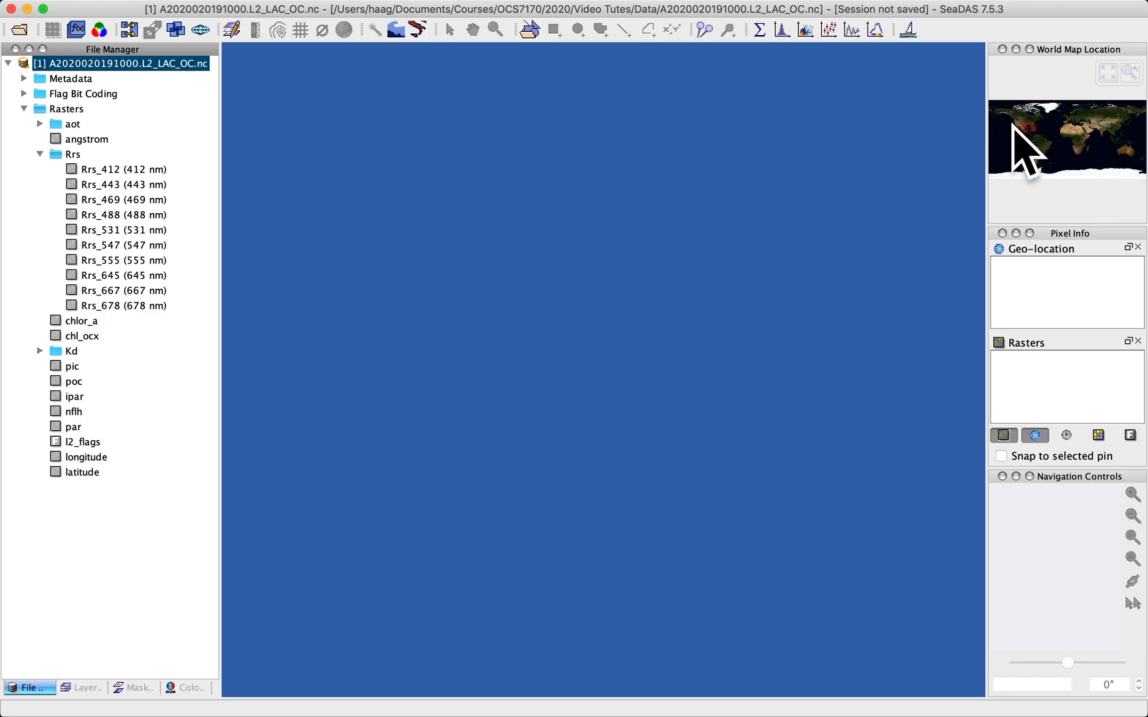
{"action": "mouse_move", "coordinate": [1046, 163]}
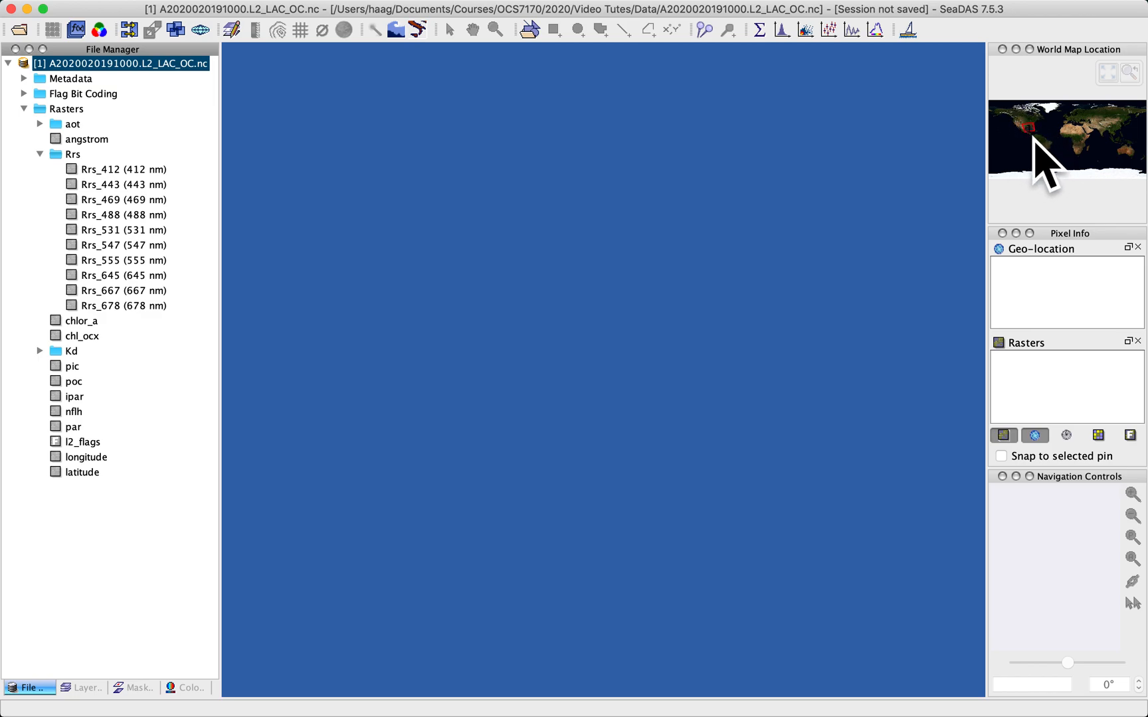
{"action": "mouse_move", "coordinate": [821, 186]}
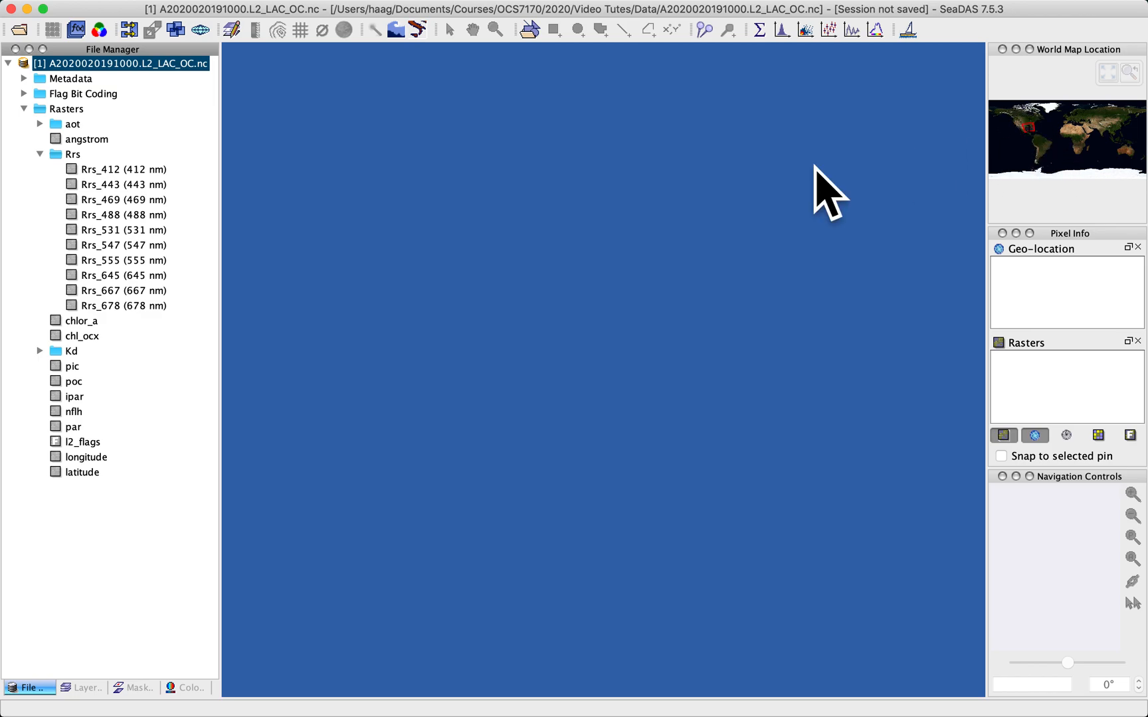
{"action": "mouse_move", "coordinate": [439, 268]}
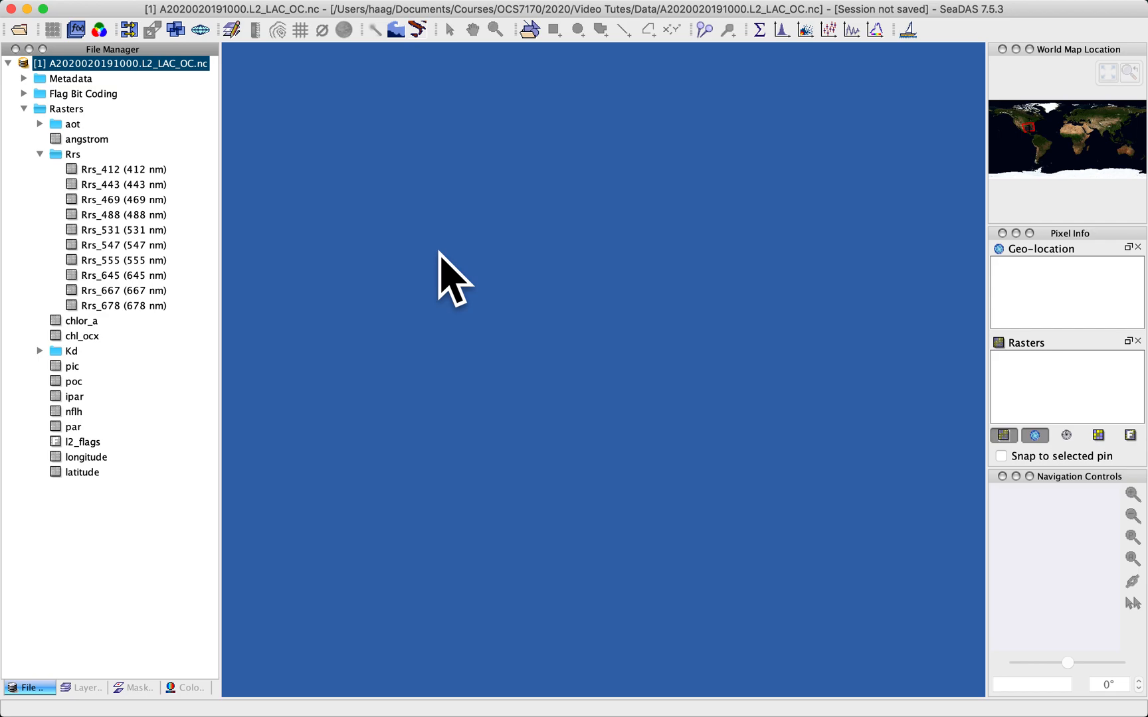
{"action": "mouse_move", "coordinate": [154, 210]}
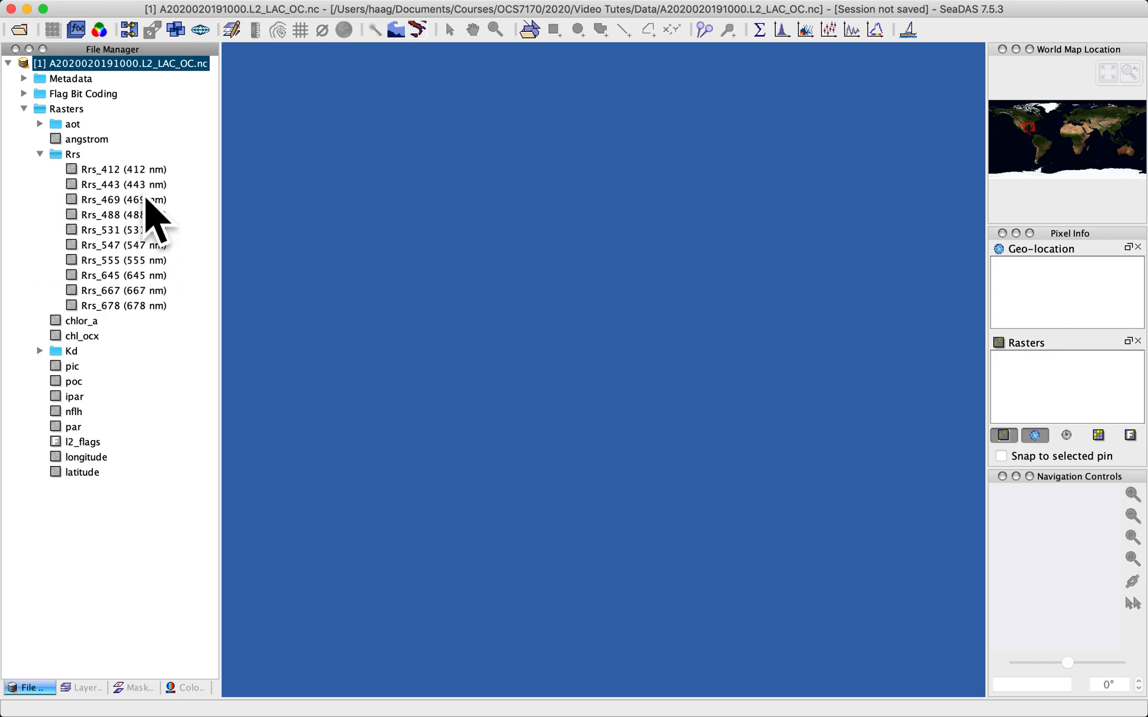
{"action": "mouse_move", "coordinate": [153, 213]}
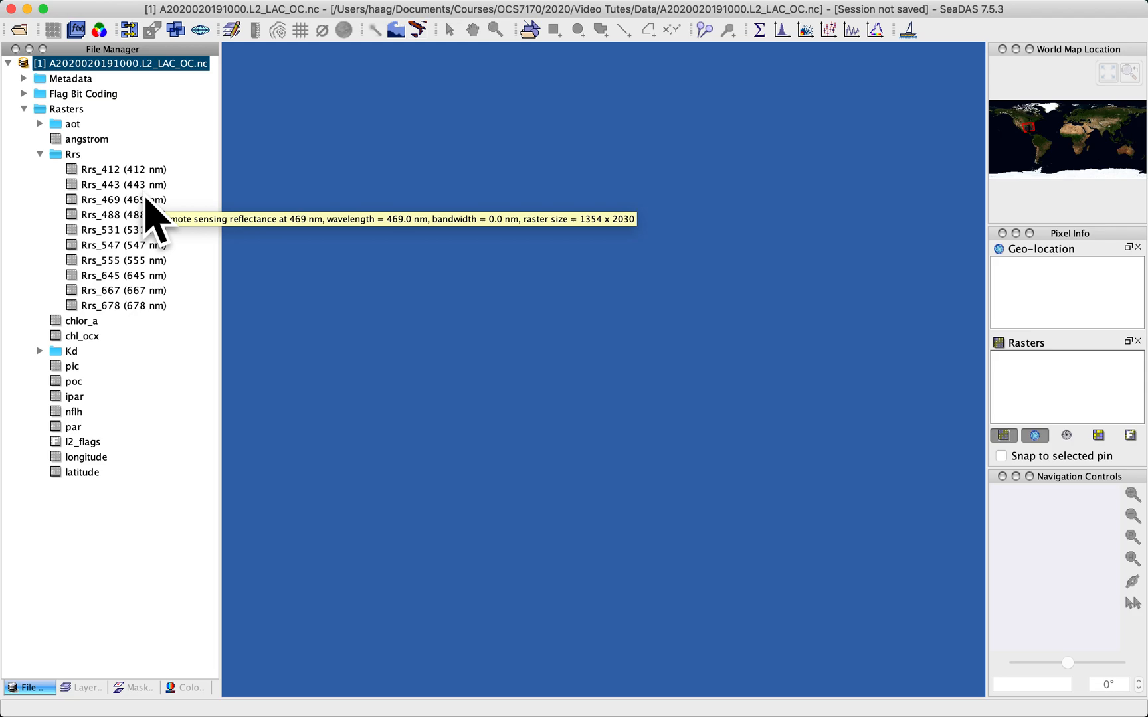
{"action": "mouse_move", "coordinate": [828, 33]}
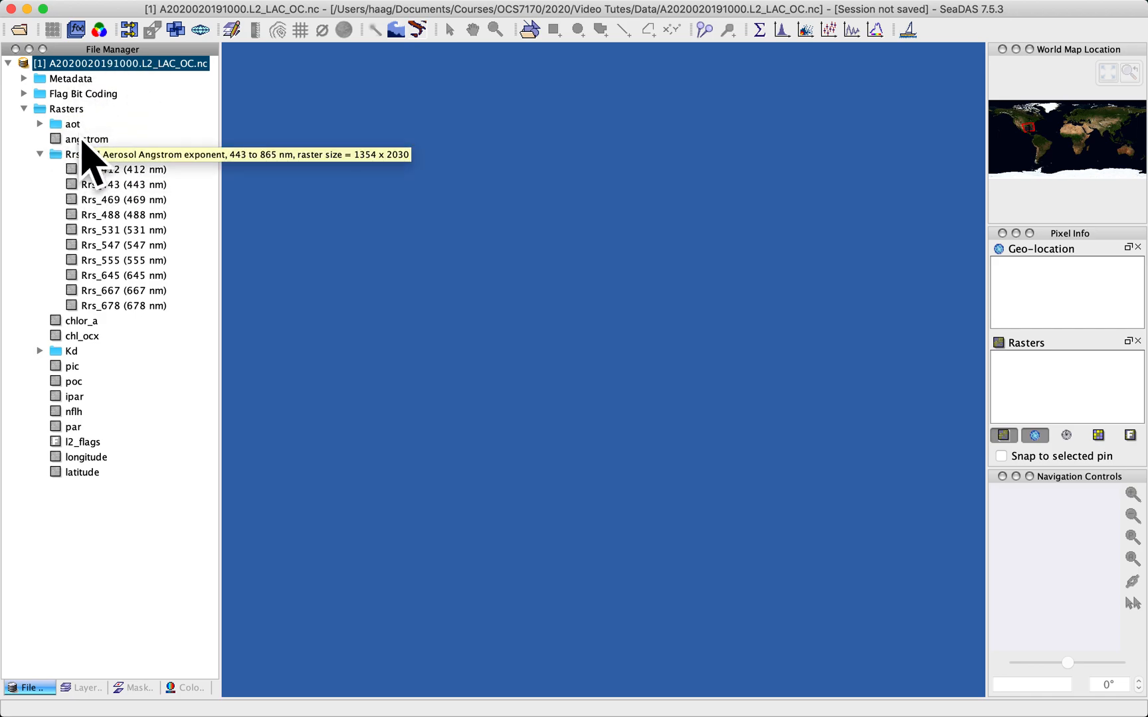
{"action": "mouse_move", "coordinate": [51, 177]}
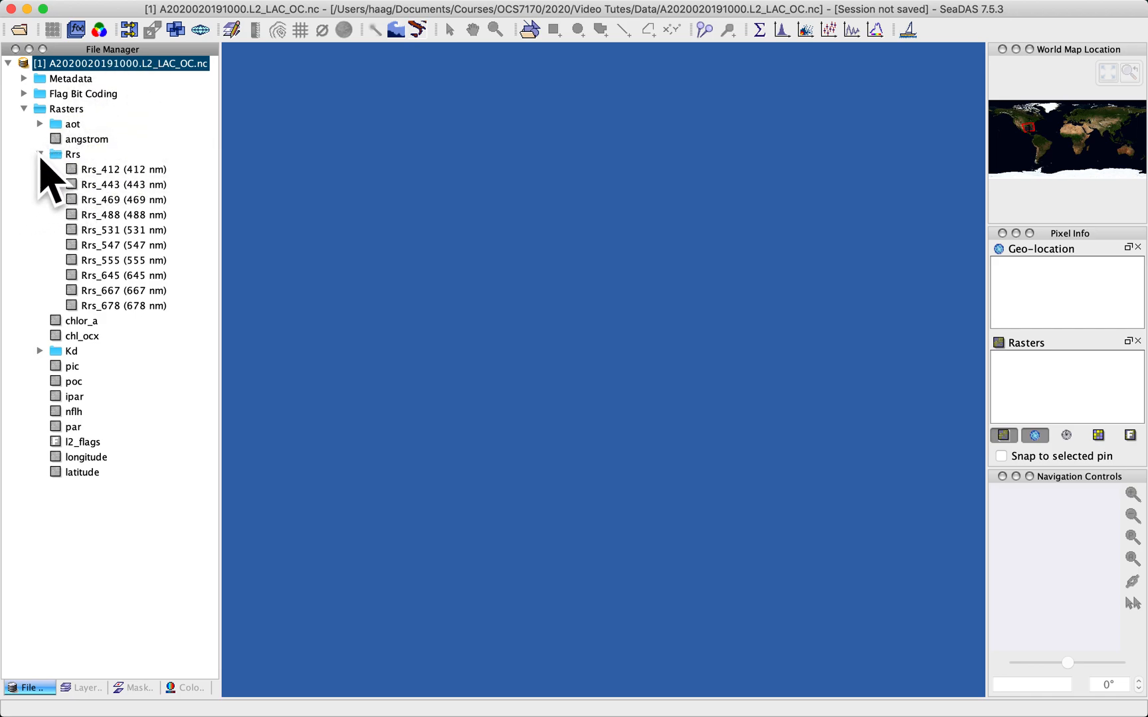
{"action": "left_click", "coordinate": [38, 154]}
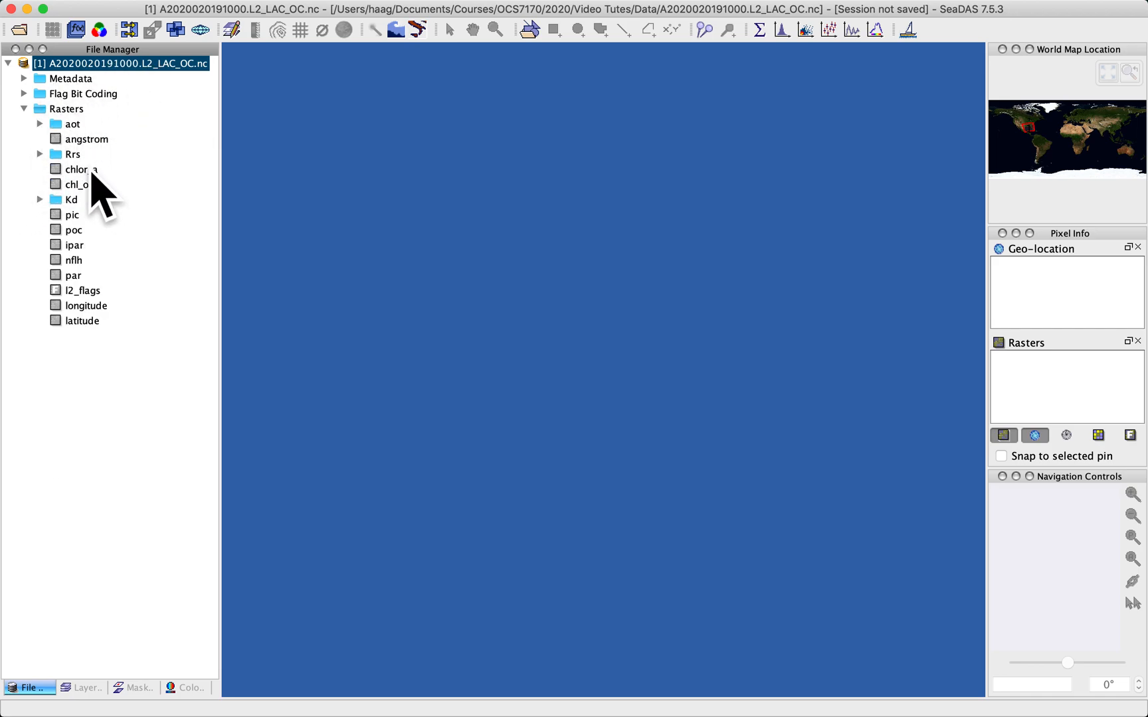
Step: Show chlor_a as an image view, then expand Rrs and select the Rrs_645 band
{"action": "double_click", "coordinate": [76, 168]}
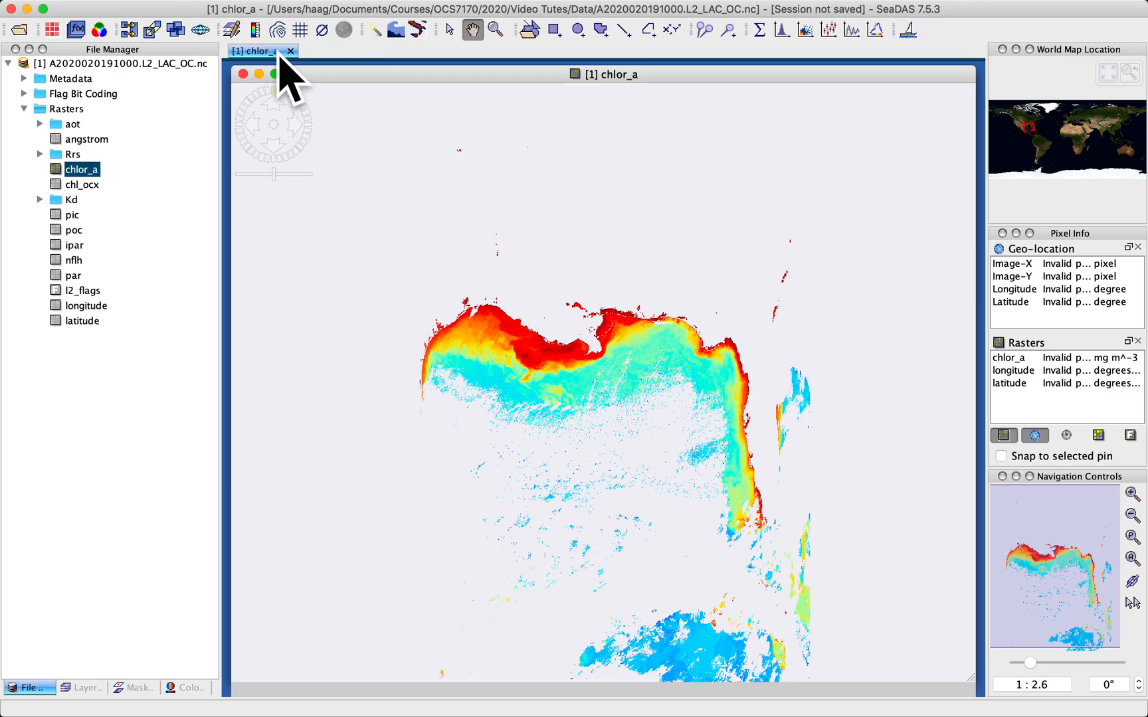
{"action": "mouse_move", "coordinate": [887, 63]}
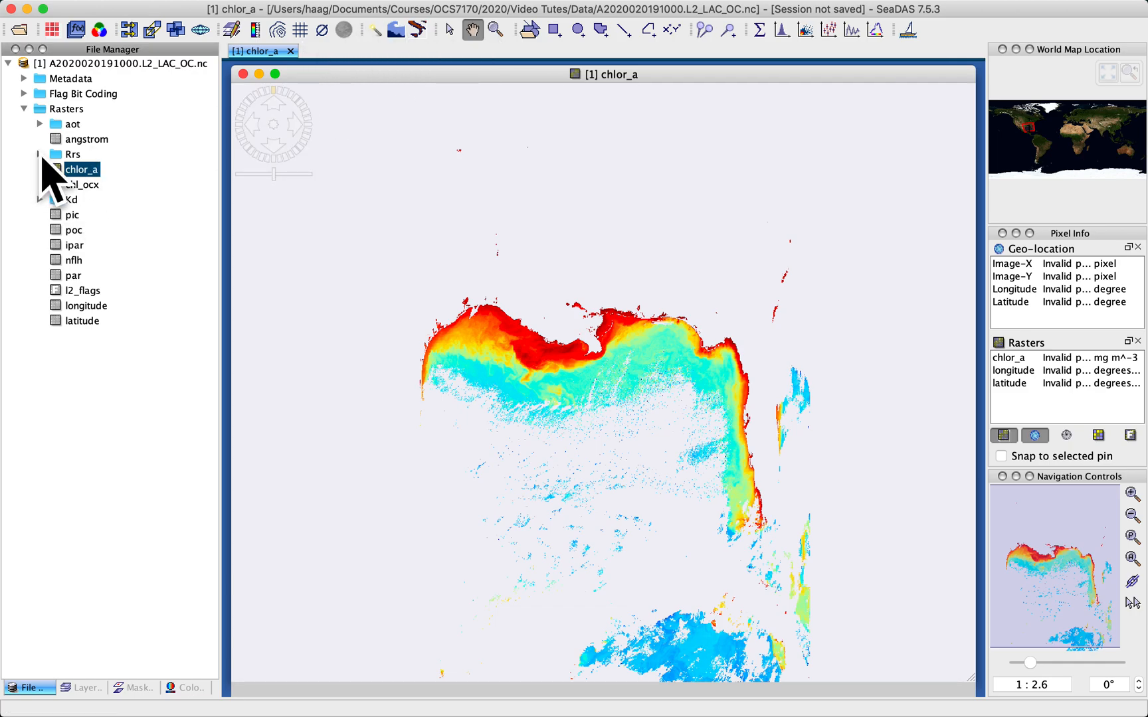
{"action": "left_click", "coordinate": [37, 154]}
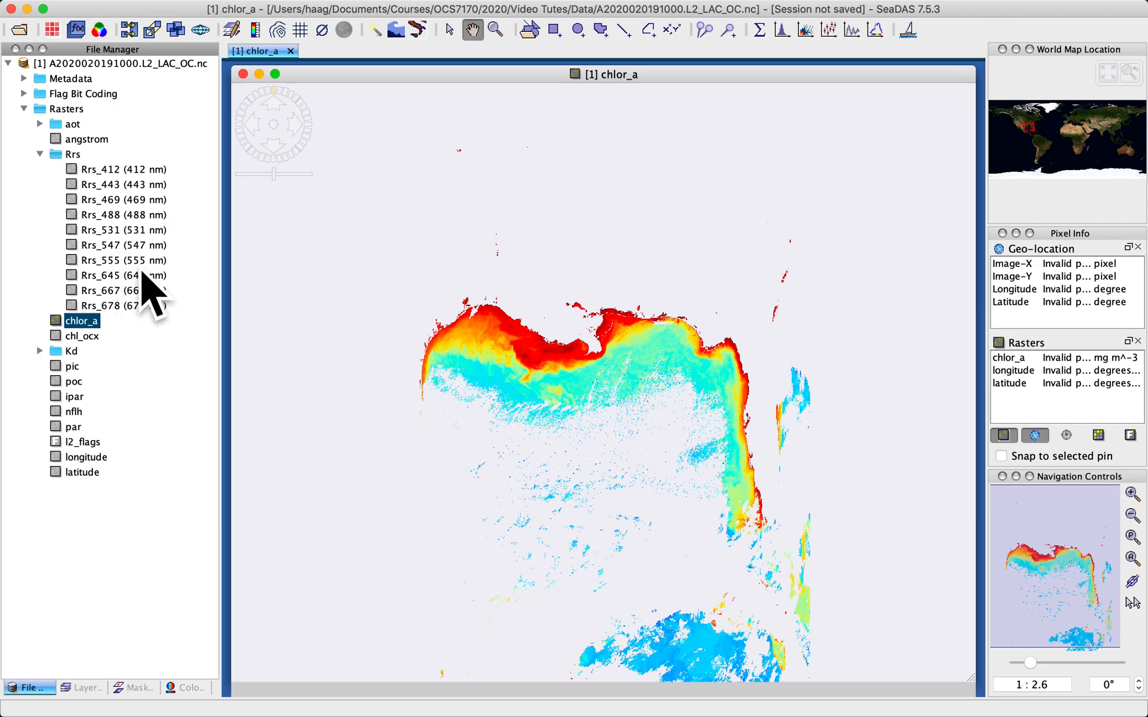
{"action": "left_click", "coordinate": [112, 275]}
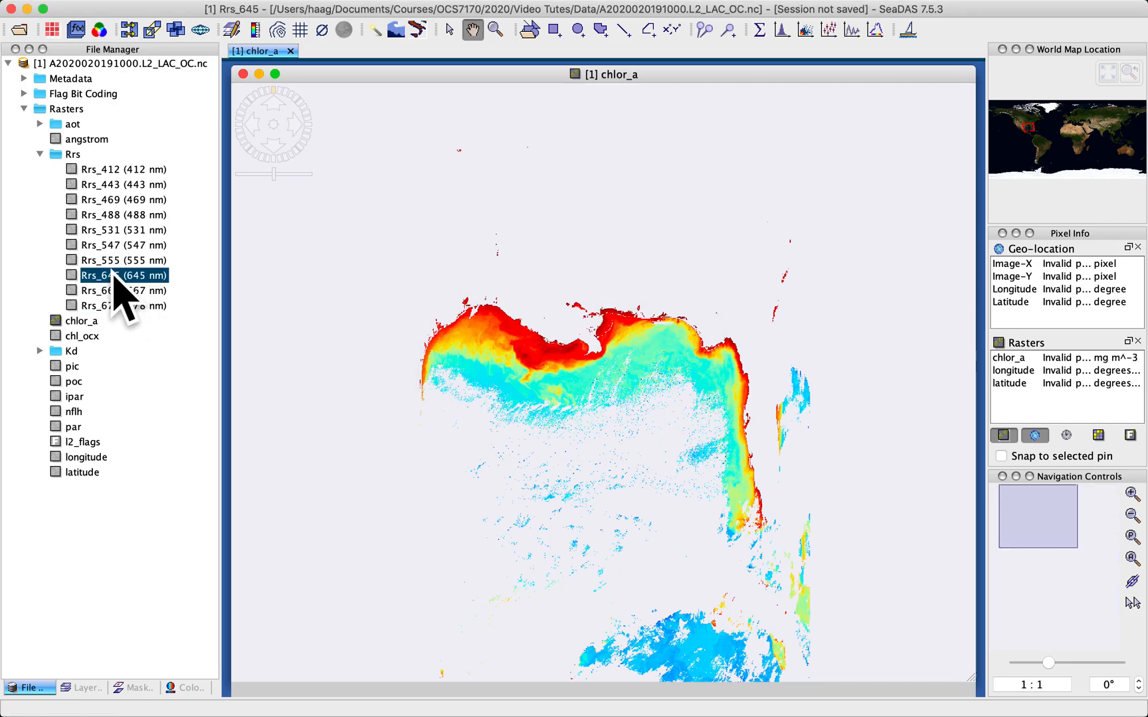
{"action": "double_click", "coordinate": [113, 275]}
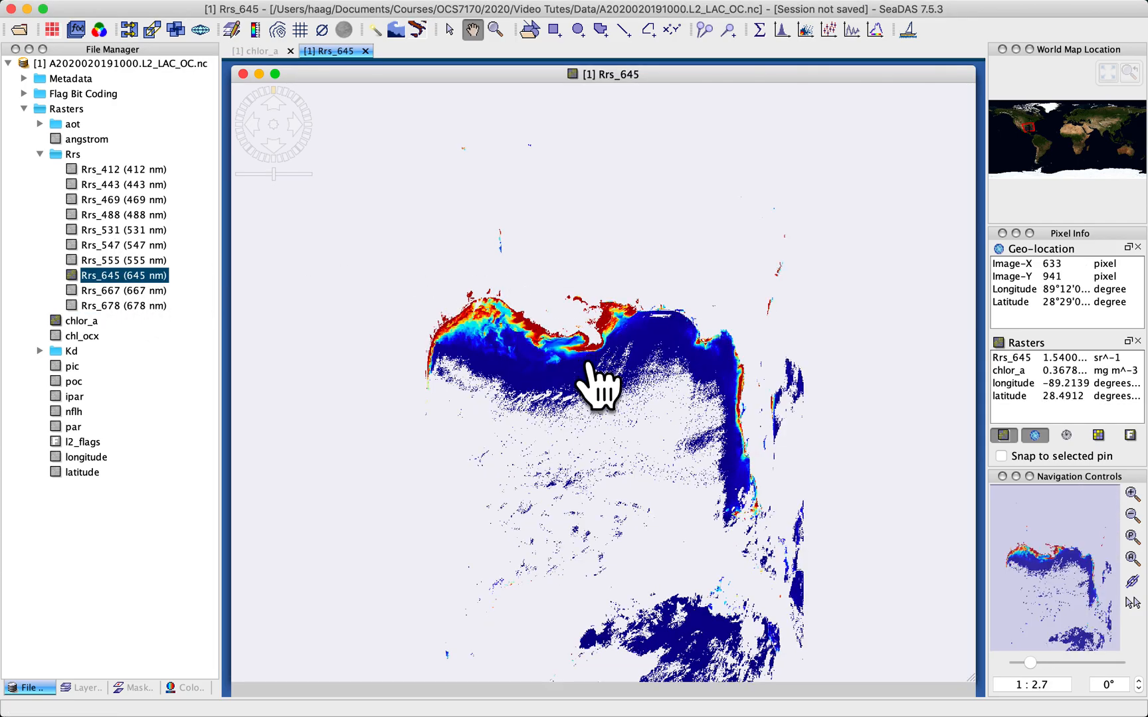
{"action": "mouse_move", "coordinate": [698, 138]}
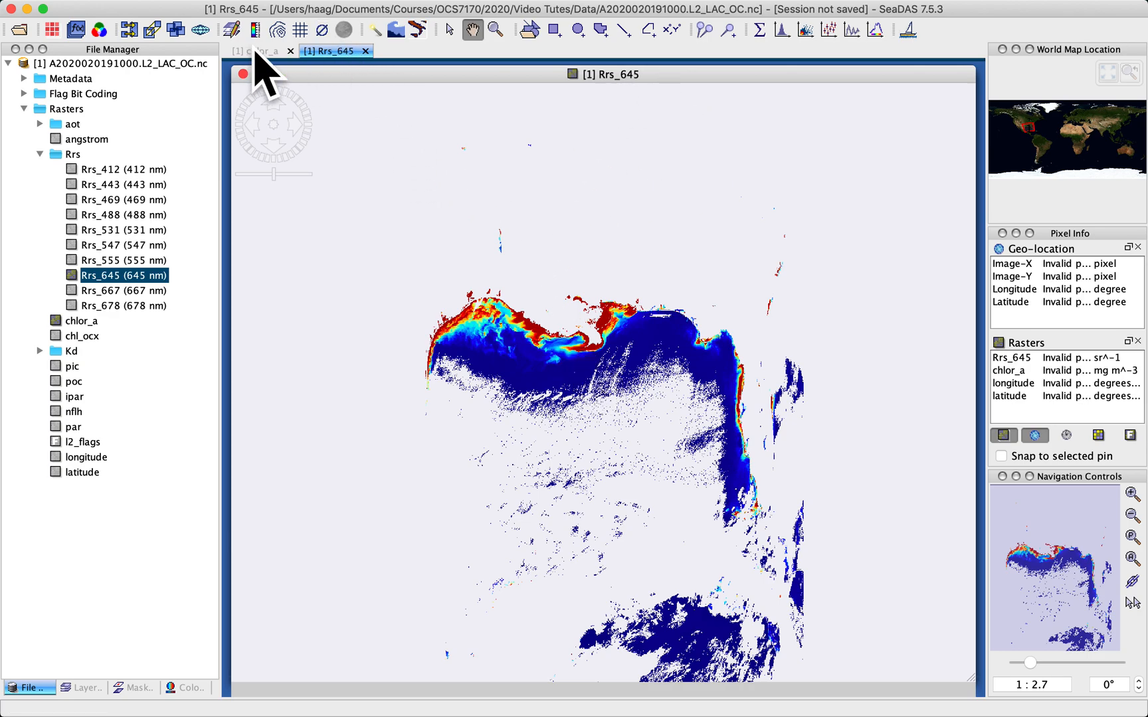
{"action": "left_click", "coordinate": [80, 321]}
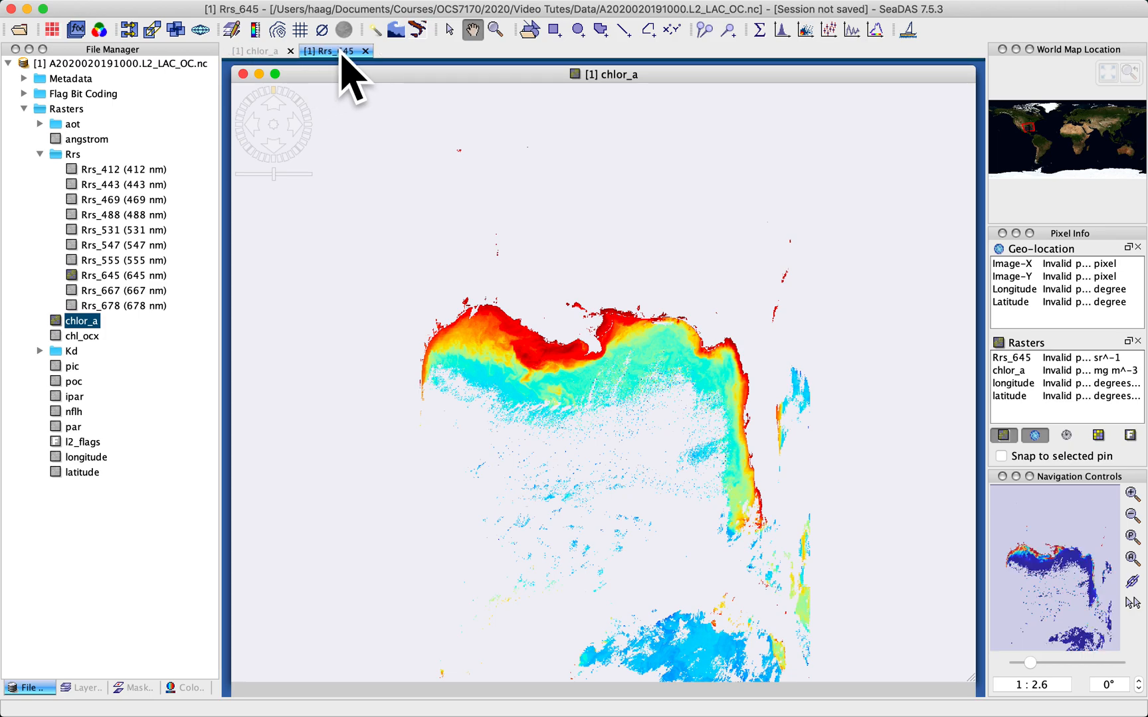
{"action": "left_click", "coordinate": [365, 51]}
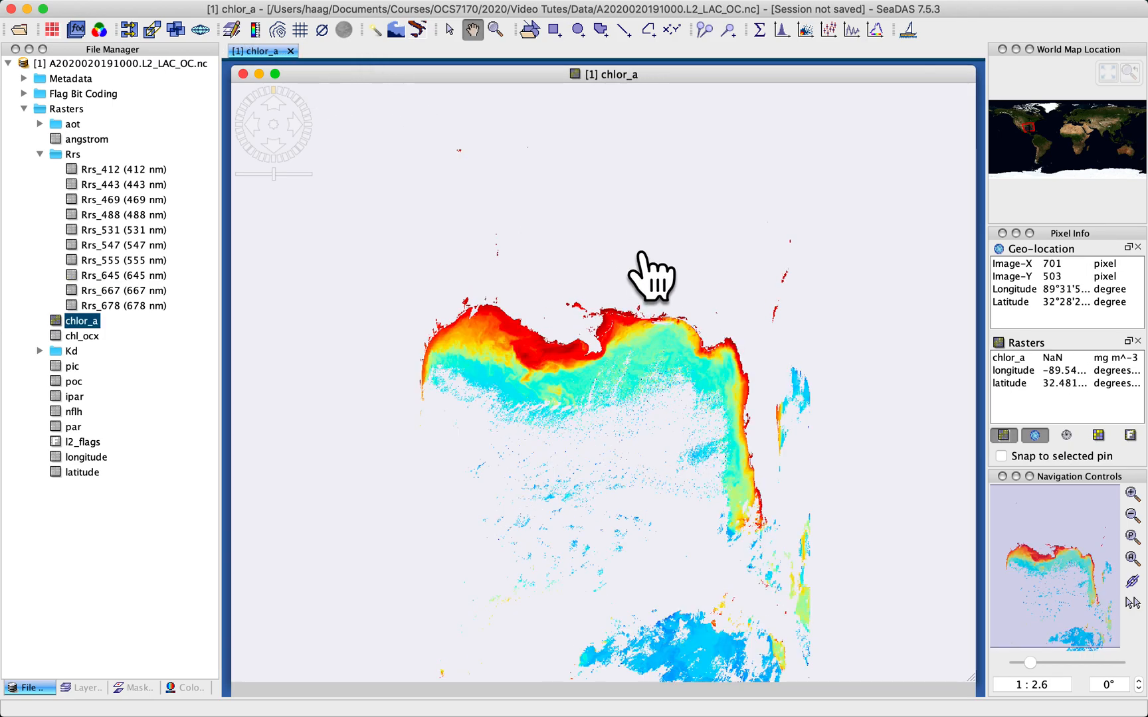
{"action": "mouse_move", "coordinate": [504, 373]}
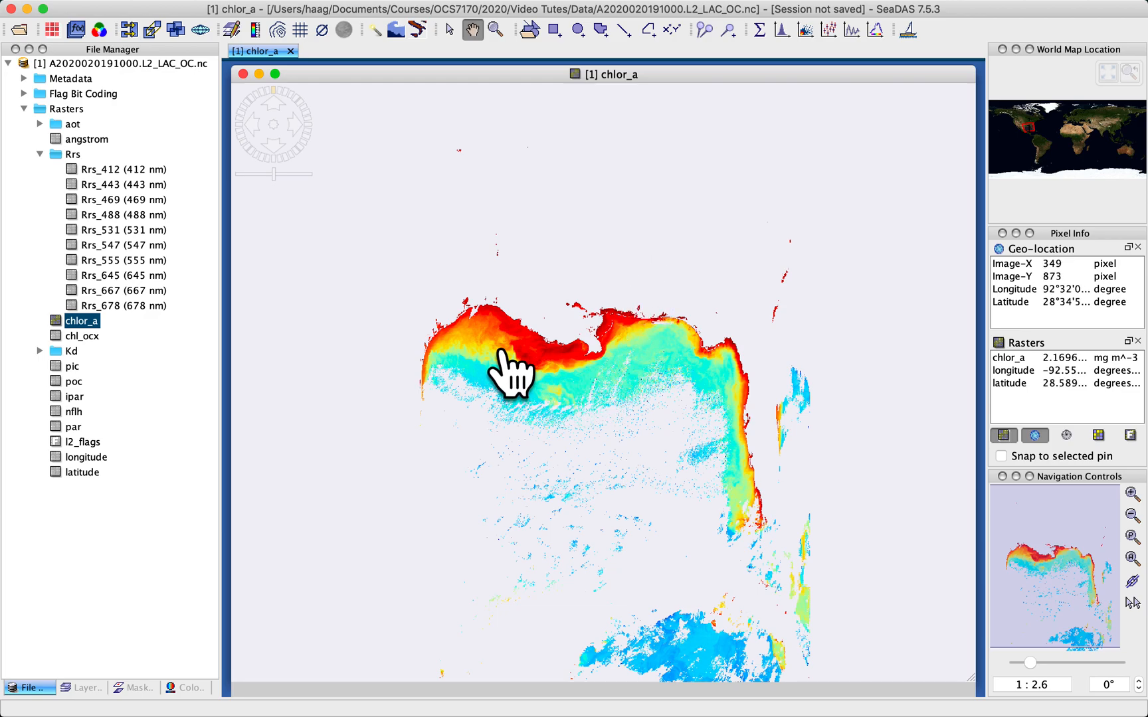
{"action": "mouse_move", "coordinate": [566, 367]}
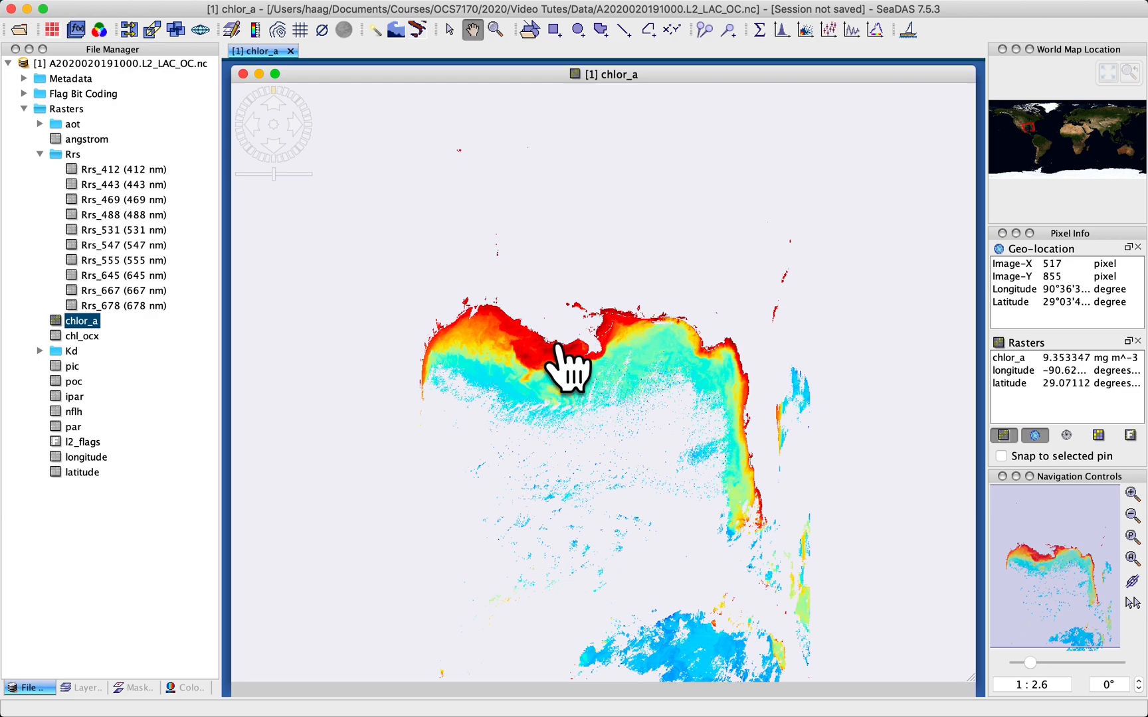
{"action": "mouse_move", "coordinate": [559, 388]}
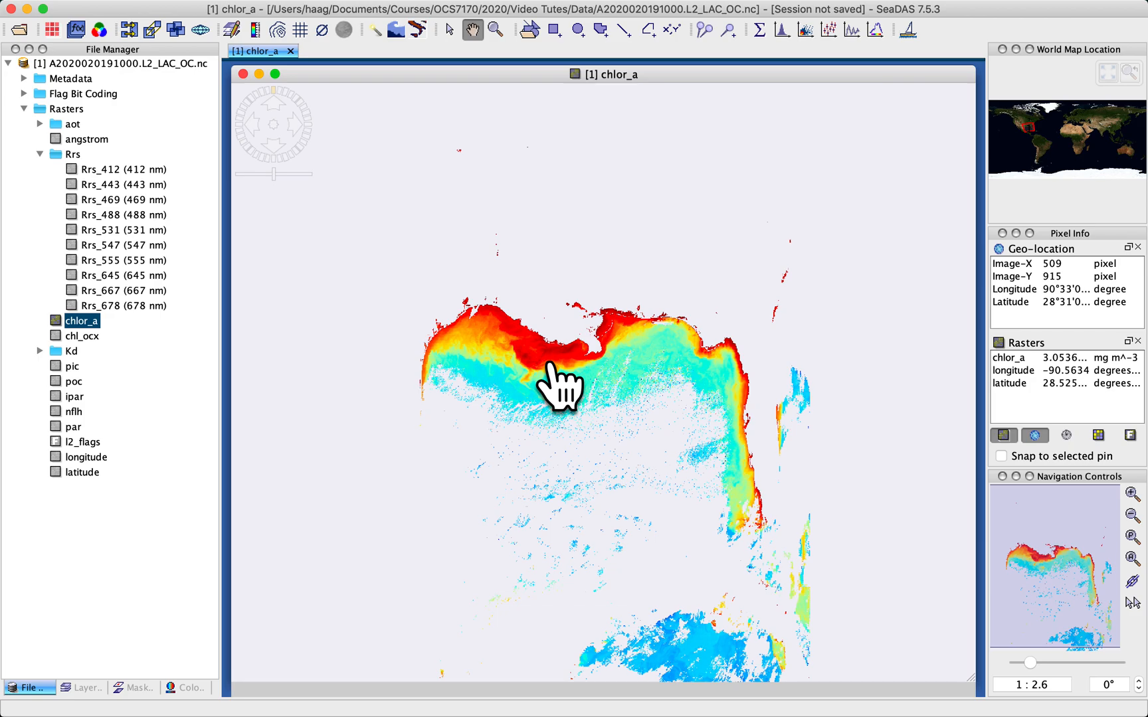
{"action": "mouse_move", "coordinate": [457, 66]}
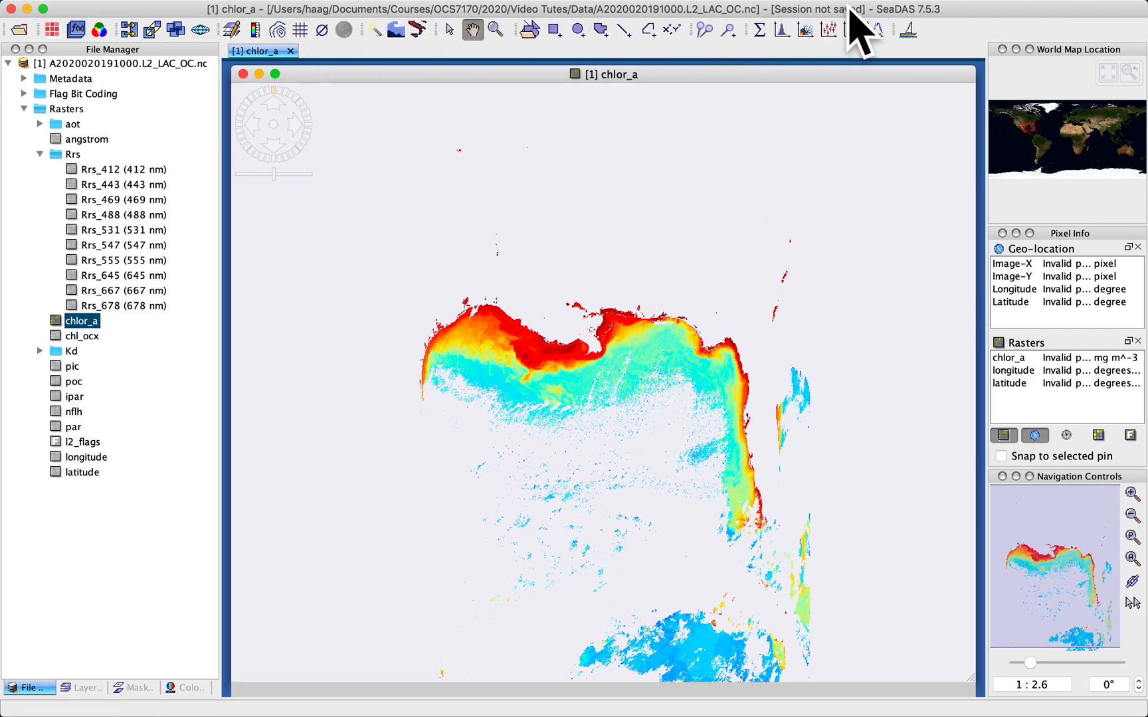
Step: With the Pan tool, drag the chlor_a image left, right and back toward the middle
{"action": "left_click", "coordinate": [472, 31]}
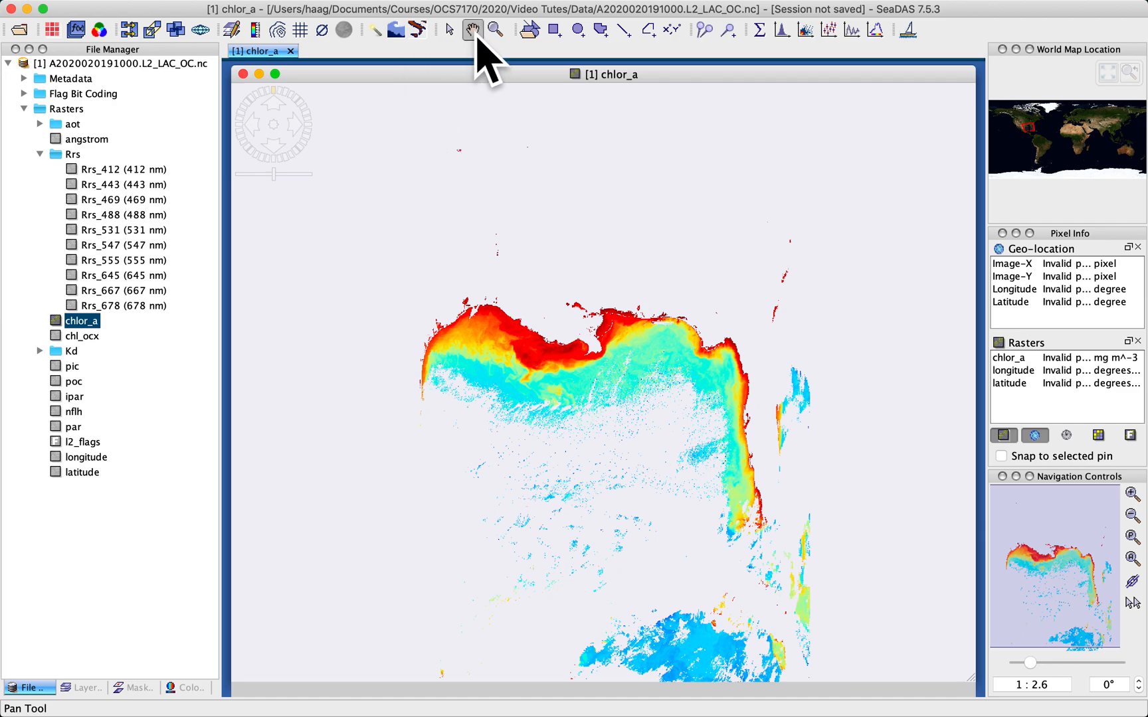
{"action": "mouse_move", "coordinate": [486, 64]}
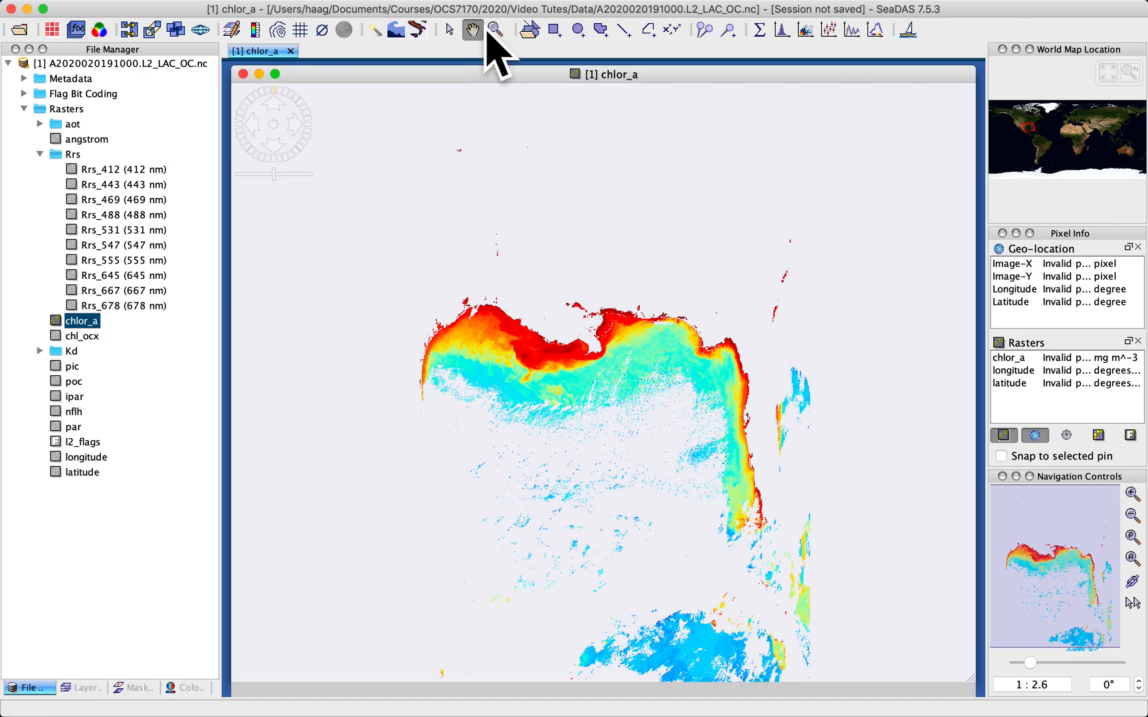
{"action": "mouse_move", "coordinate": [469, 31]}
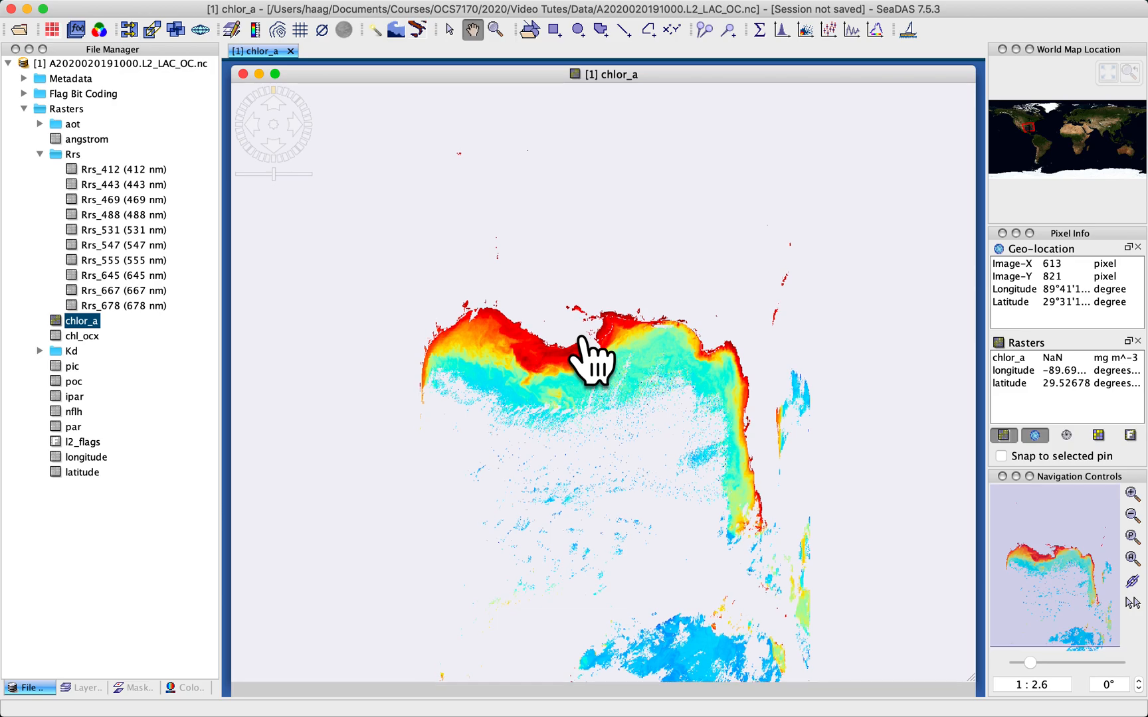
{"action": "left_click_drag", "start_coordinate": [591, 359], "coordinate": [483, 286]}
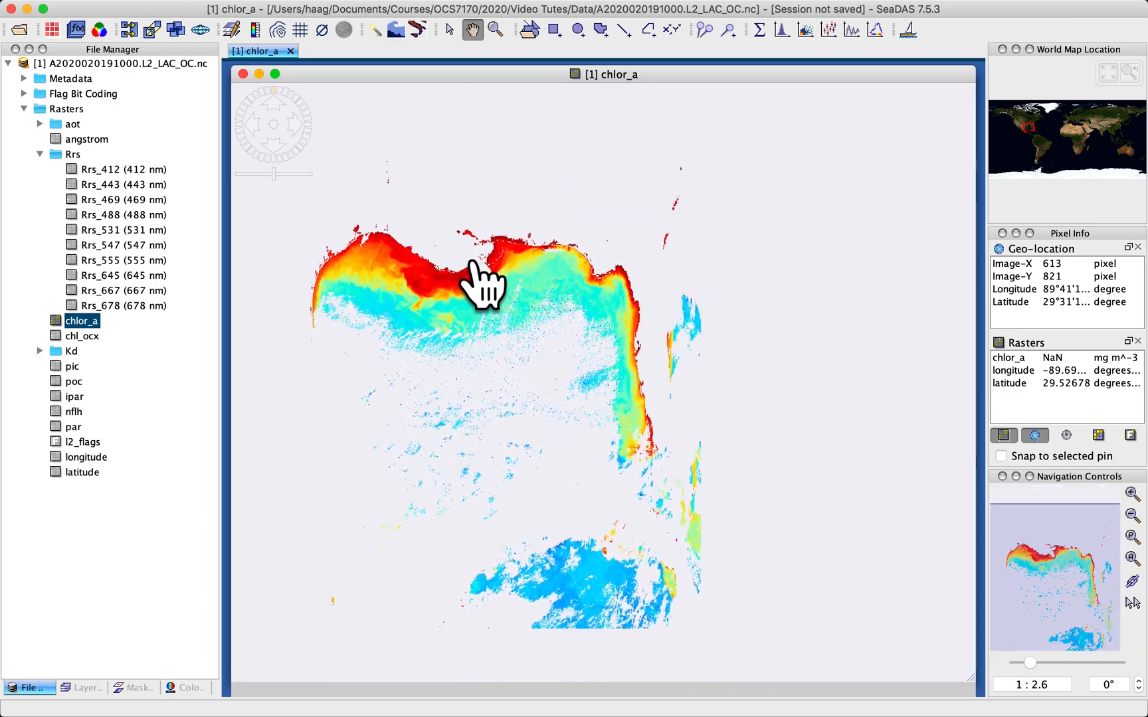
{"action": "left_click_drag", "start_coordinate": [484, 286], "coordinate": [725, 261]}
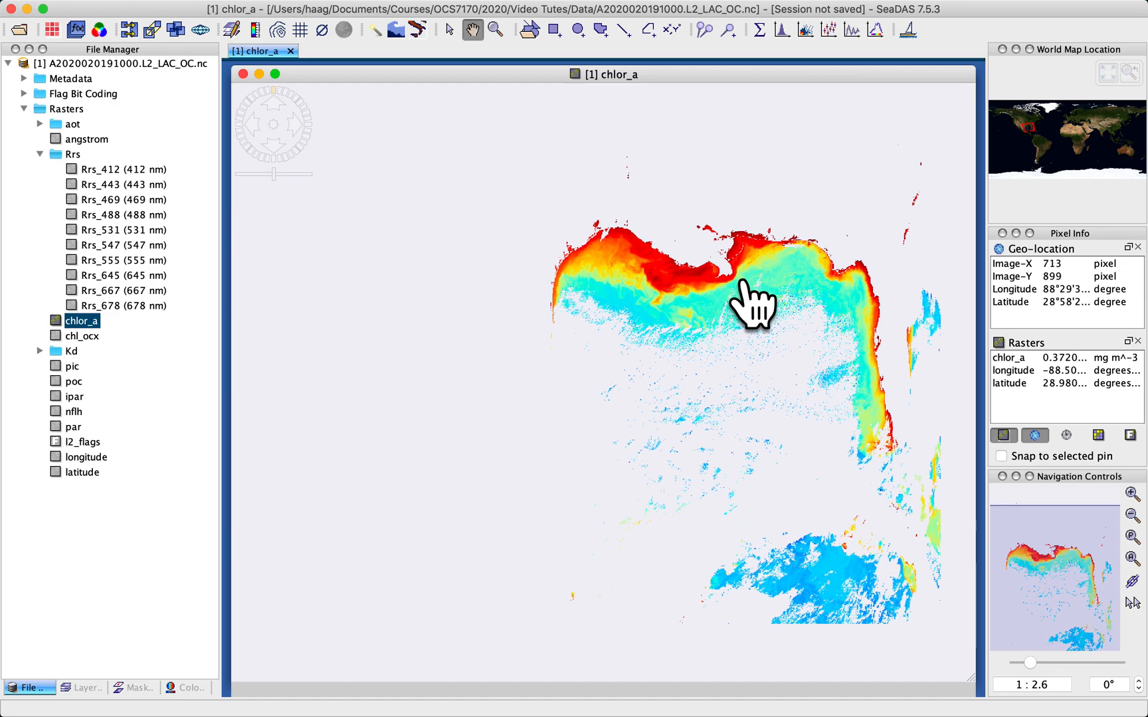
{"action": "left_click_drag", "start_coordinate": [751, 304], "coordinate": [677, 292]}
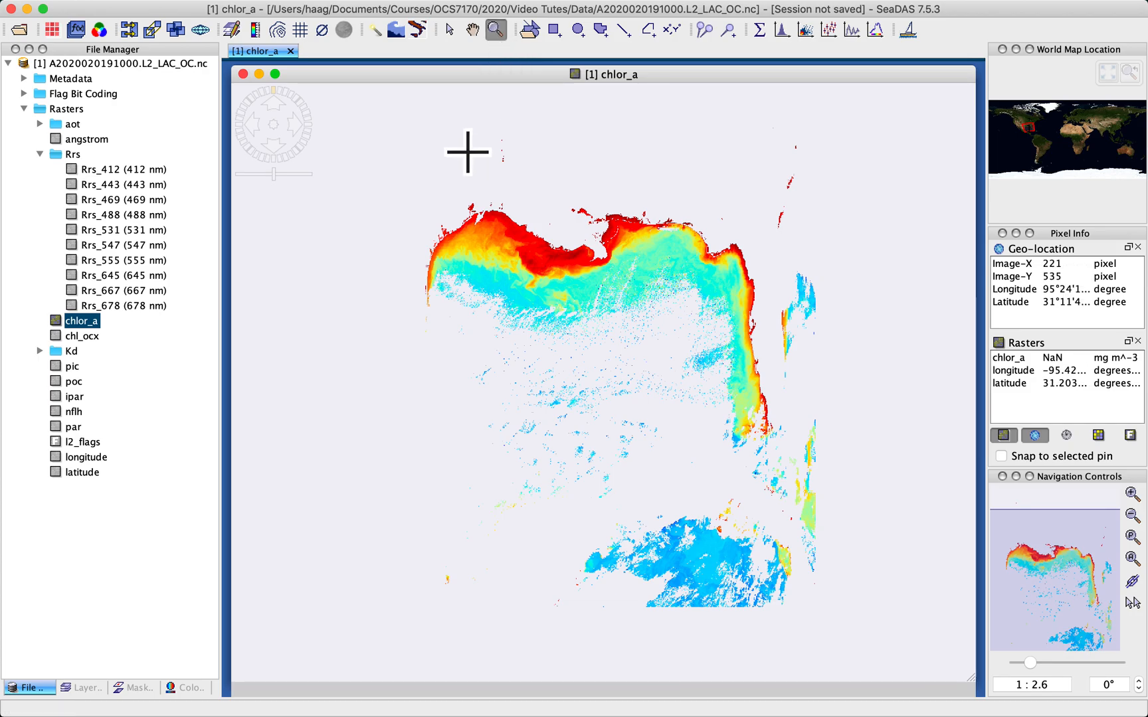
Step: Drag-zoom onto the northern Gulf coastal chlorophyll band, then return to panning
{"action": "left_click_drag", "start_coordinate": [465, 152], "coordinate": [719, 285]}
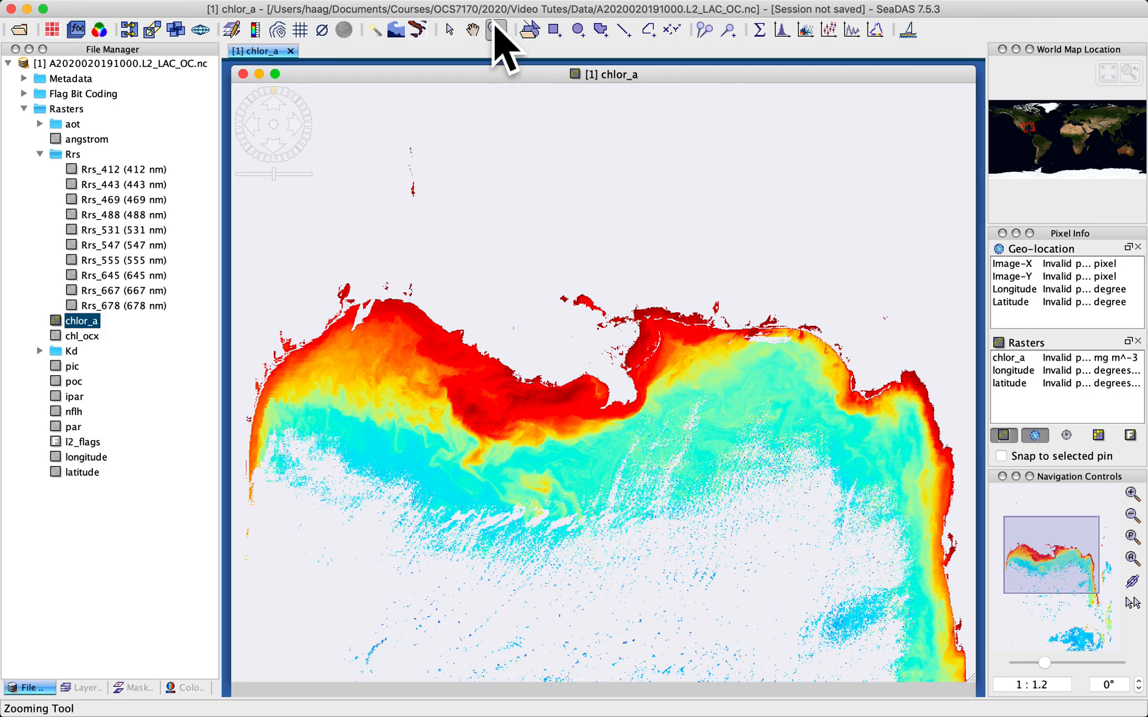
{"action": "left_click", "coordinate": [498, 31]}
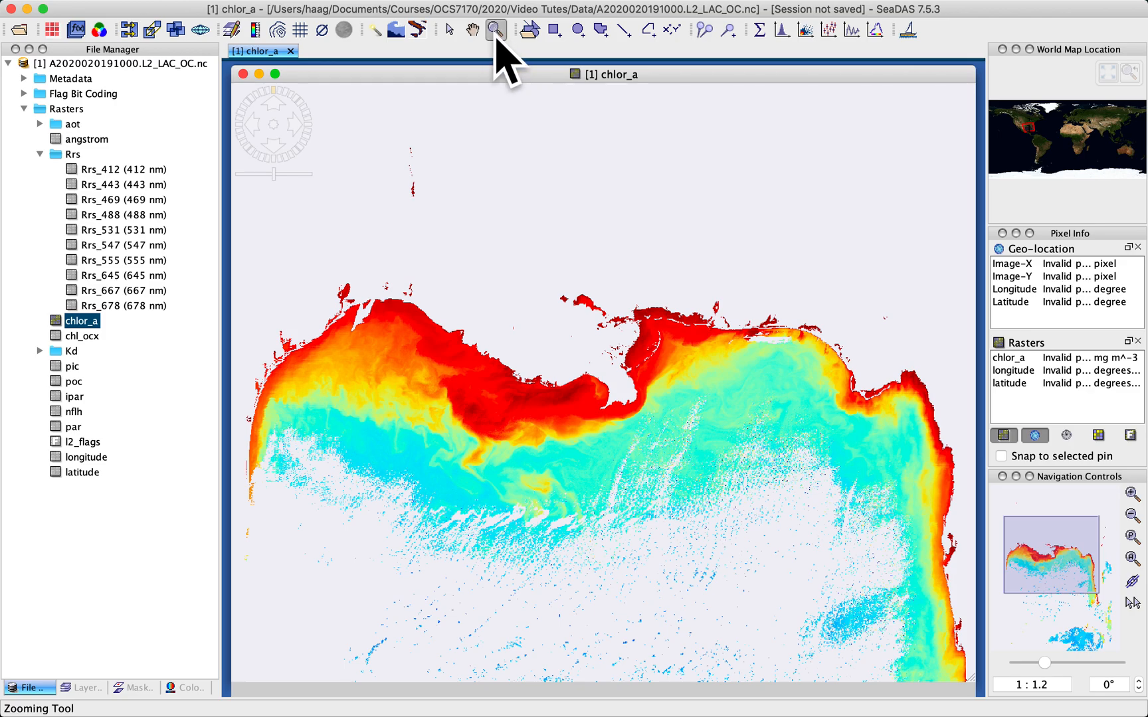
{"action": "mouse_move", "coordinate": [500, 30]}
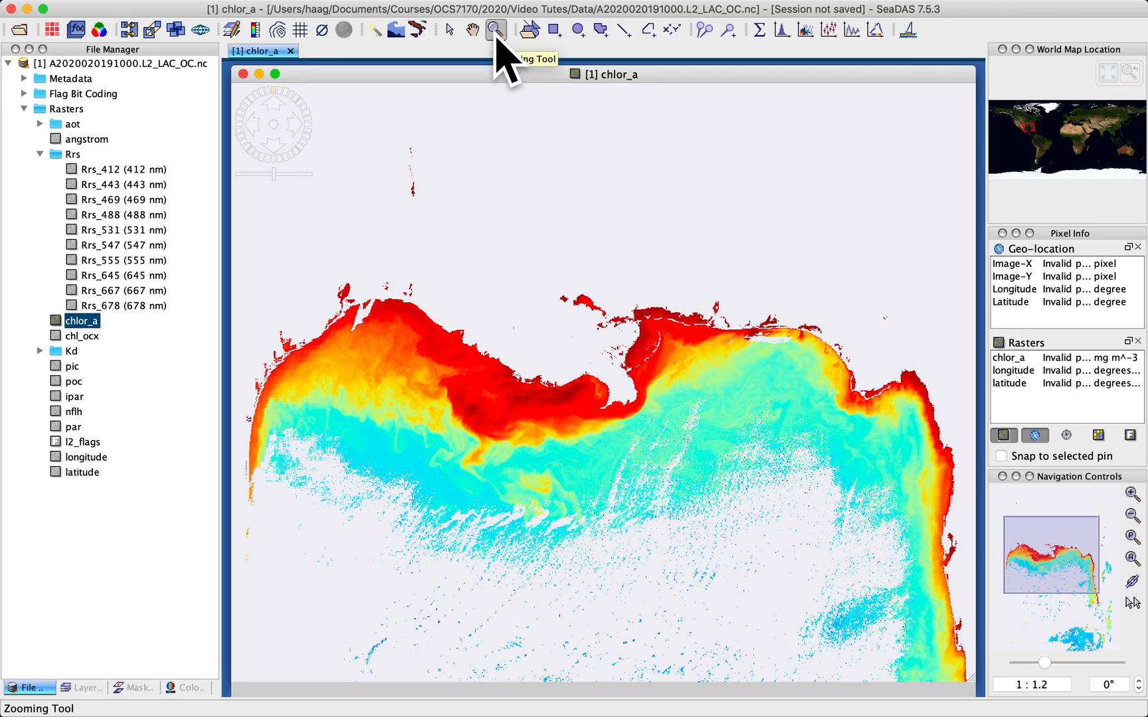
{"action": "left_click", "coordinate": [472, 31]}
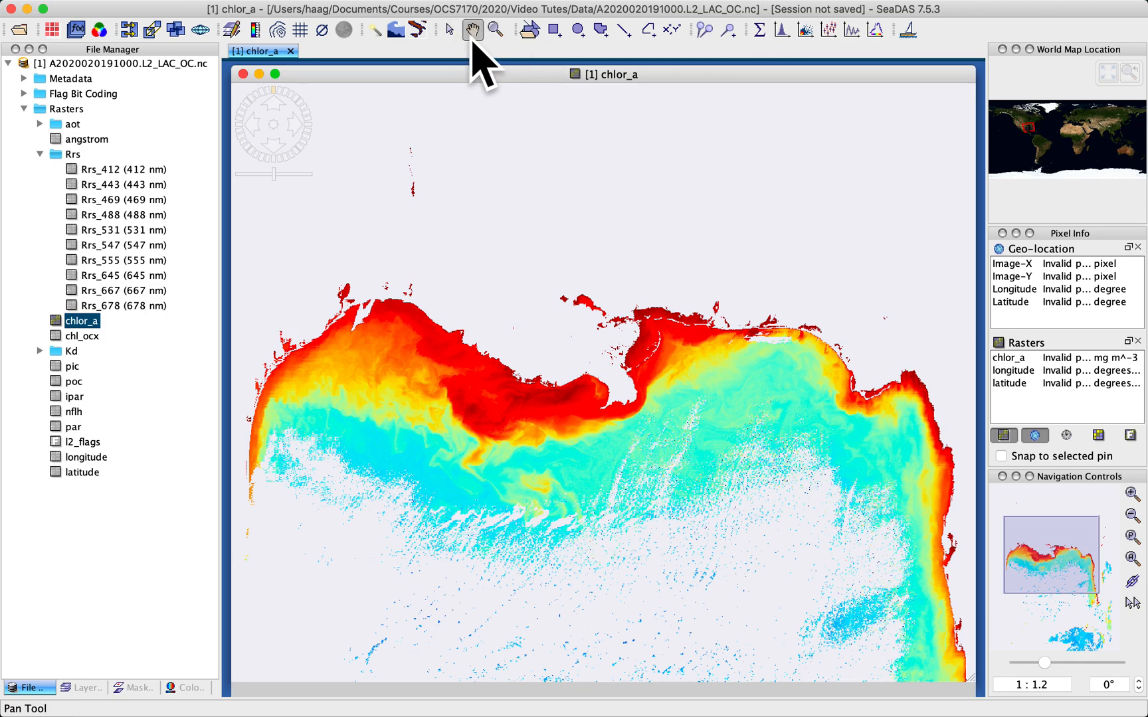
{"action": "mouse_move", "coordinate": [579, 430]}
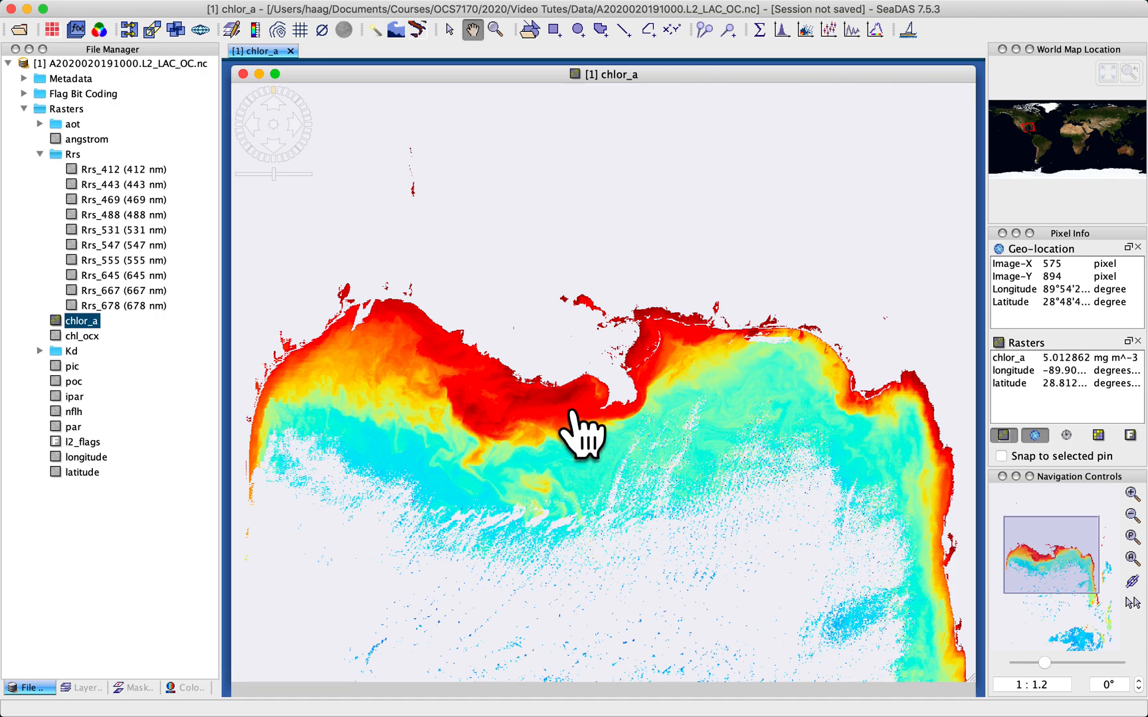
Step: Pan westward along the coastline until the Mississippi delta's high-chlorophyll waters are centred
{"action": "left_click_drag", "start_coordinate": [582, 432], "coordinate": [703, 282]}
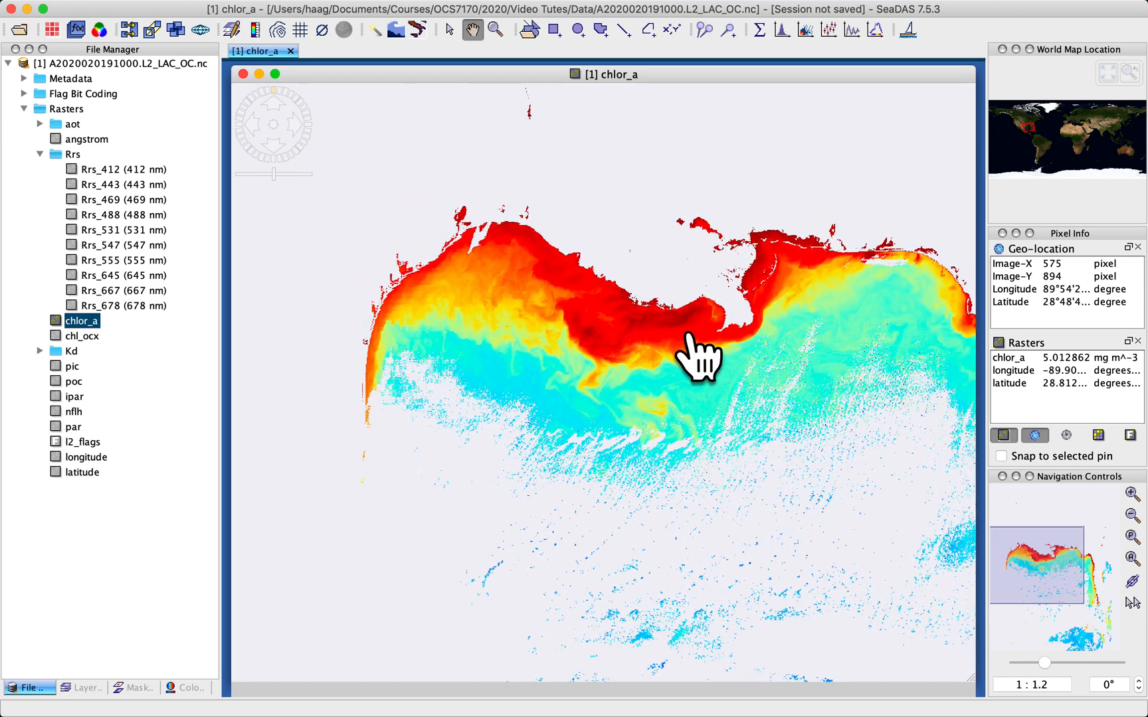
{"action": "mouse_move", "coordinate": [577, 340]}
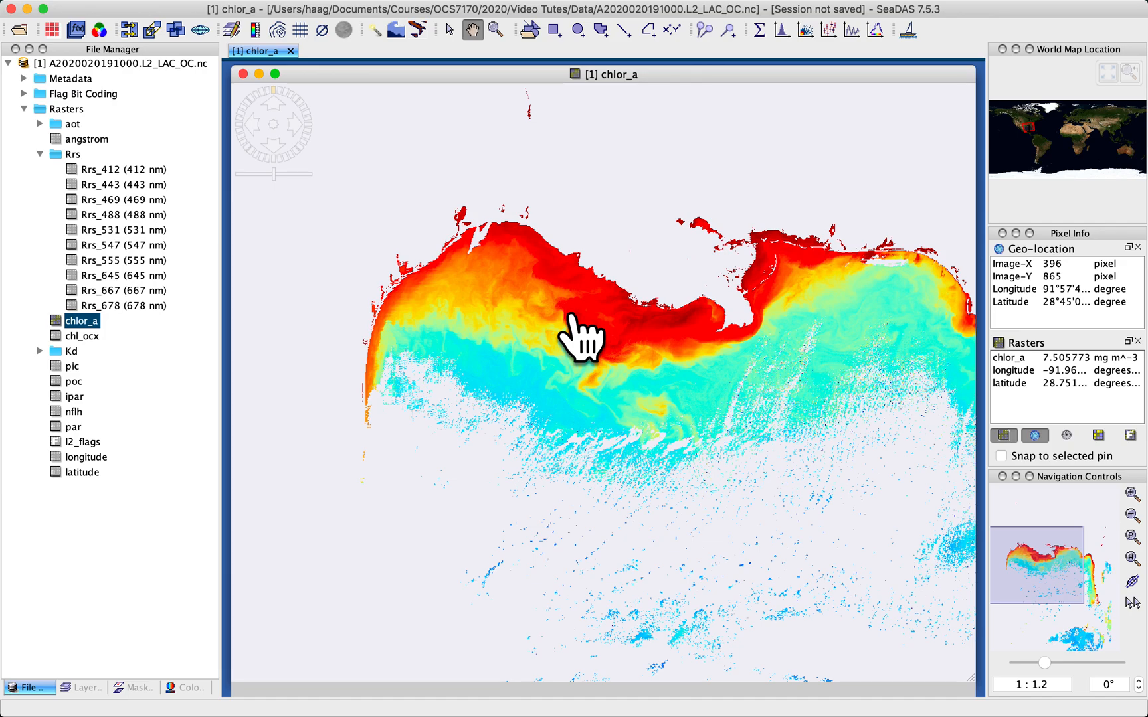
{"action": "mouse_move", "coordinate": [626, 353]}
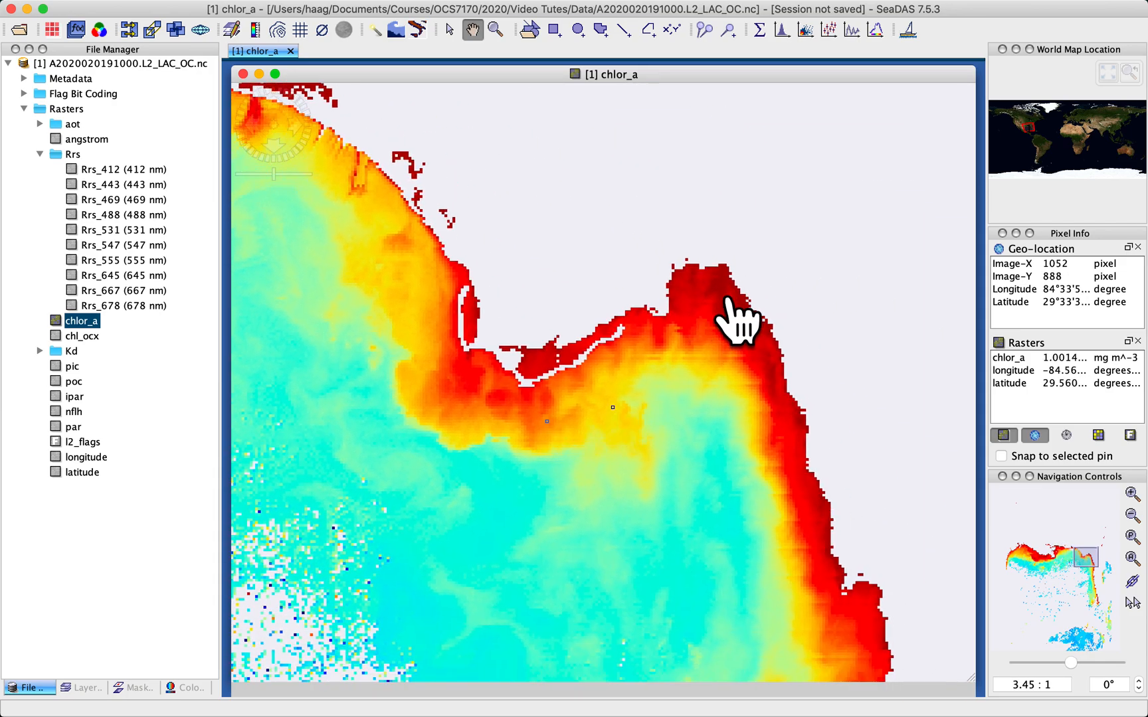
{"action": "left_click_drag", "start_coordinate": [740, 319], "coordinate": [703, 367]}
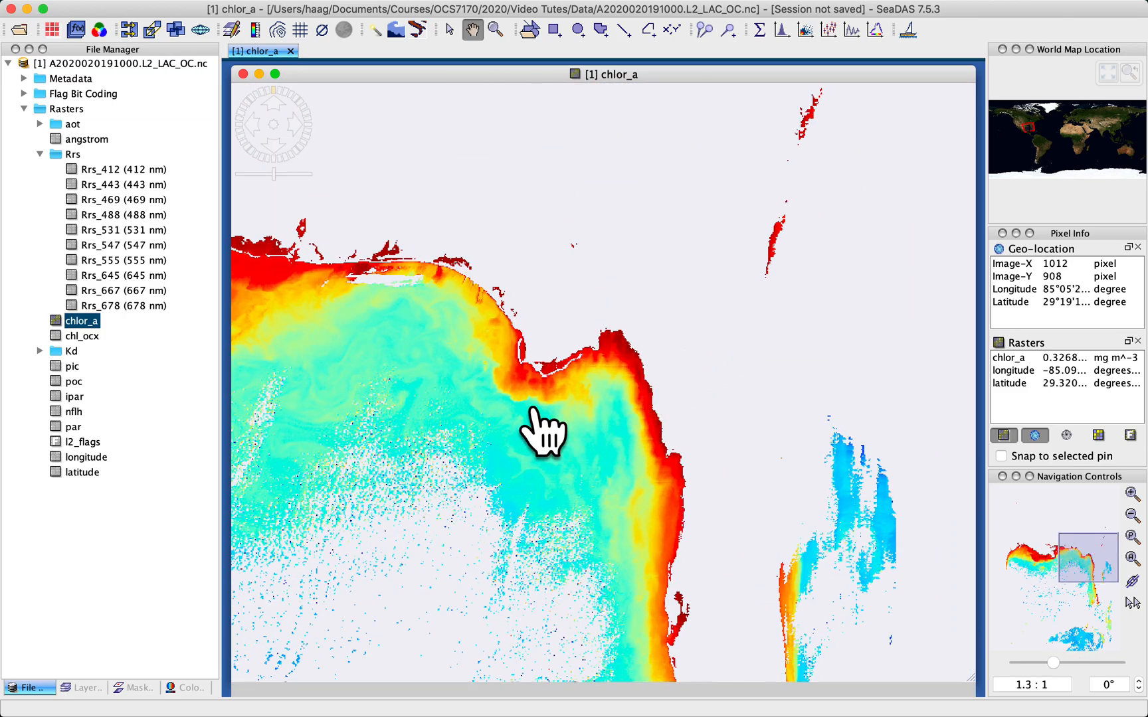
{"action": "left_click_drag", "start_coordinate": [543, 428], "coordinate": [637, 388]}
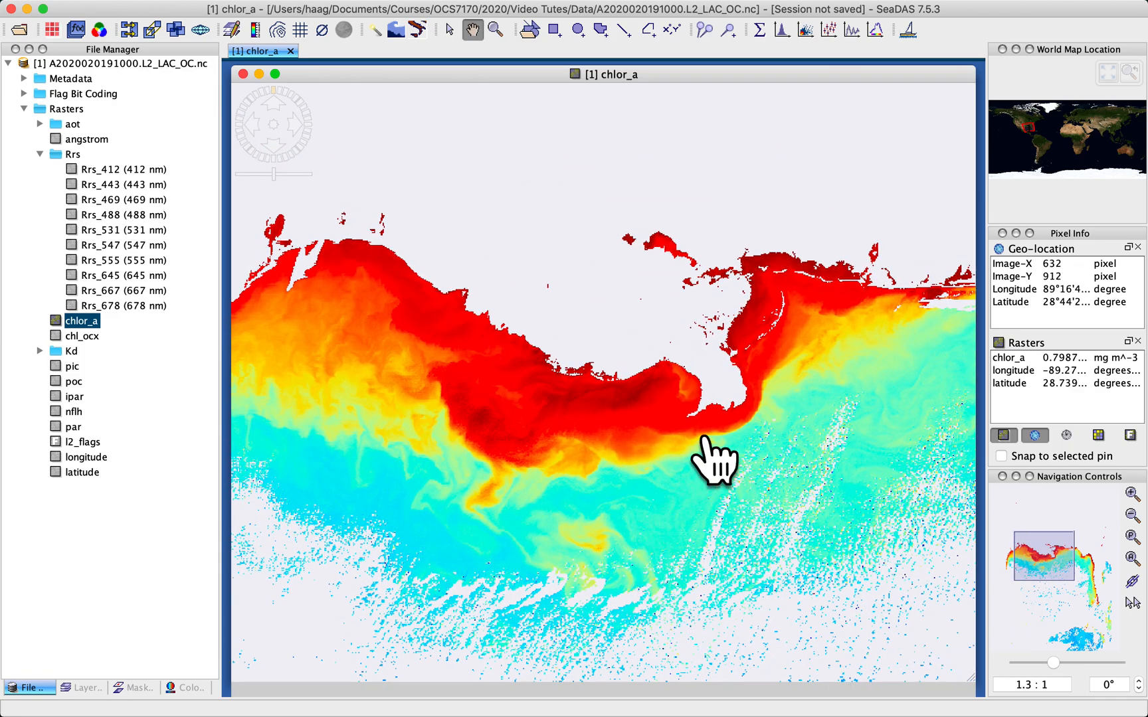
{"action": "left_click_drag", "start_coordinate": [713, 461], "coordinate": [476, 509]}
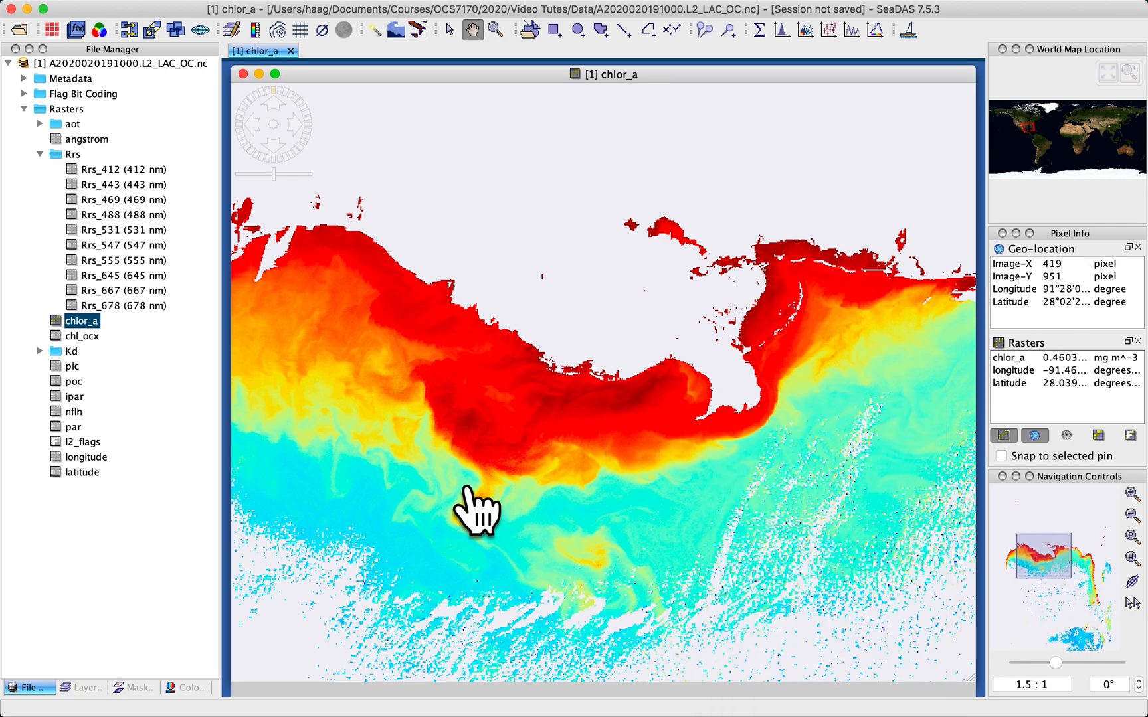
{"action": "mouse_move", "coordinate": [782, 508]}
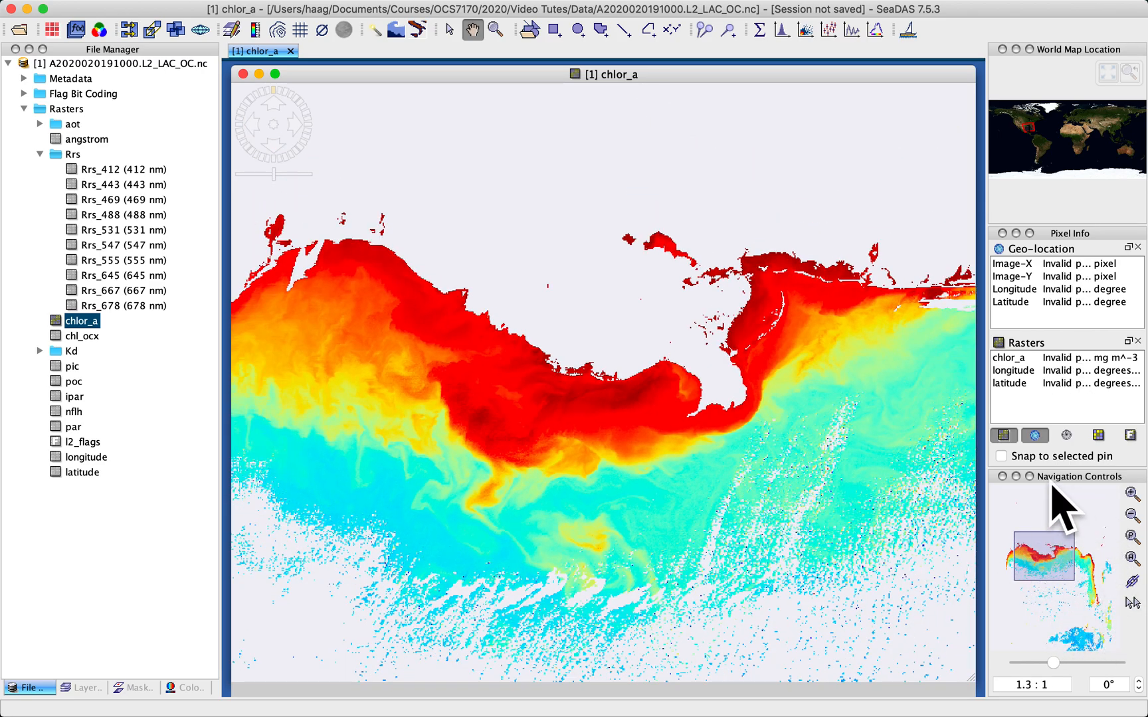
{"action": "mouse_move", "coordinate": [1010, 511]}
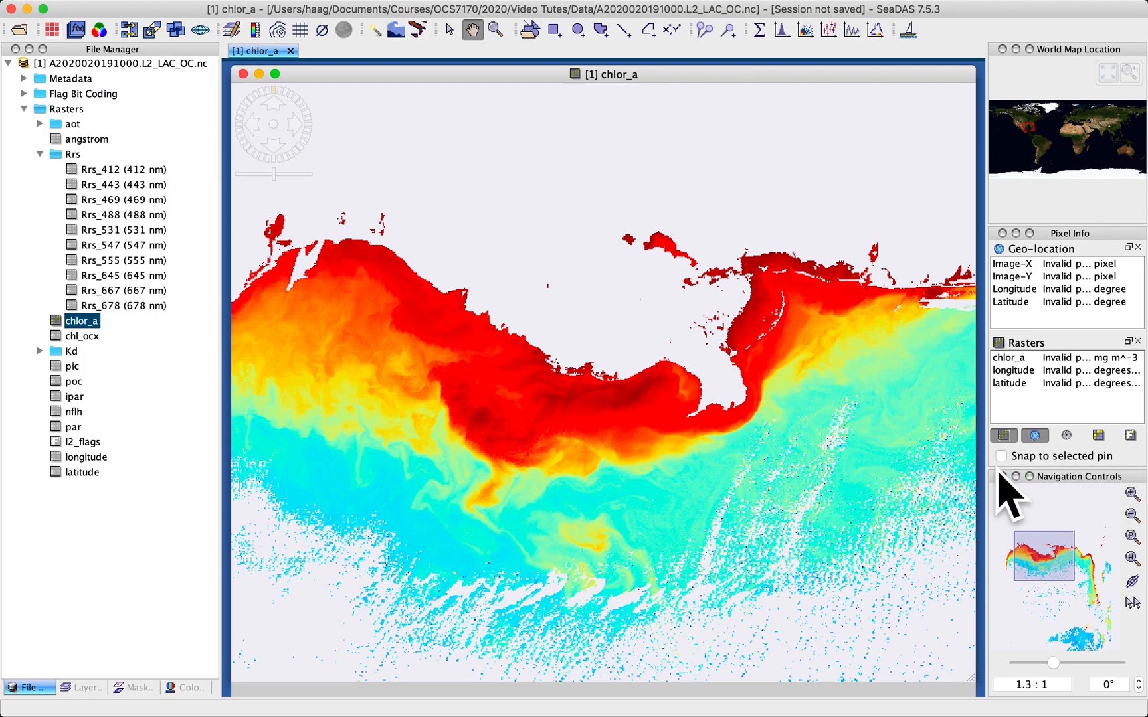
Step: Use the Navigation Controls to zoom out and then fit the whole swath in view
{"action": "left_click", "coordinate": [1128, 492]}
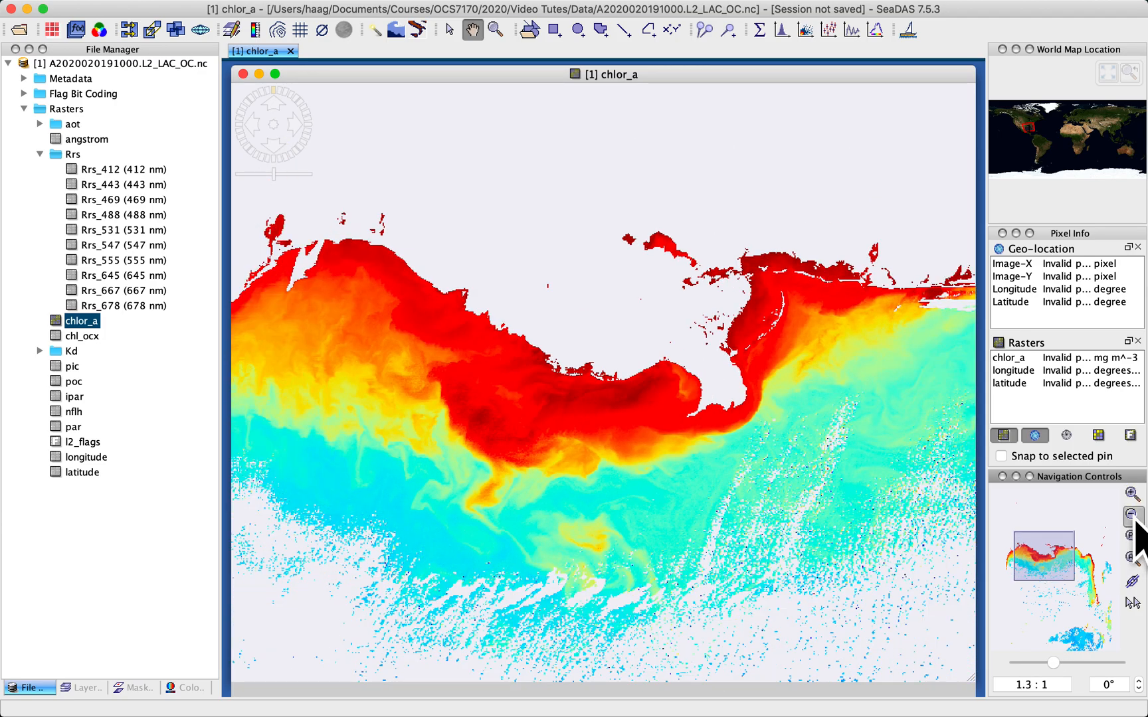
{"action": "left_click", "coordinate": [1129, 516]}
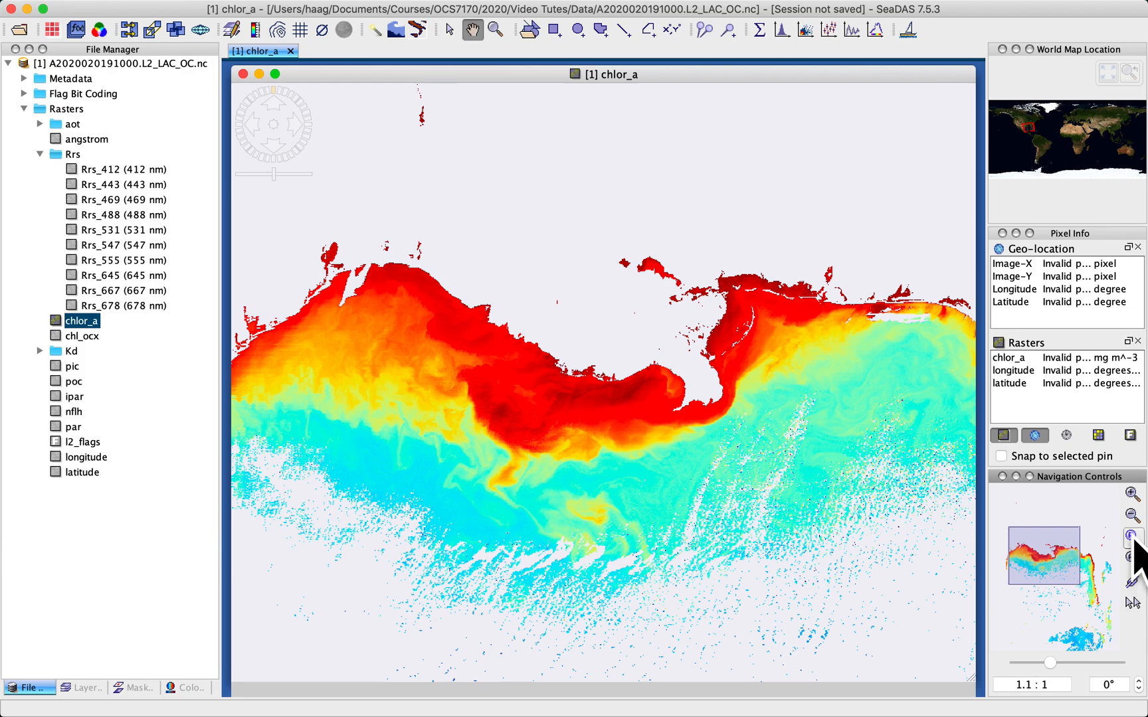
{"action": "mouse_move", "coordinate": [1130, 533]}
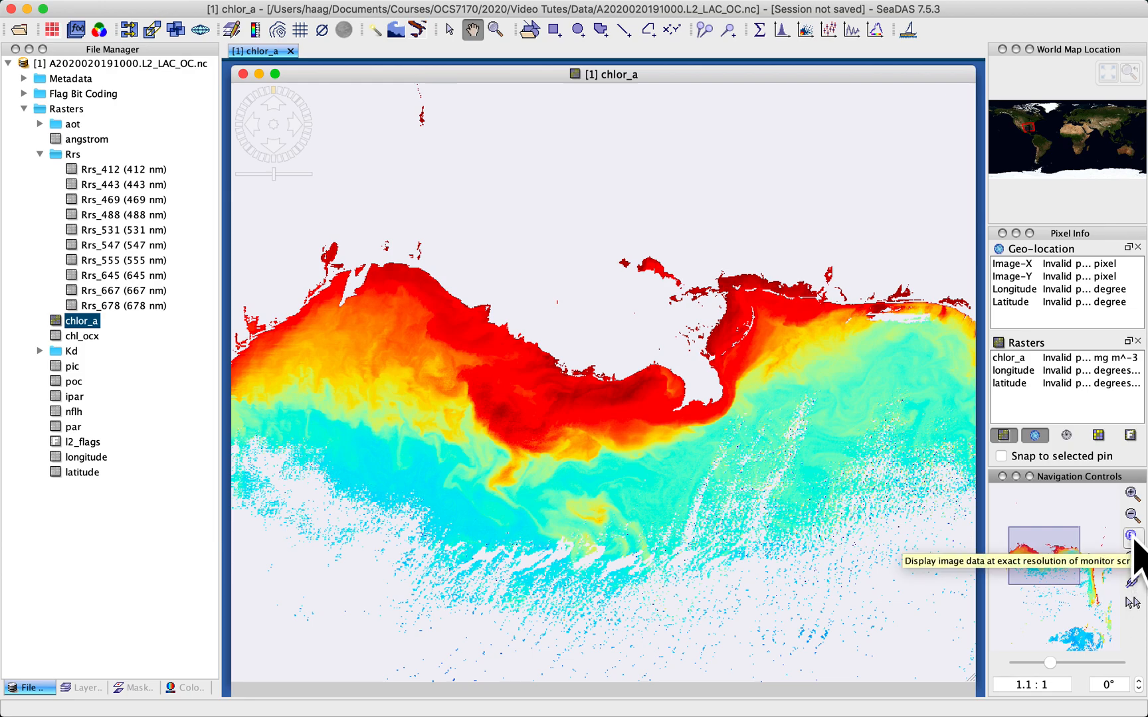
{"action": "left_click", "coordinate": [1131, 535]}
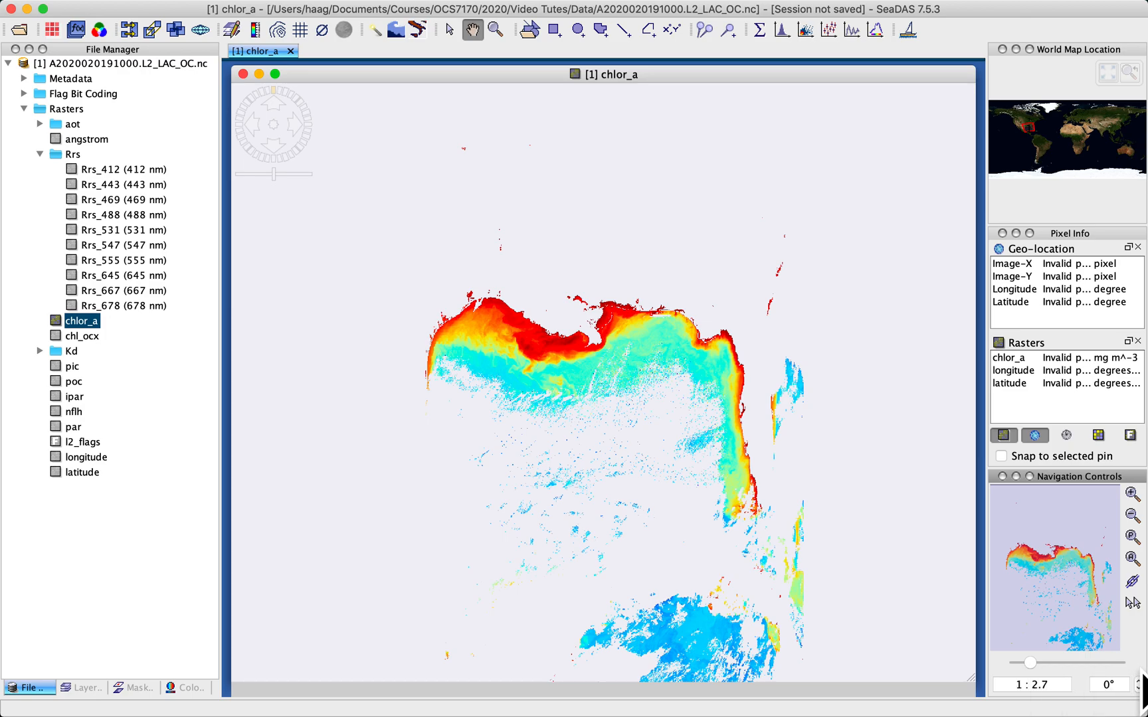
{"action": "mouse_move", "coordinate": [1118, 648]}
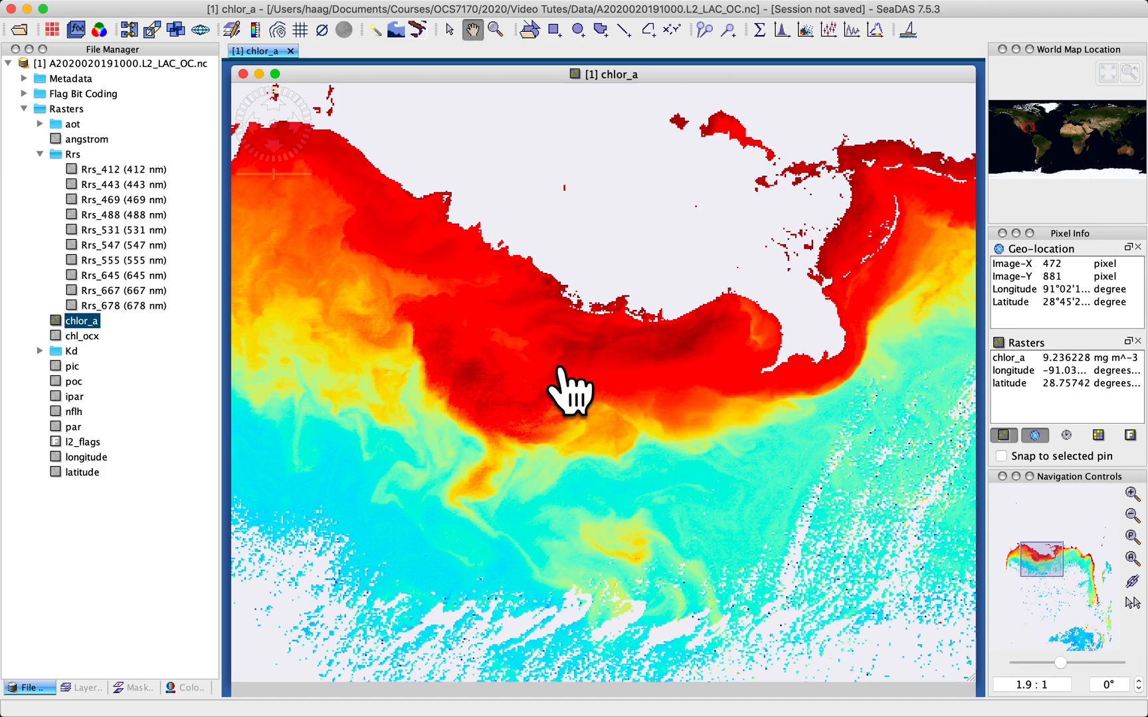
{"action": "mouse_move", "coordinate": [1092, 247]}
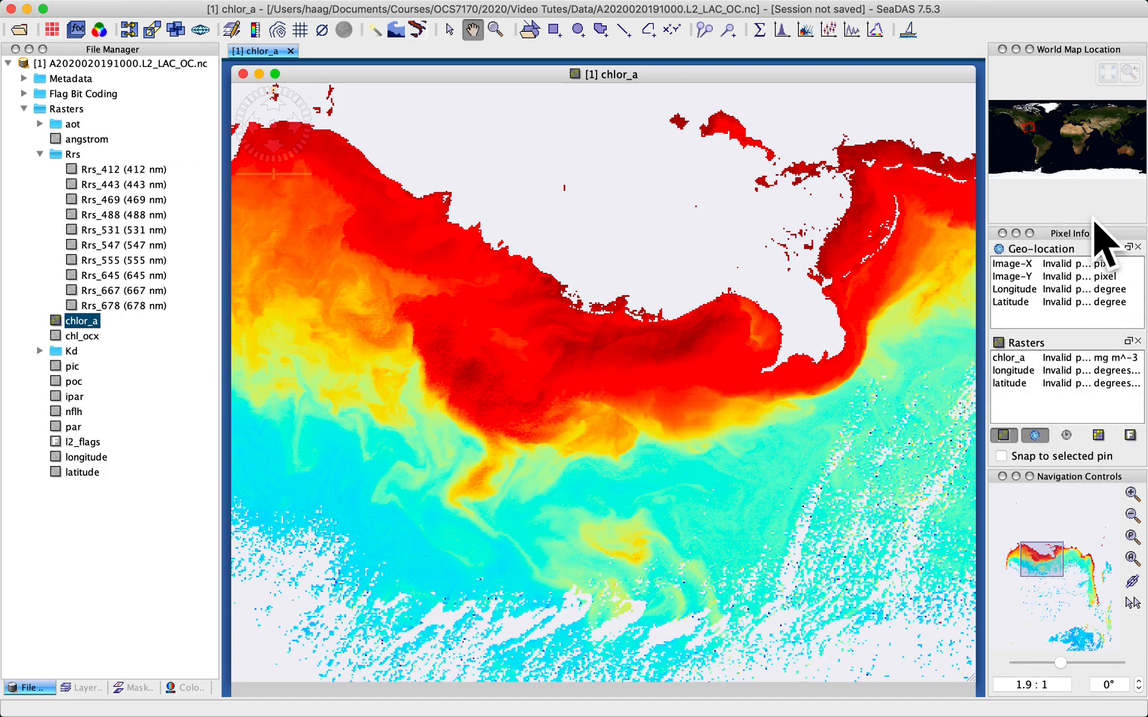
{"action": "mouse_move", "coordinate": [547, 352]}
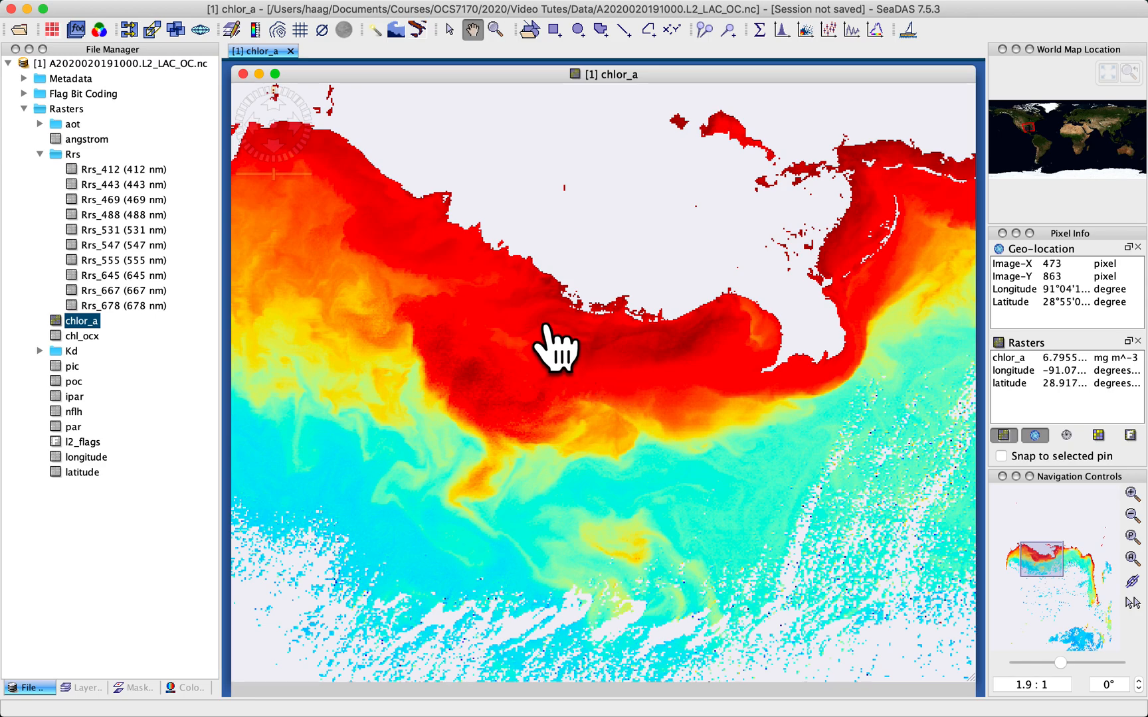
{"action": "mouse_move", "coordinate": [590, 372]}
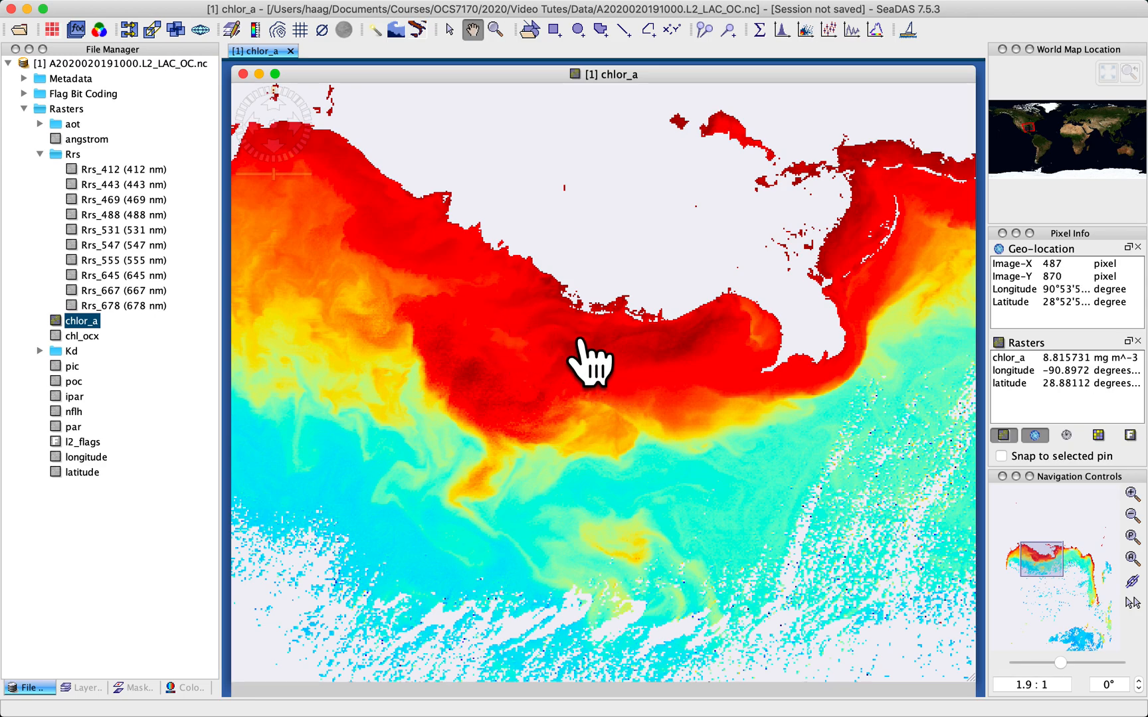
{"action": "mouse_move", "coordinate": [746, 356]}
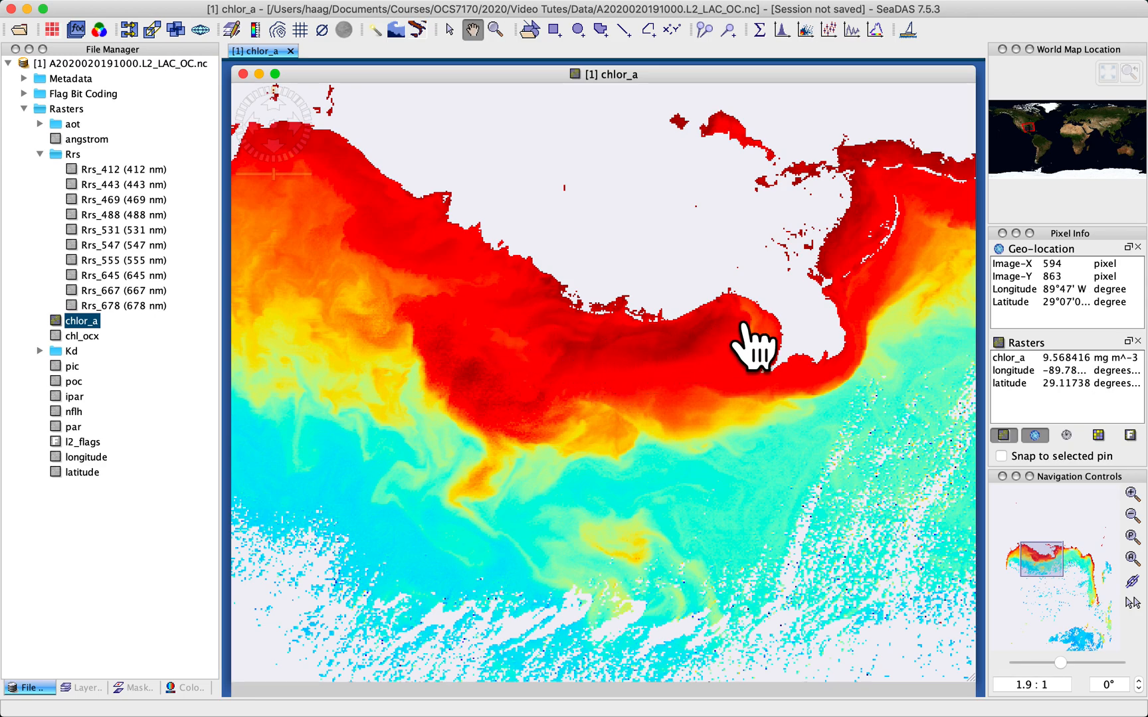
{"action": "mouse_move", "coordinate": [614, 376]}
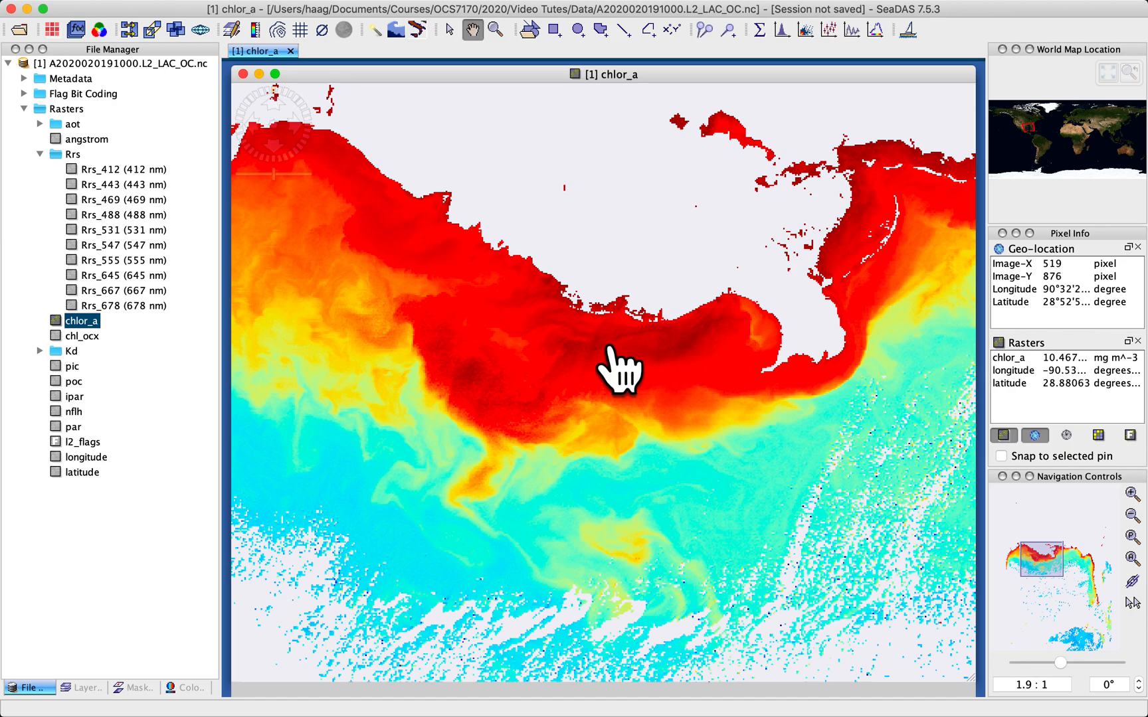
{"action": "mouse_move", "coordinate": [538, 361]}
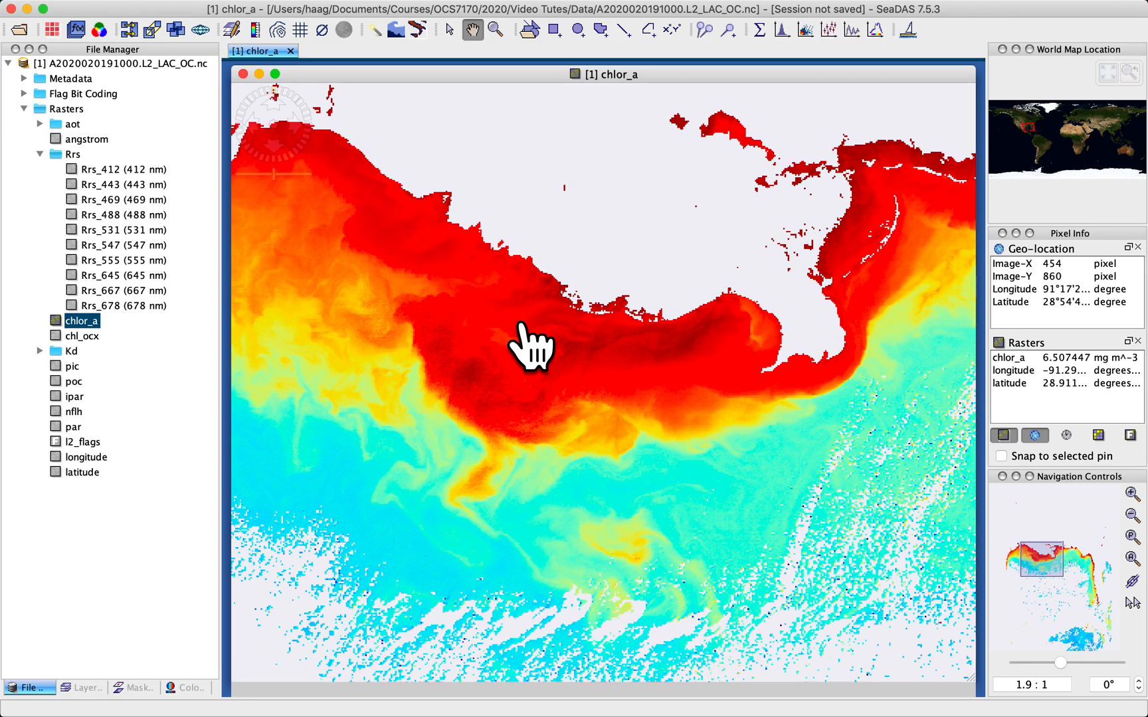
{"action": "mouse_move", "coordinate": [532, 350]}
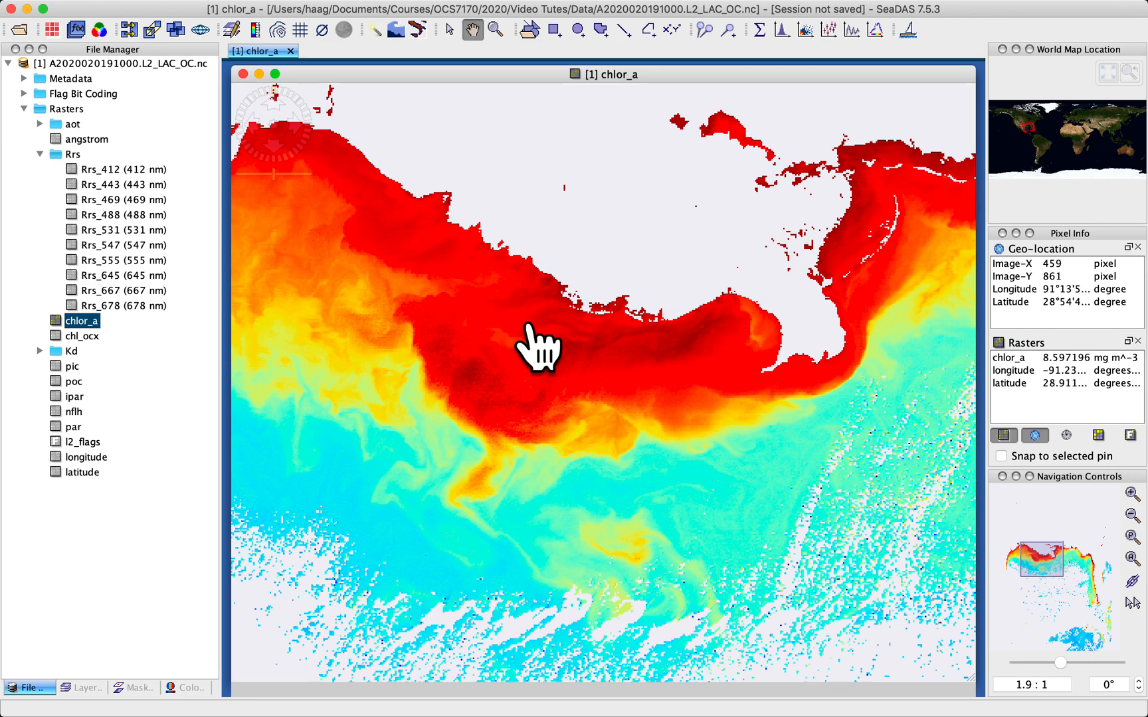
{"action": "mouse_move", "coordinate": [561, 359]}
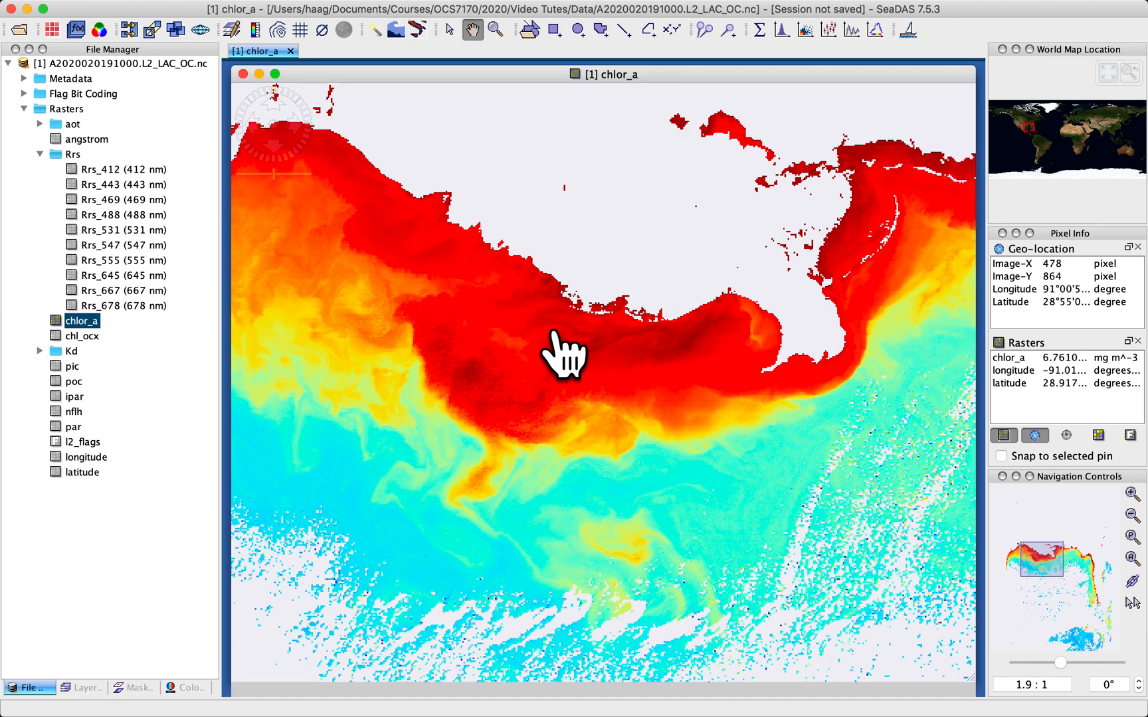
{"action": "mouse_move", "coordinate": [688, 396]}
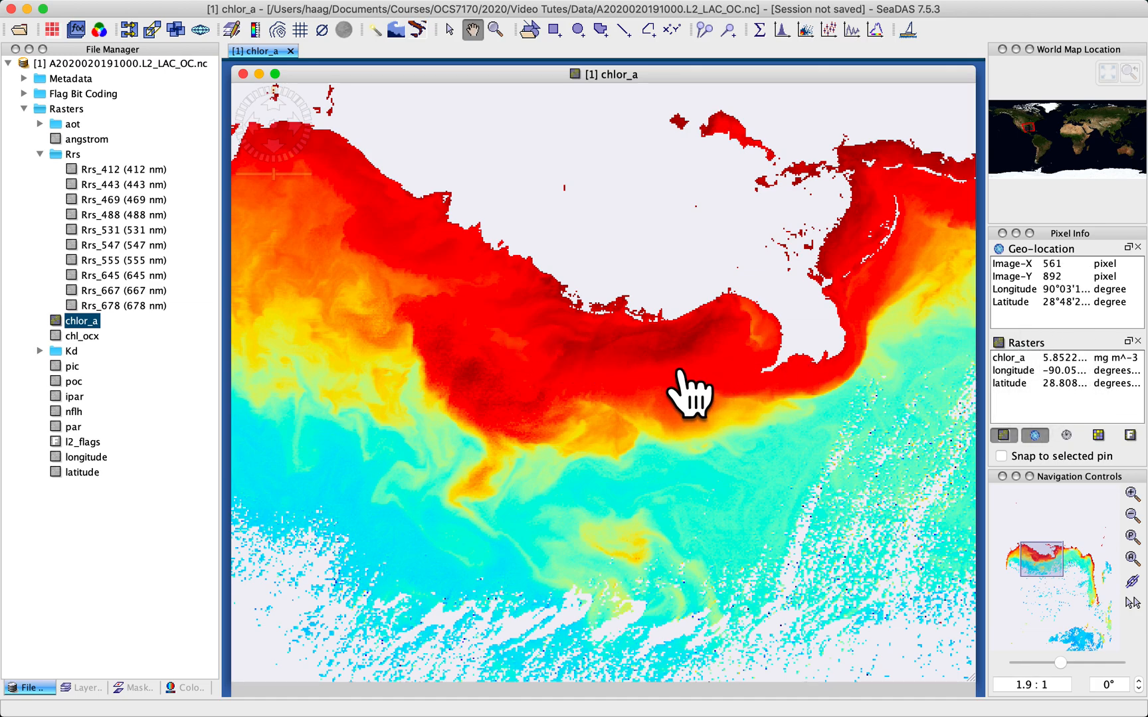
{"action": "mouse_move", "coordinate": [682, 388]}
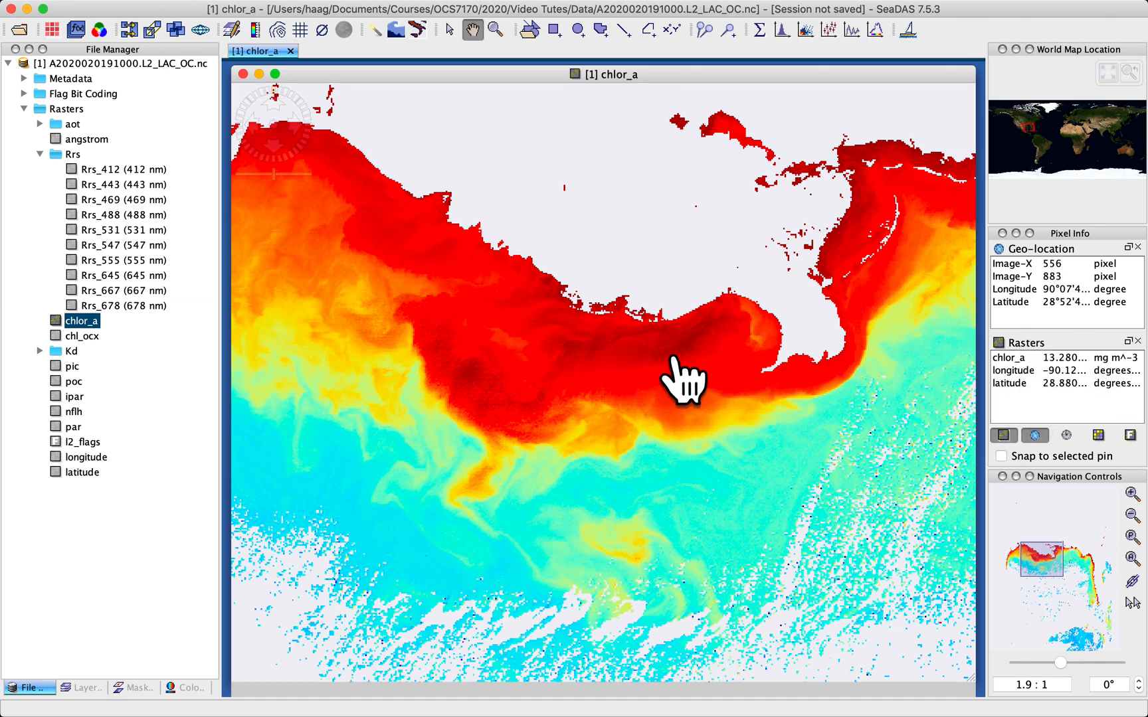
{"action": "mouse_move", "coordinate": [664, 383]}
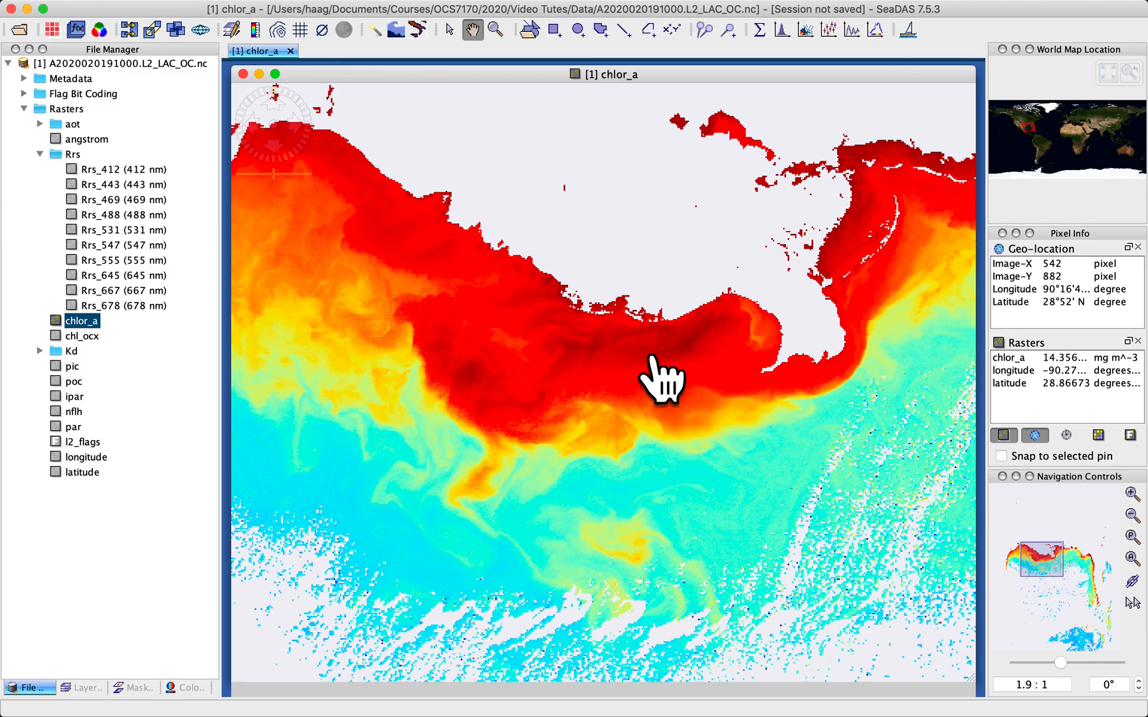
{"action": "mouse_move", "coordinate": [522, 393]}
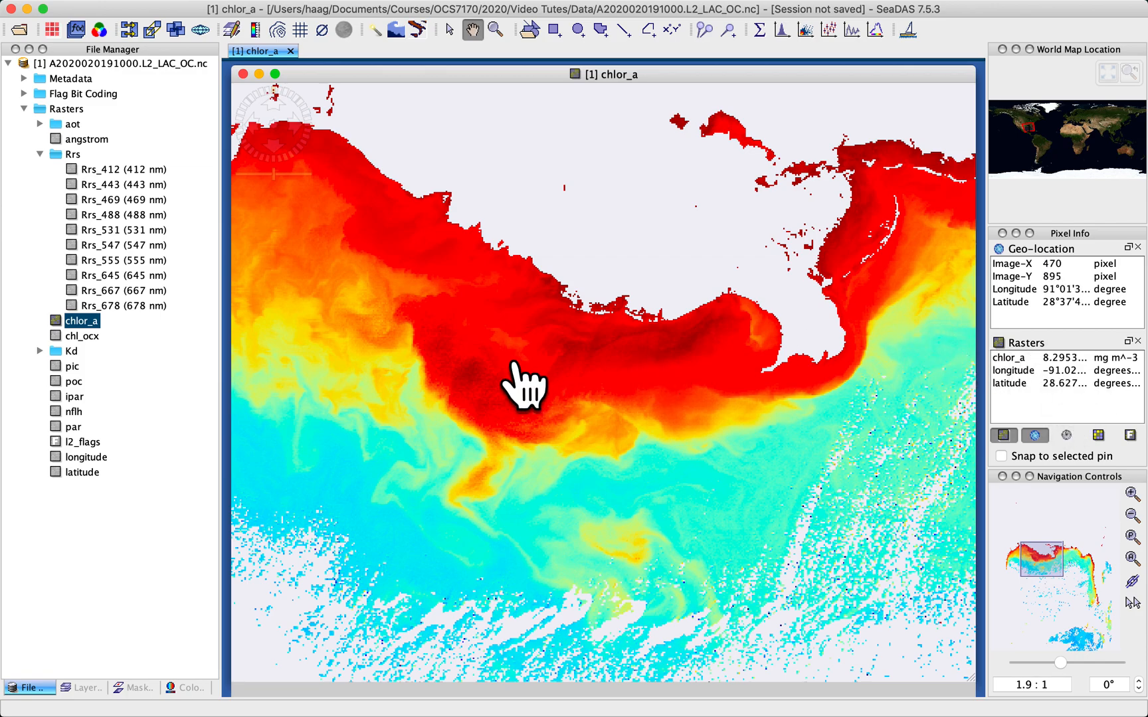
{"action": "mouse_move", "coordinate": [580, 396]}
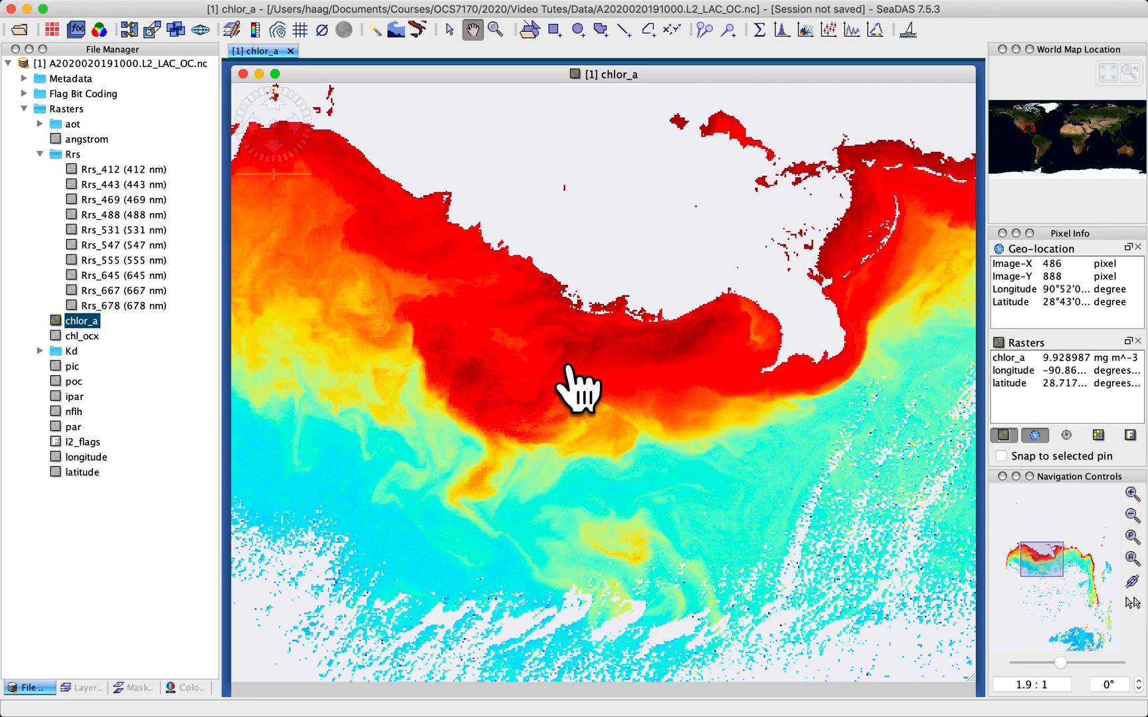
{"action": "mouse_move", "coordinate": [580, 387]}
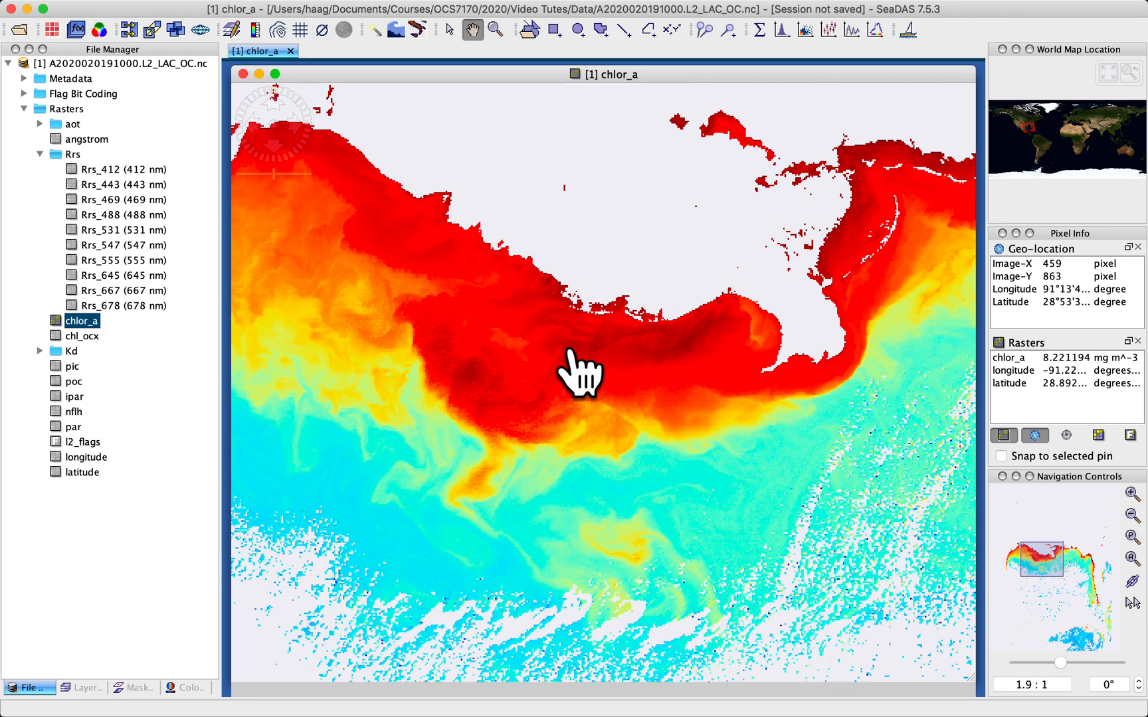
{"action": "mouse_move", "coordinate": [670, 376]}
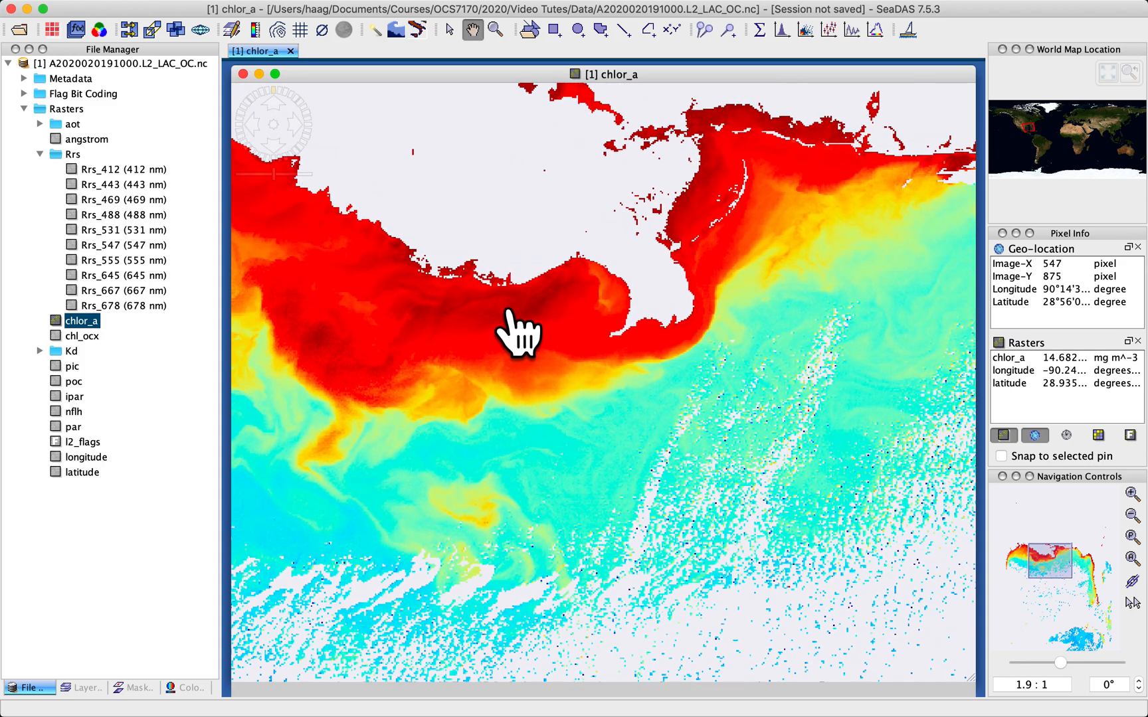
Step: Pan east of the delta to Florida's shelf where chlor_a reads about 0.37 mg m^-3
{"action": "left_click_drag", "start_coordinate": [520, 336], "coordinate": [671, 388]}
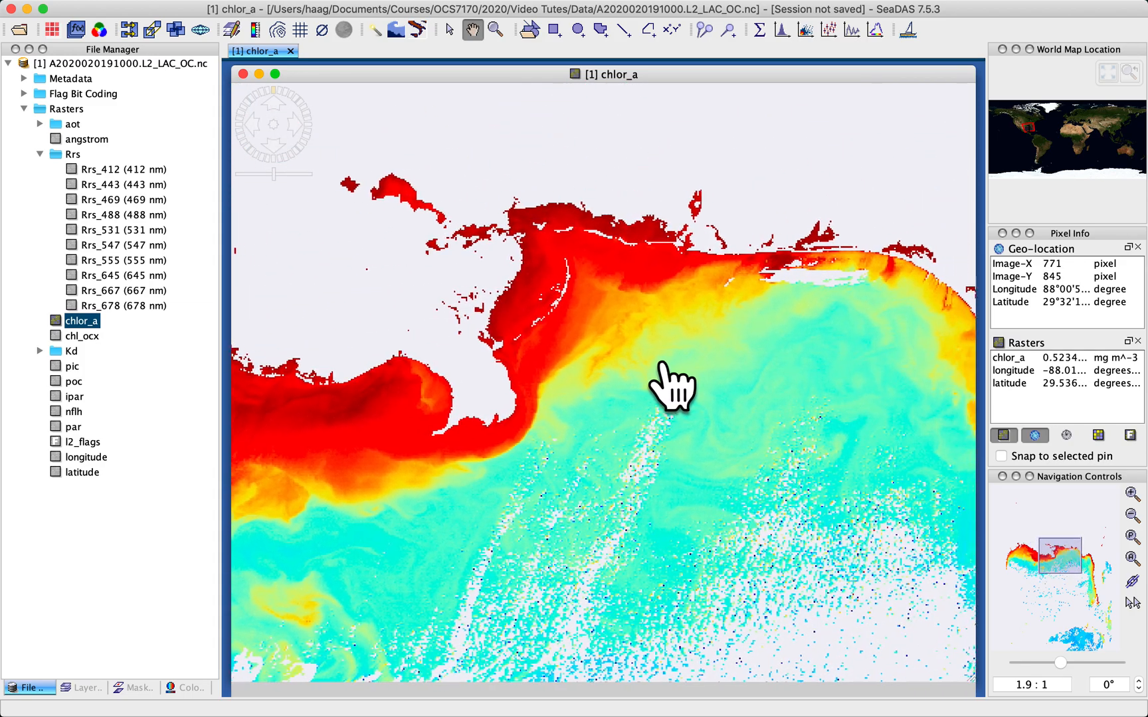
{"action": "left_click_drag", "start_coordinate": [671, 386], "coordinate": [969, 587]}
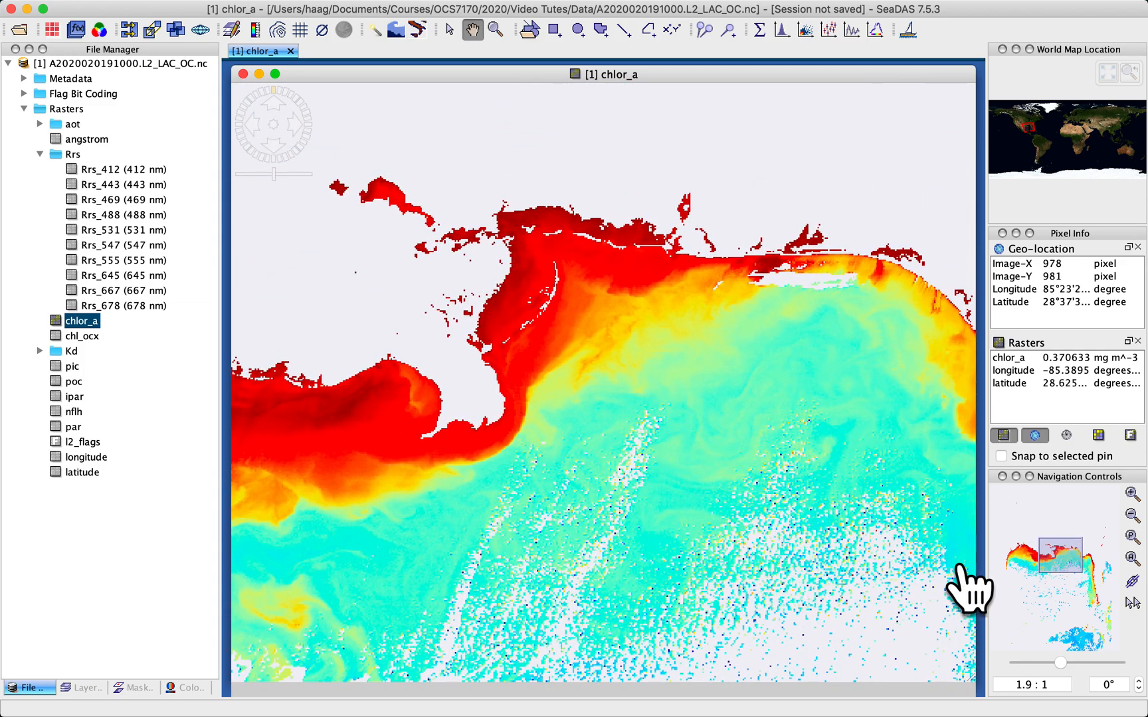
{"action": "mouse_move", "coordinate": [517, 242]}
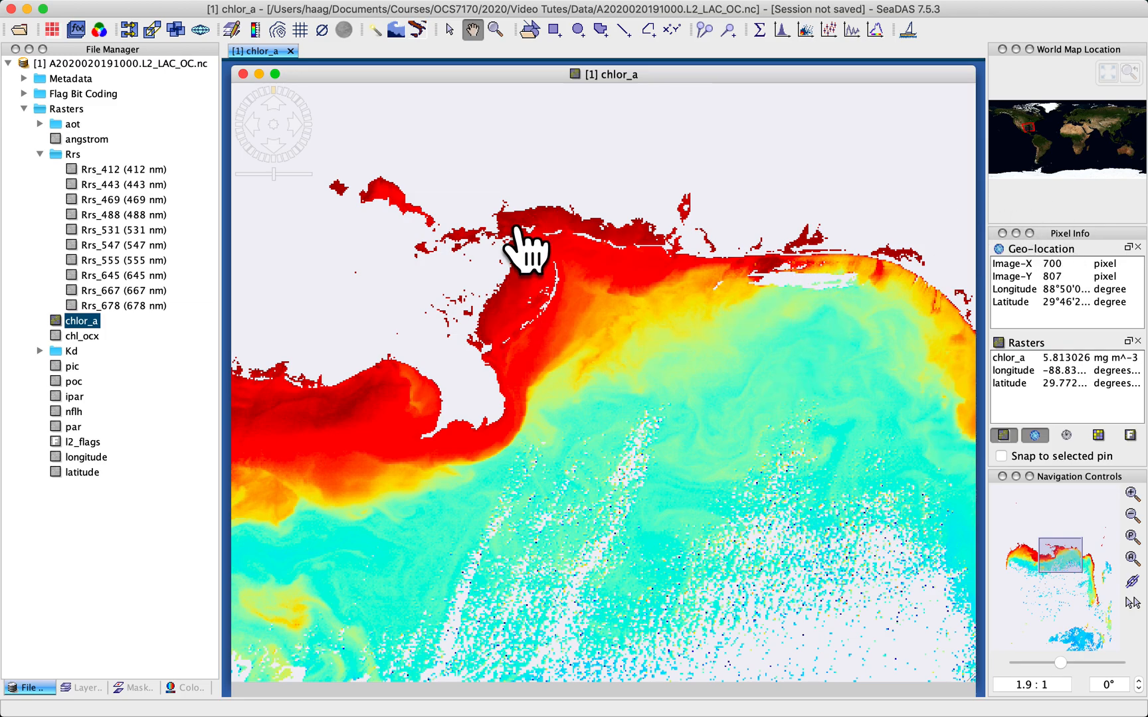
{"action": "mouse_move", "coordinate": [570, 348]}
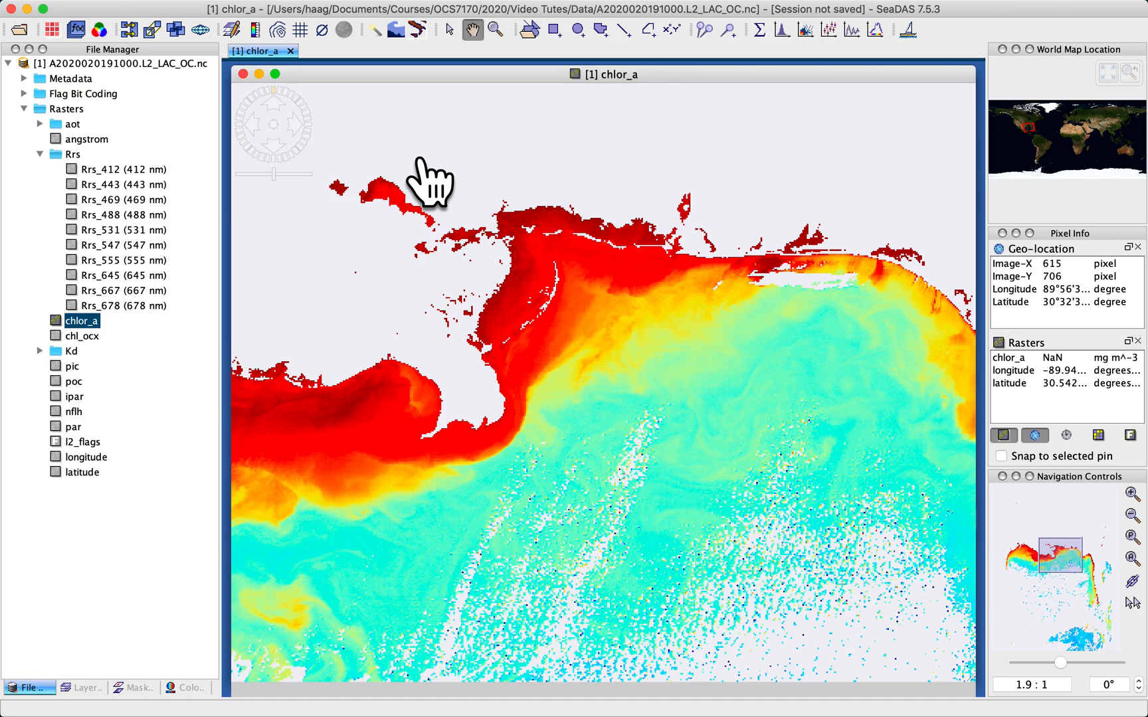
{"action": "mouse_move", "coordinate": [602, 429]}
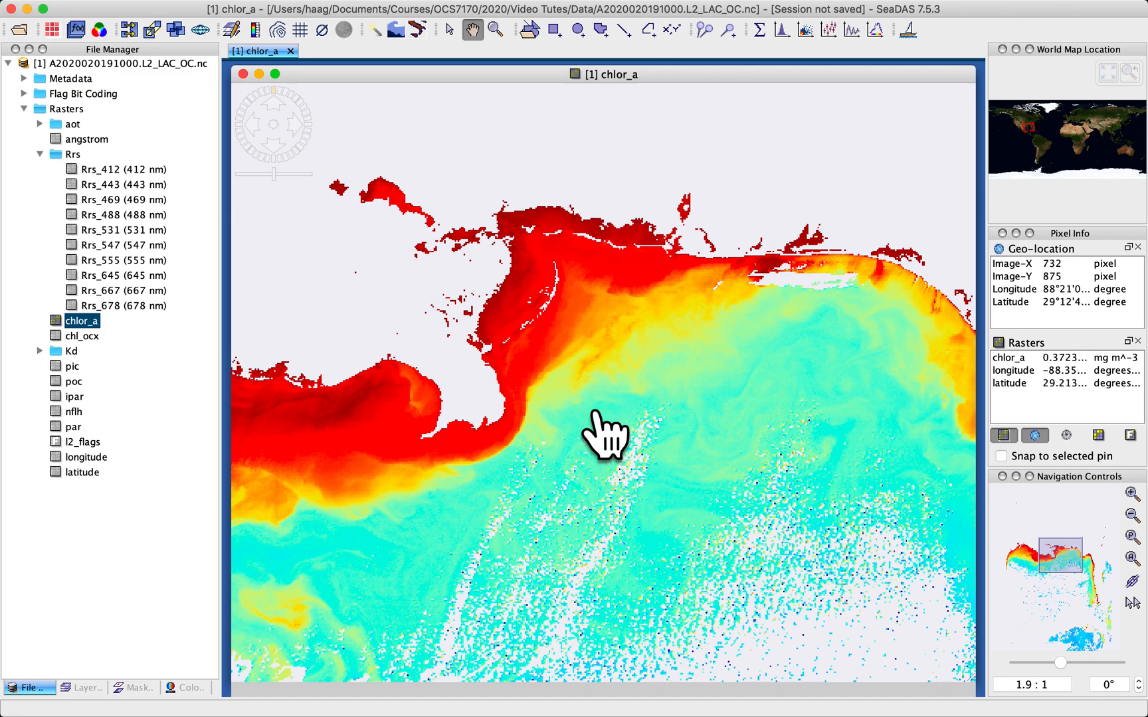